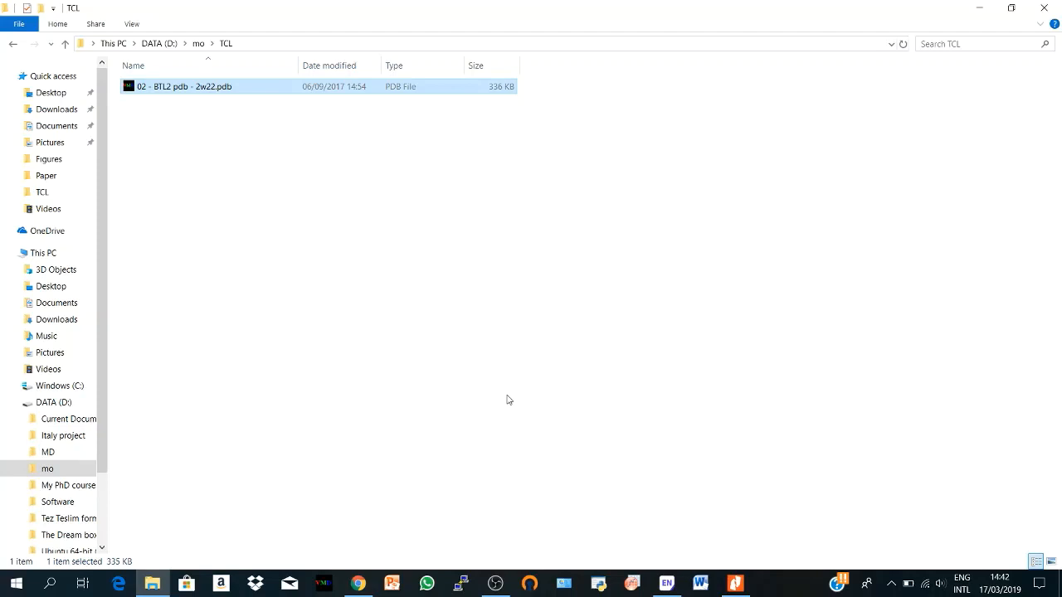
pyautogui.moveTo(501, 337)
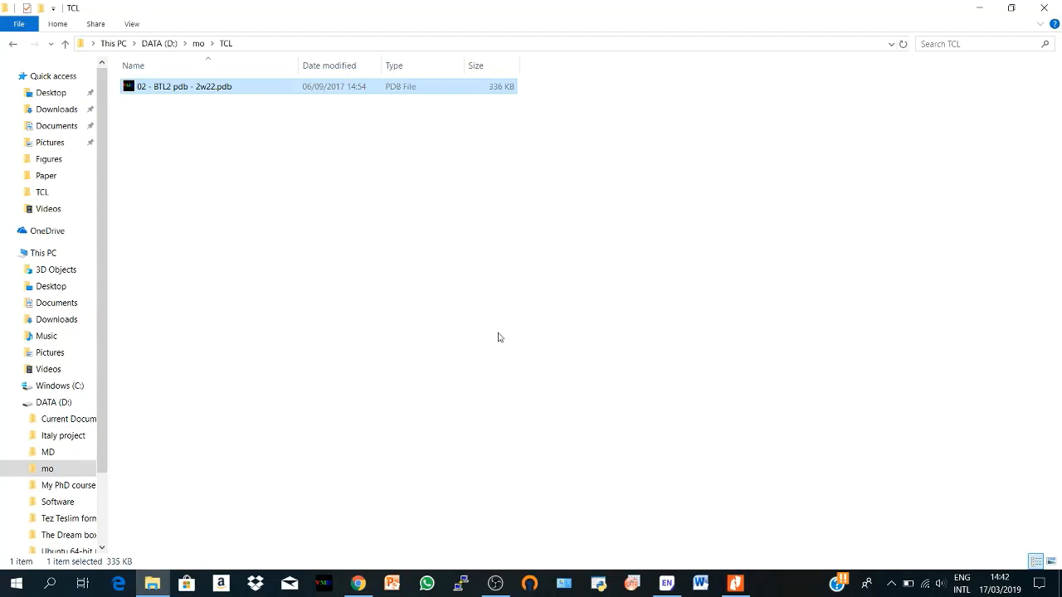
pyautogui.moveTo(404, 239)
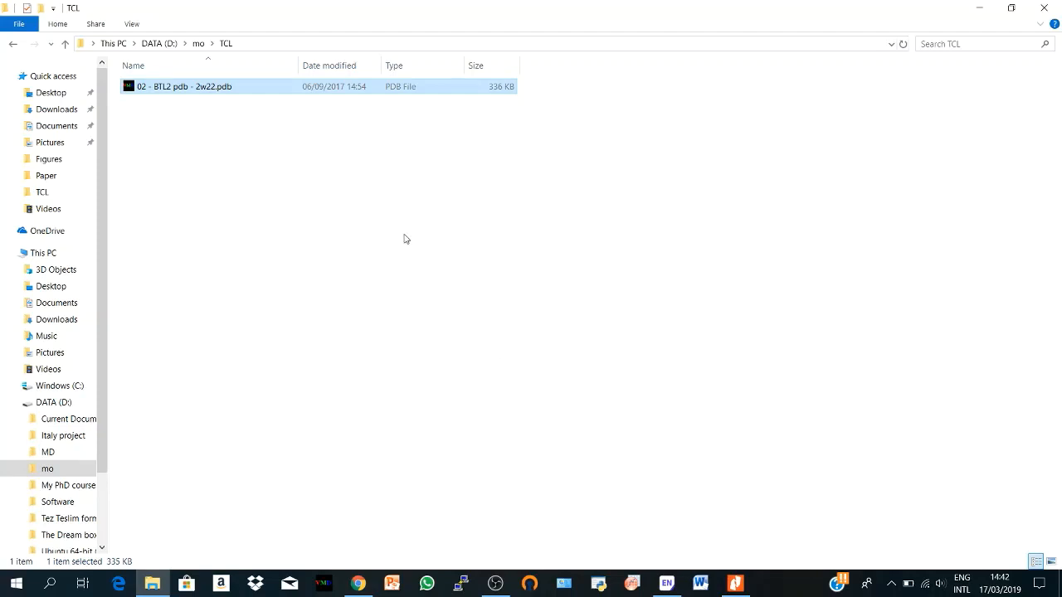
pyautogui.moveTo(402, 239)
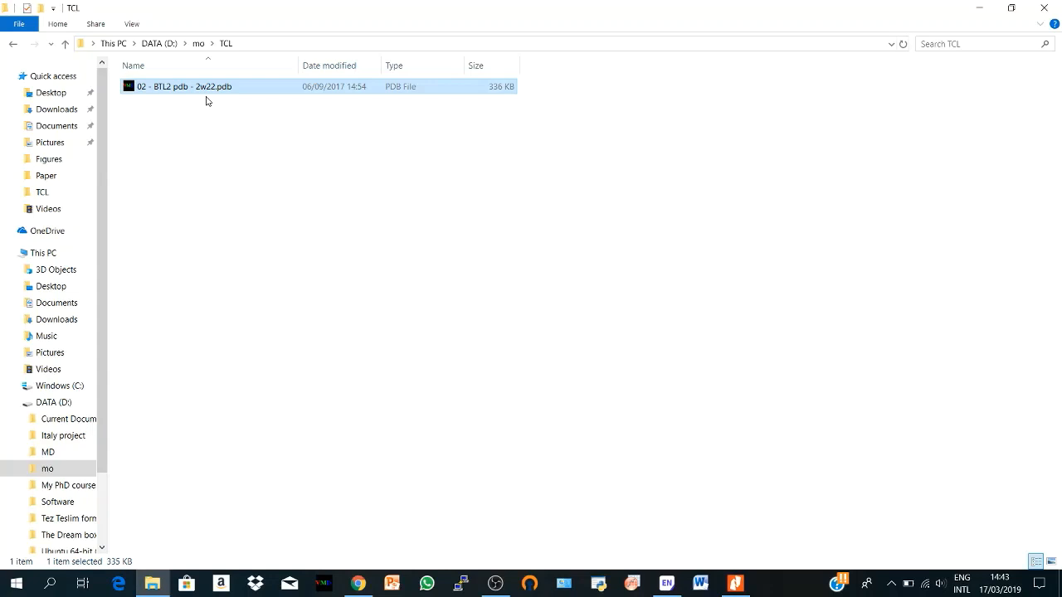
pyautogui.moveTo(269, 92)
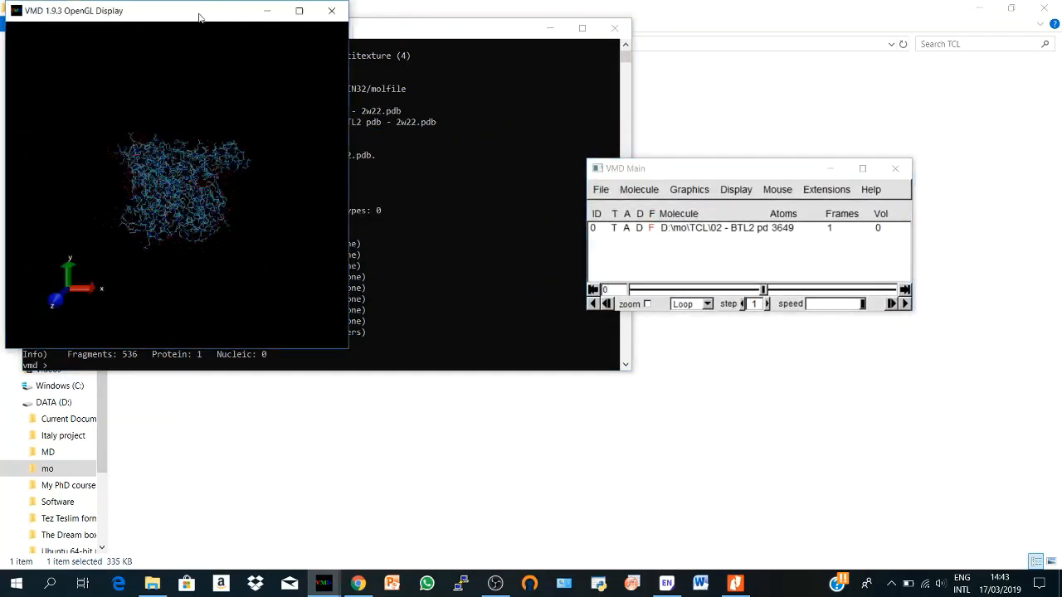
# Maximize the OpenGL Display, bring VMD Main forward and rotate the lipase to a new orientation
pyautogui.click(299, 10)
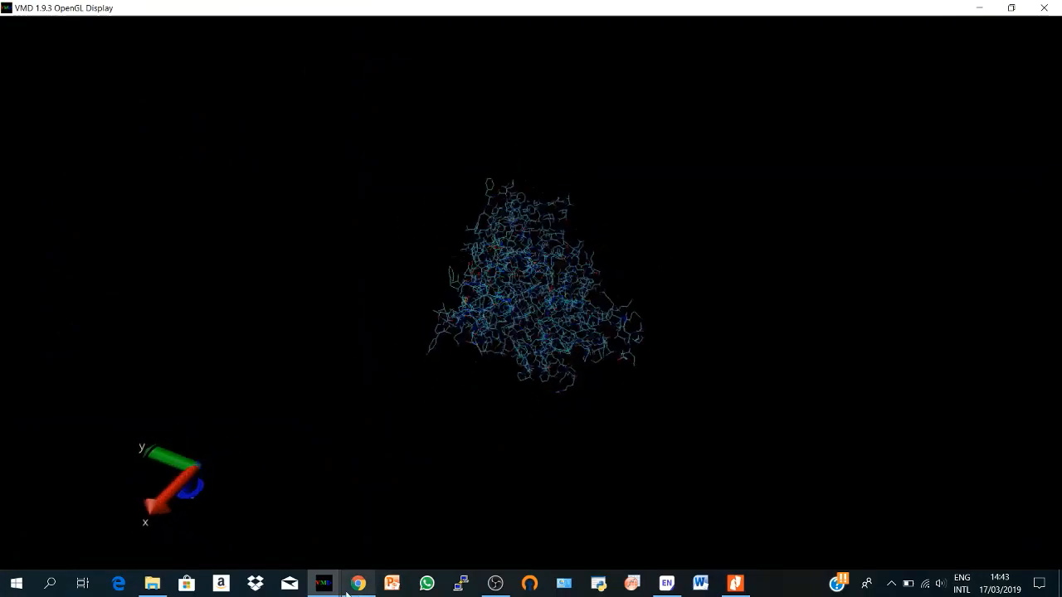
pyautogui.click(325, 581)
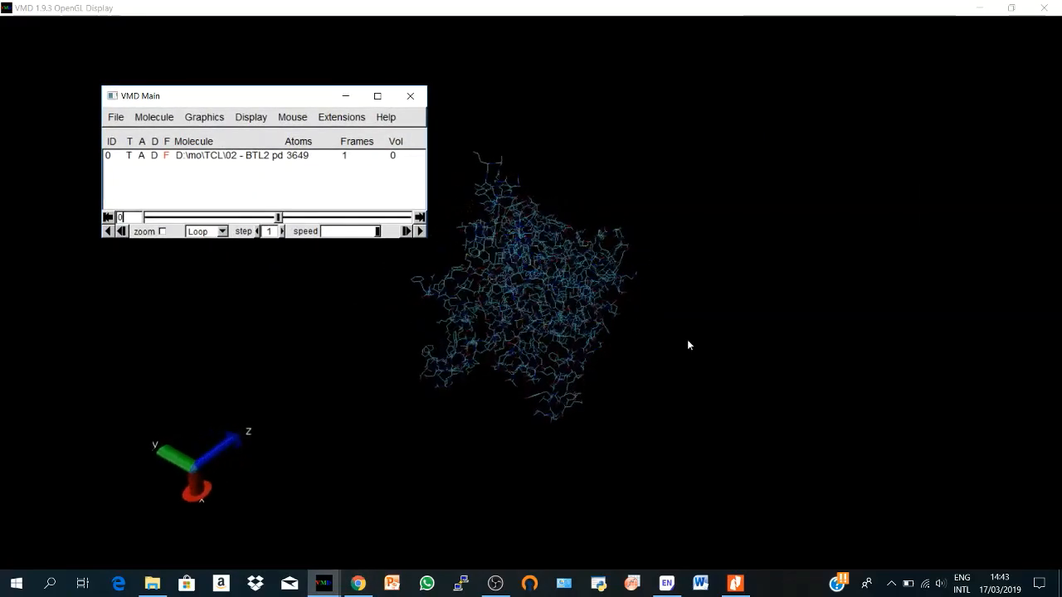
pyautogui.moveTo(689, 345); pyautogui.dragTo(511, 319)
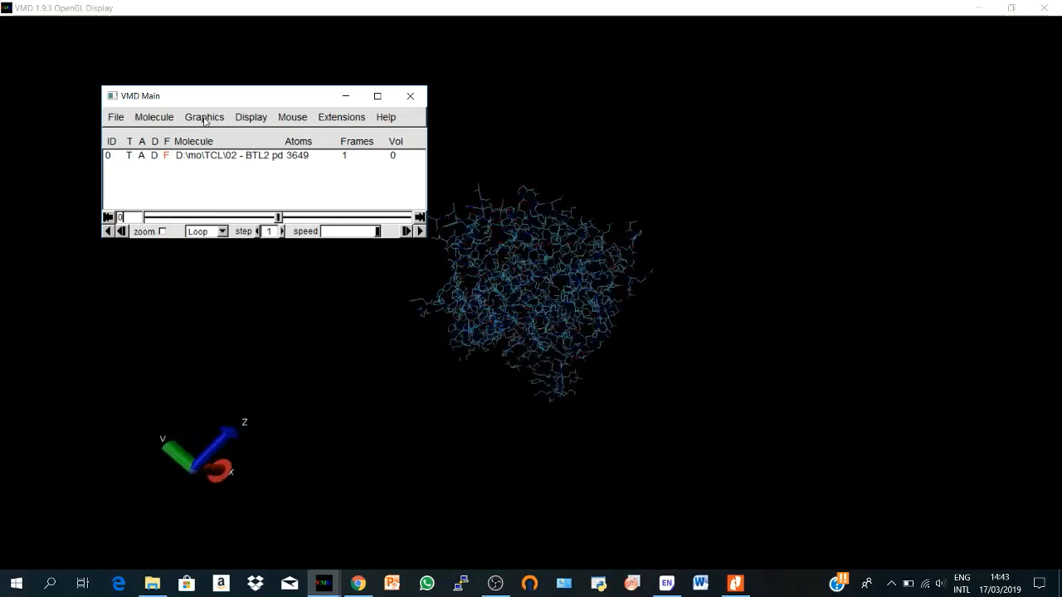
# Set the Display background colour to 8 white in Color Controls
pyautogui.click(204, 116)
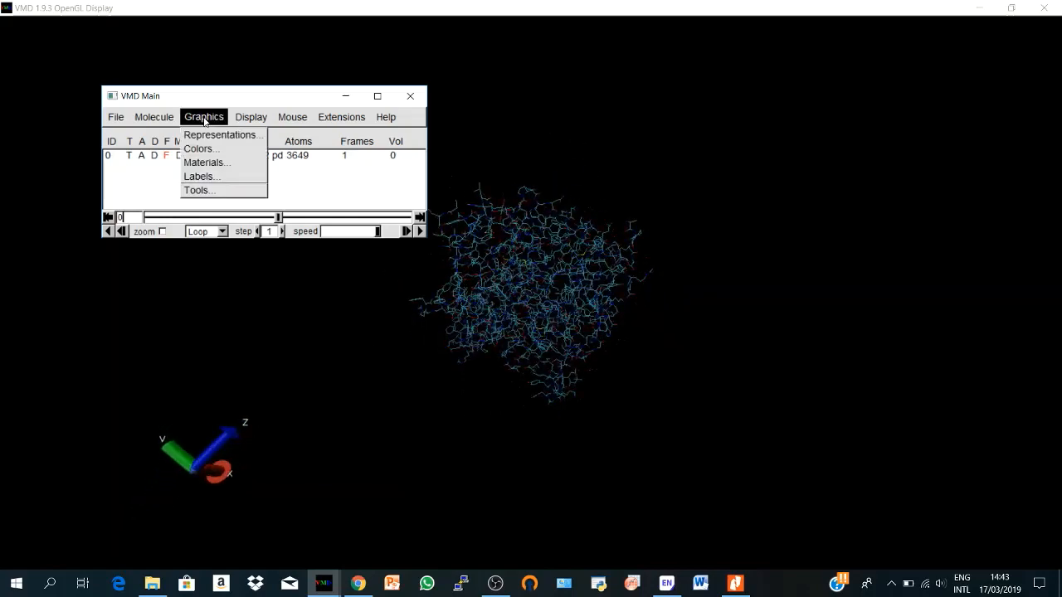
pyautogui.click(199, 149)
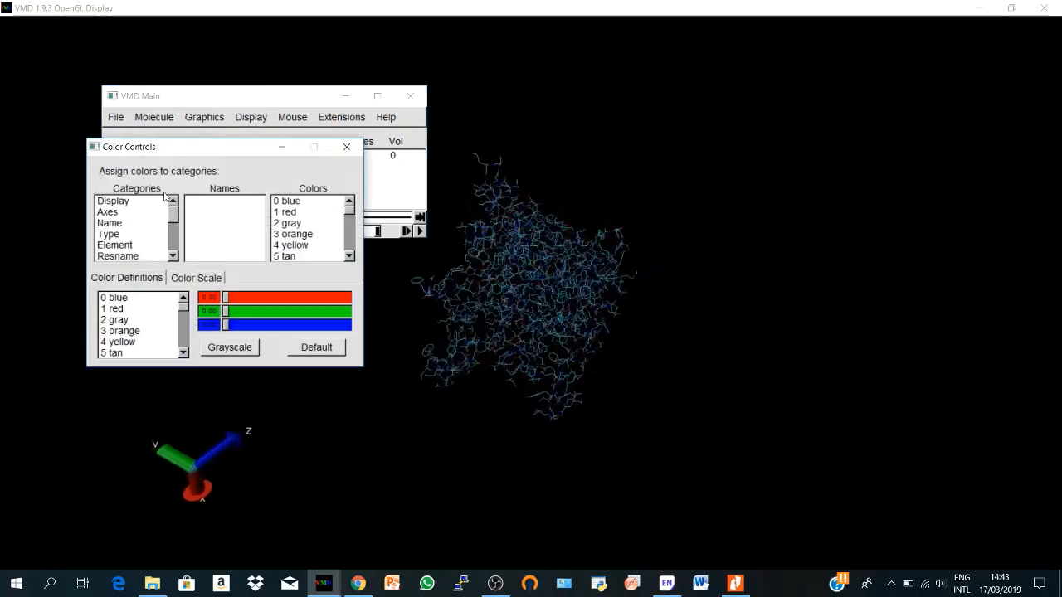
pyautogui.click(113, 199)
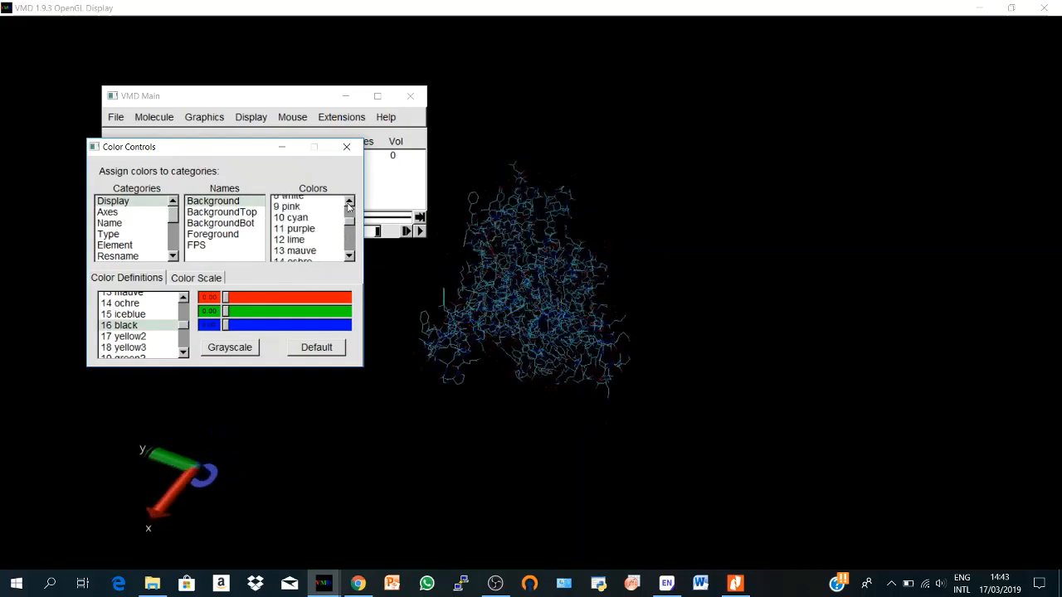
pyautogui.click(289, 205)
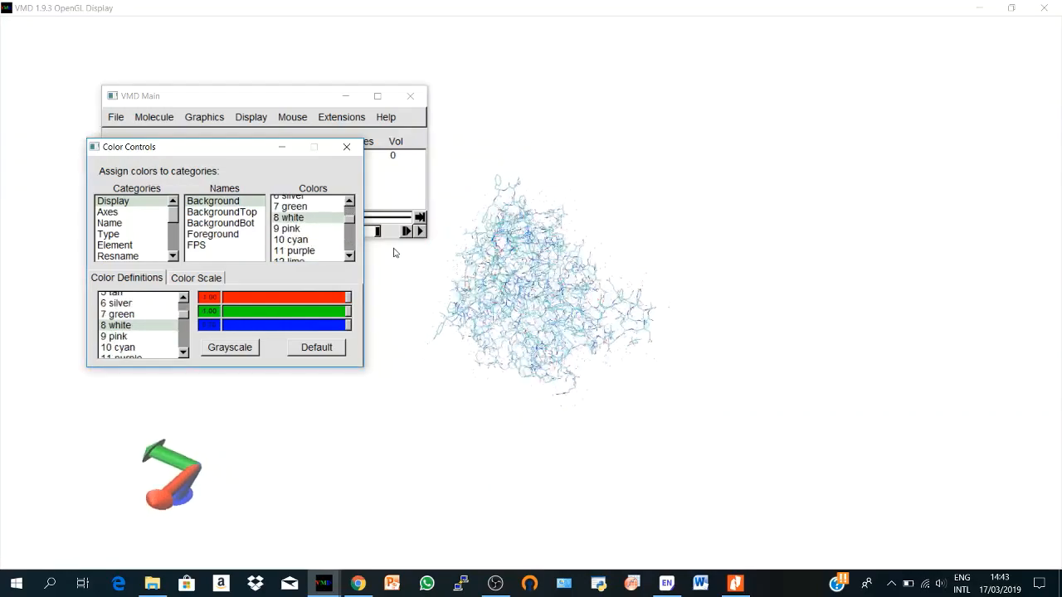
pyautogui.click(345, 146)
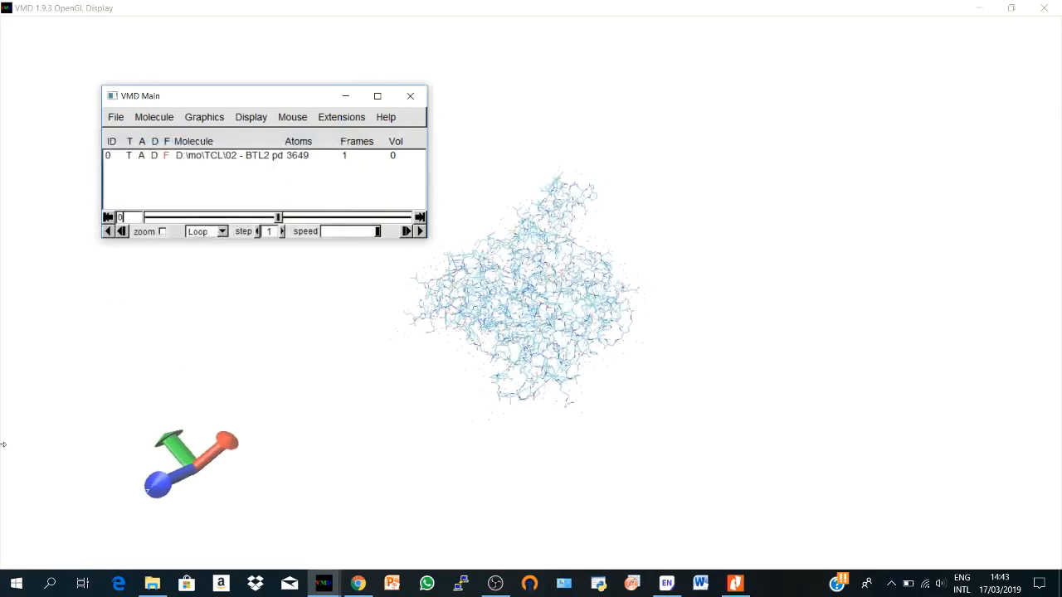
# Move VMD Main aside and bring up Graphical Representations beside the molecule
pyautogui.moveTo(139, 94); pyautogui.dragTo(604, 150)
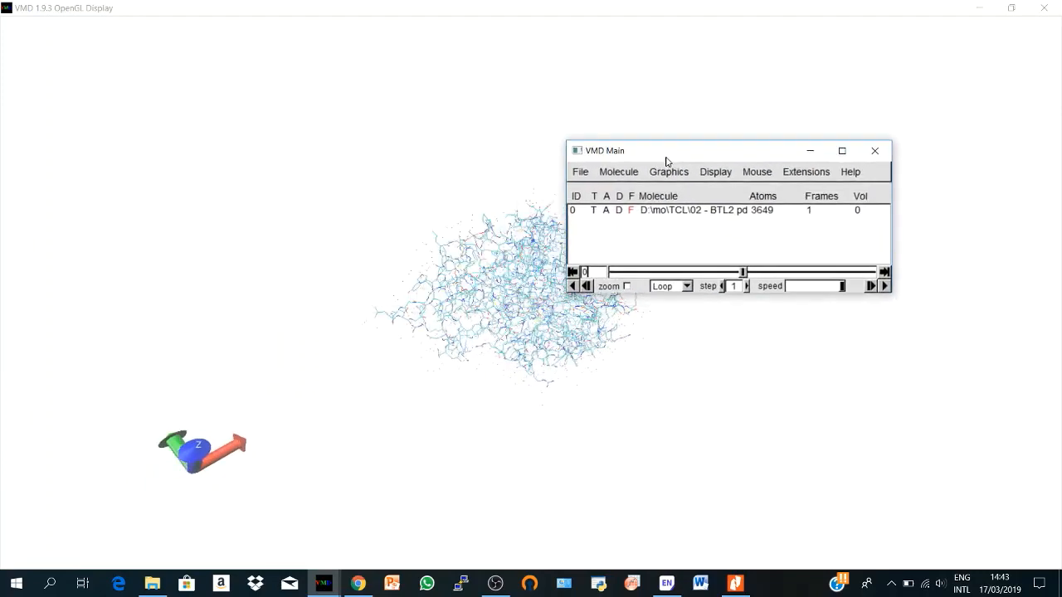
pyautogui.click(767, 157)
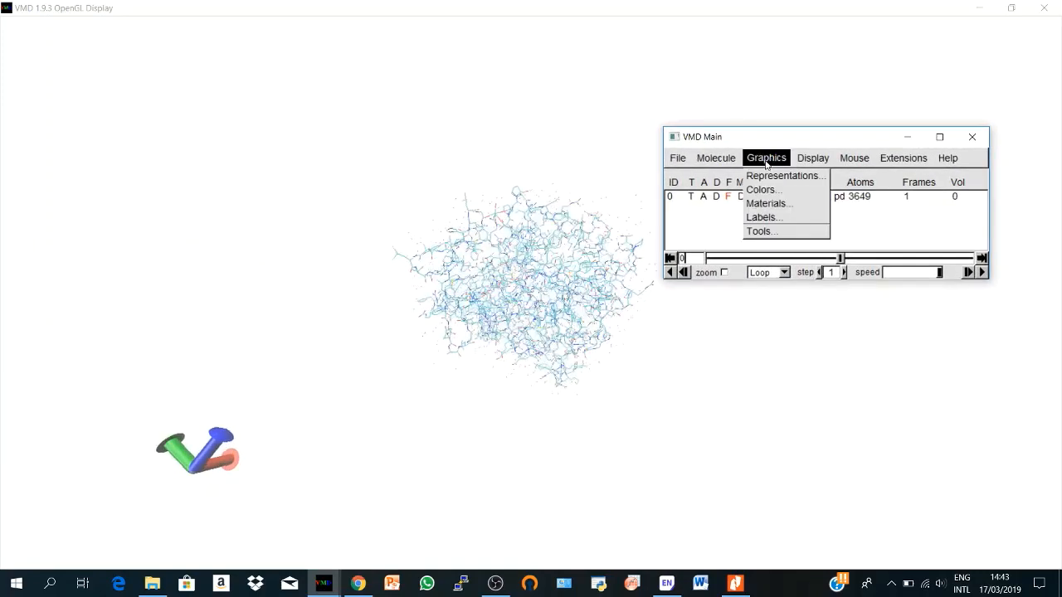
pyautogui.click(786, 176)
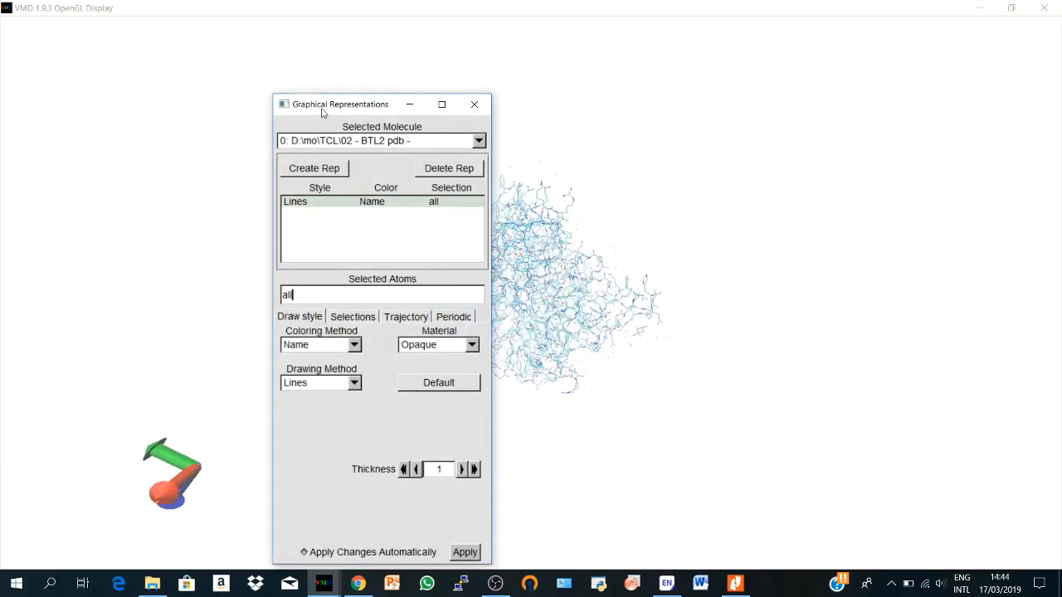
pyautogui.moveTo(340, 103); pyautogui.dragTo(724, 46)
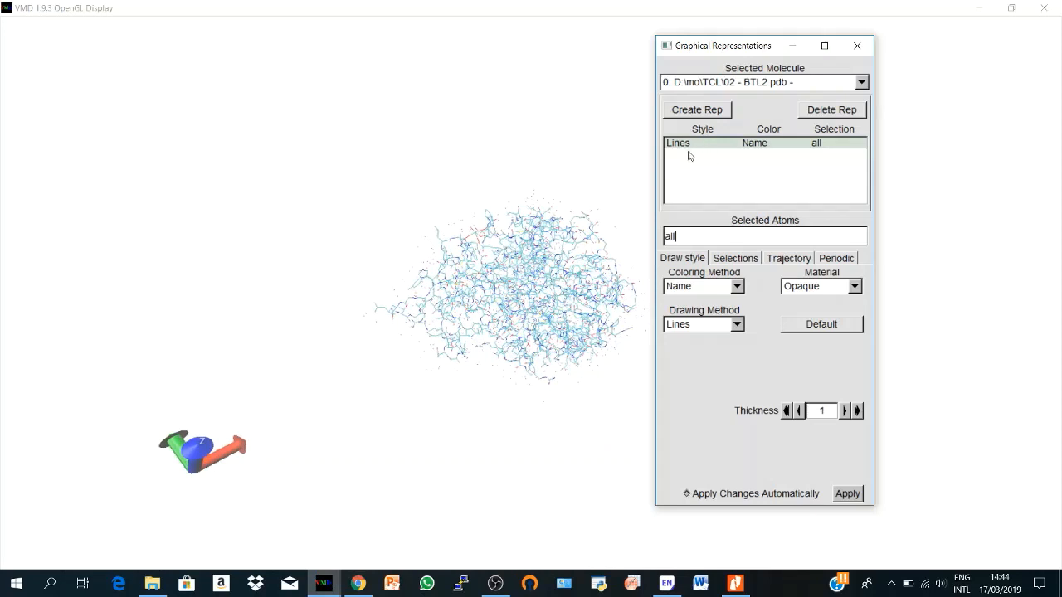
pyautogui.moveTo(683, 242)
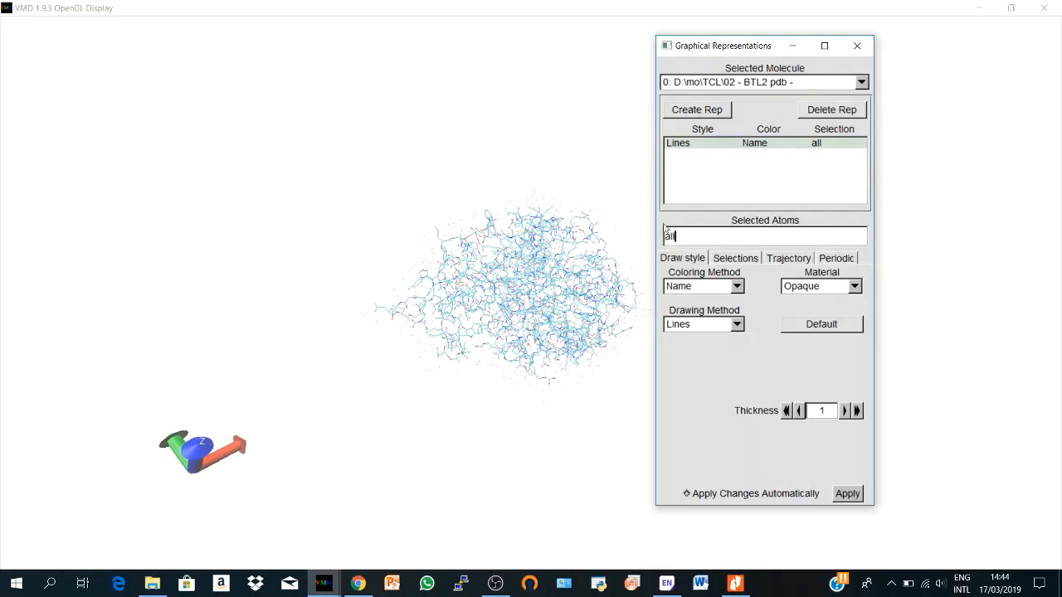
pyautogui.moveTo(843, 242)
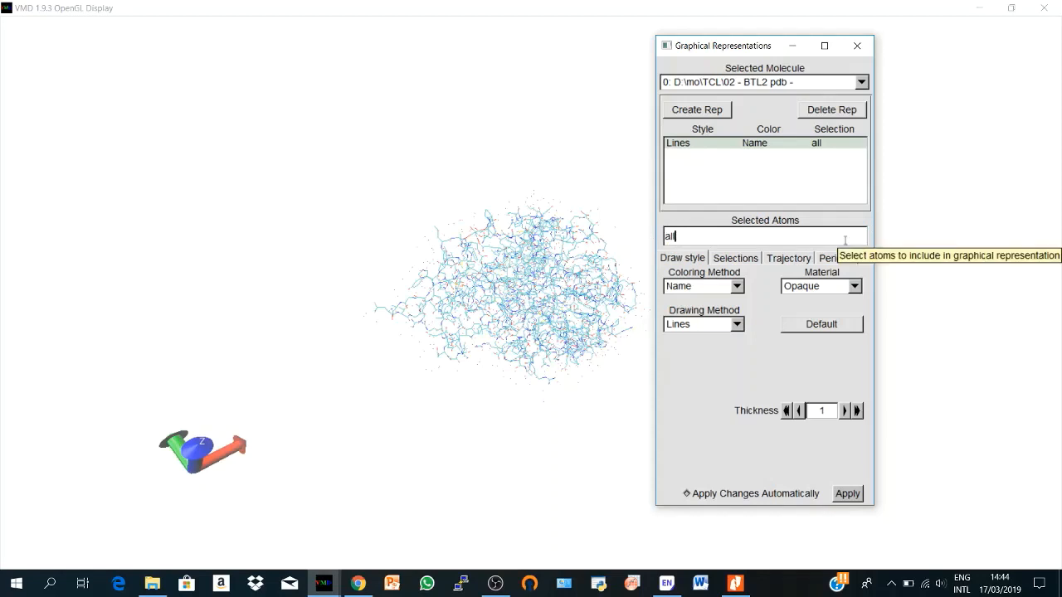
pyautogui.moveTo(522, 275)
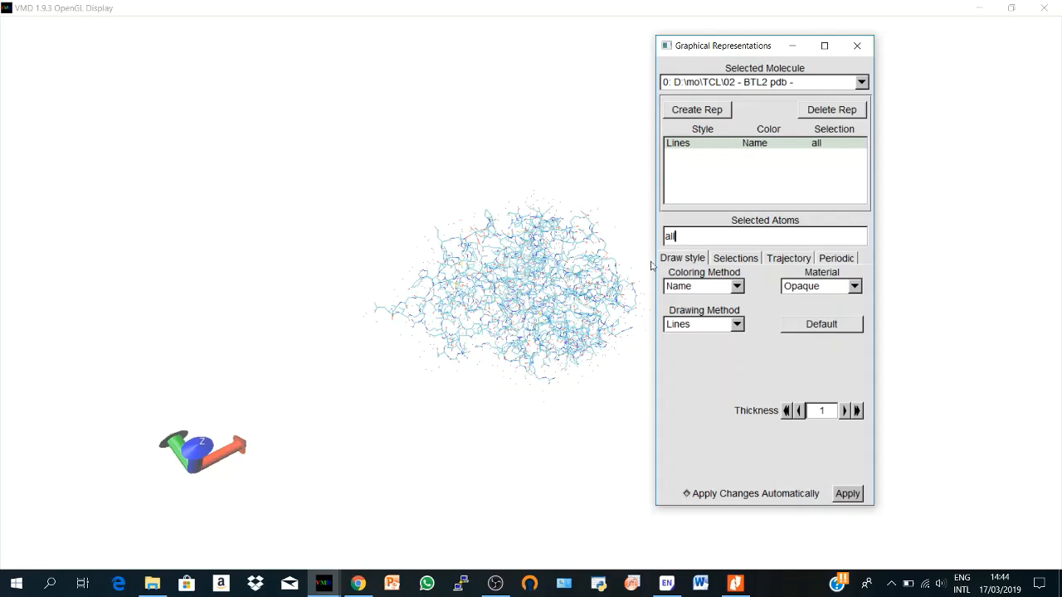
pyautogui.moveTo(701, 292)
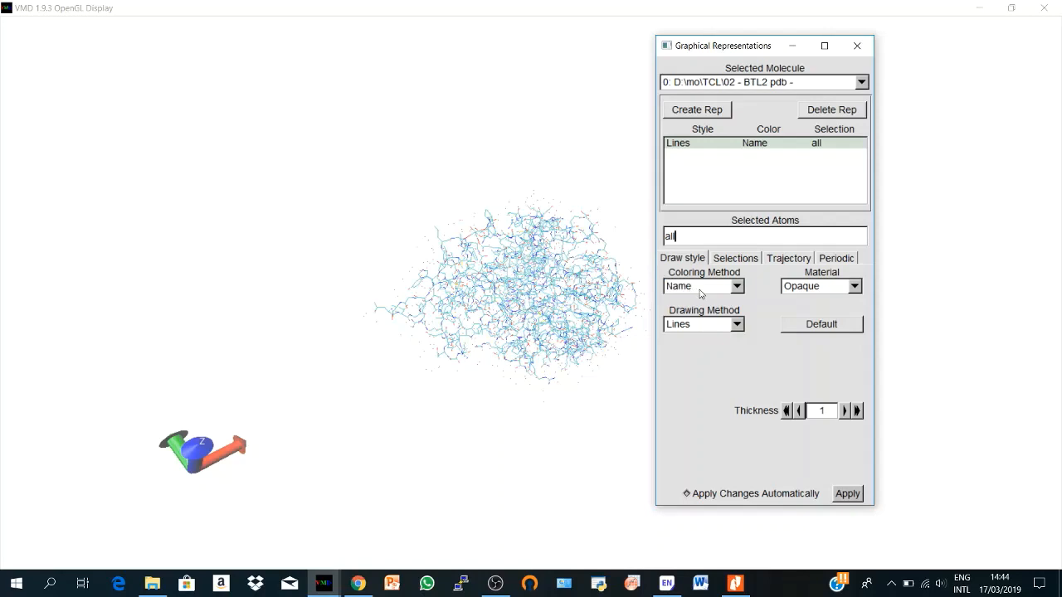
# Colour the lipase lines by ResType, then by Secondary Structure
pyautogui.click(735, 286)
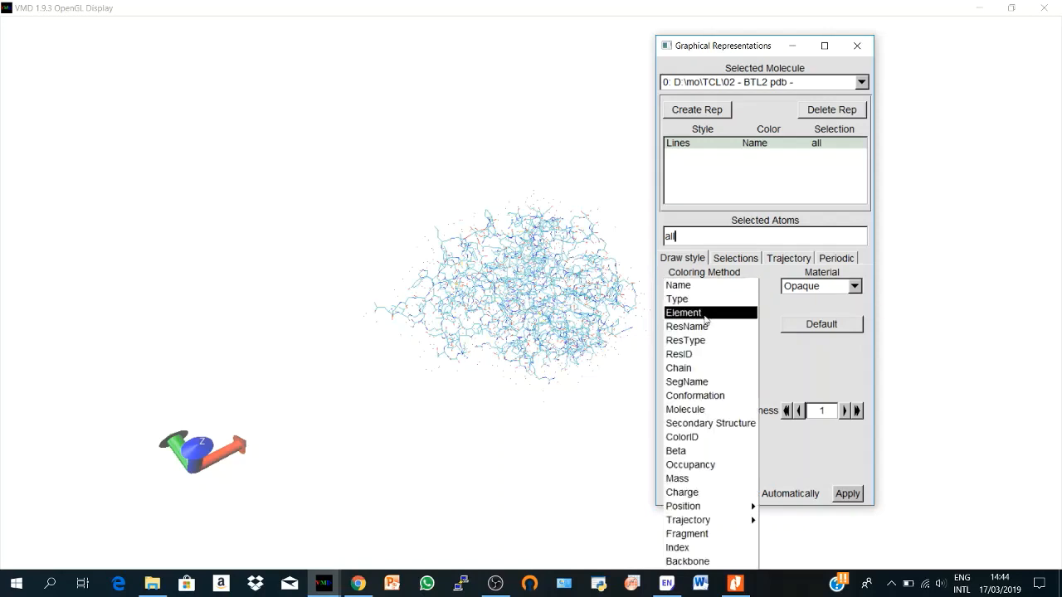
pyautogui.click(683, 340)
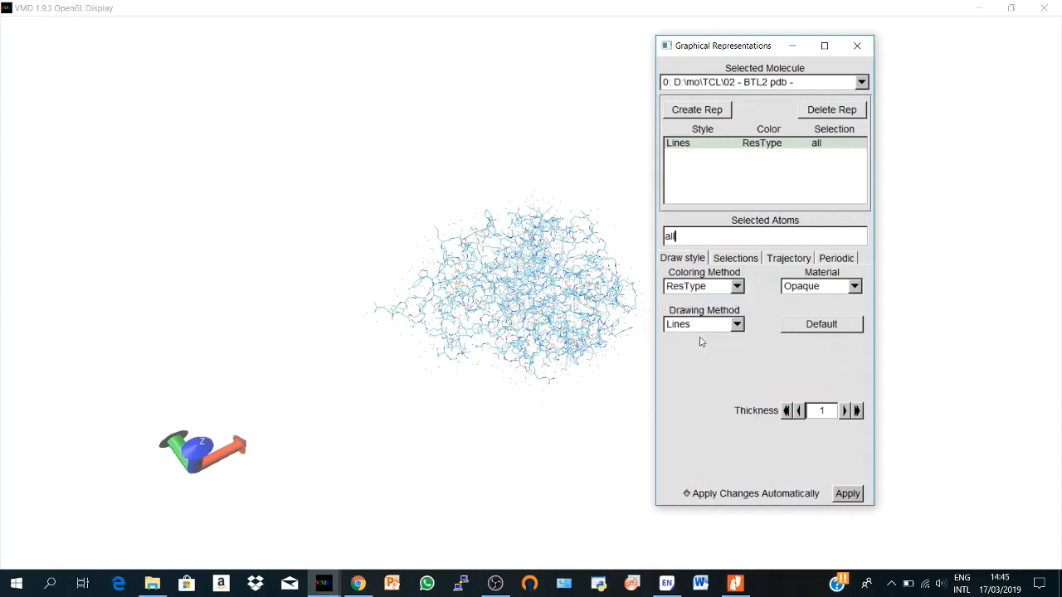
pyautogui.click(735, 285)
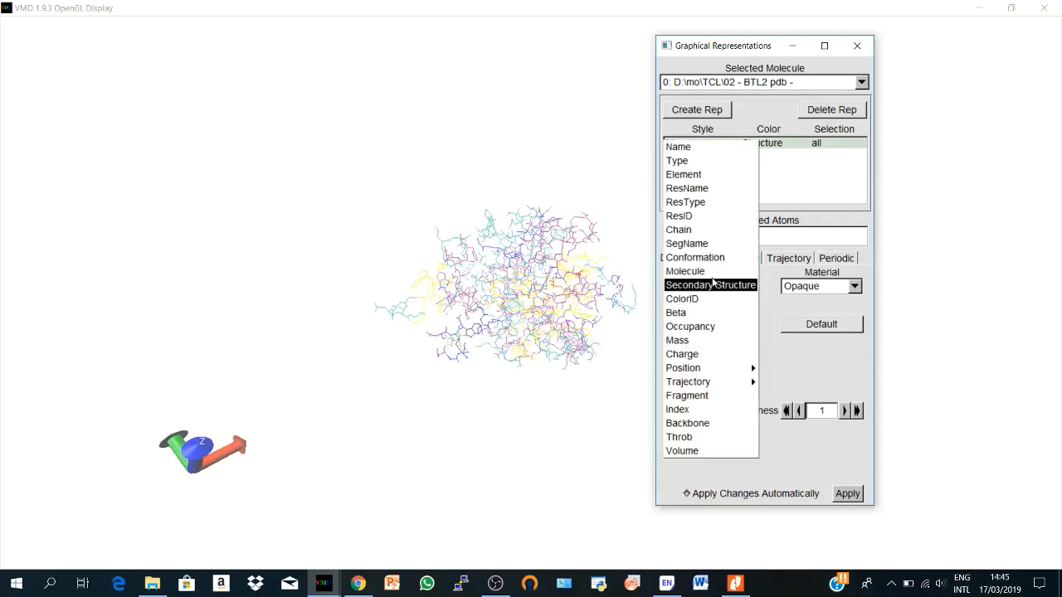
pyautogui.moveTo(683, 368)
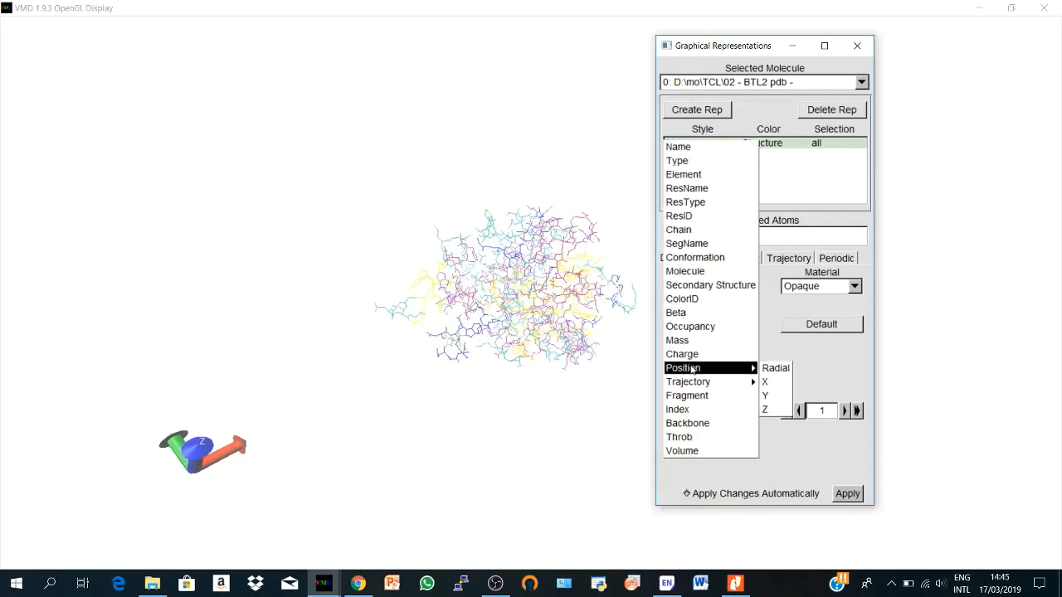
pyautogui.moveTo(682, 299)
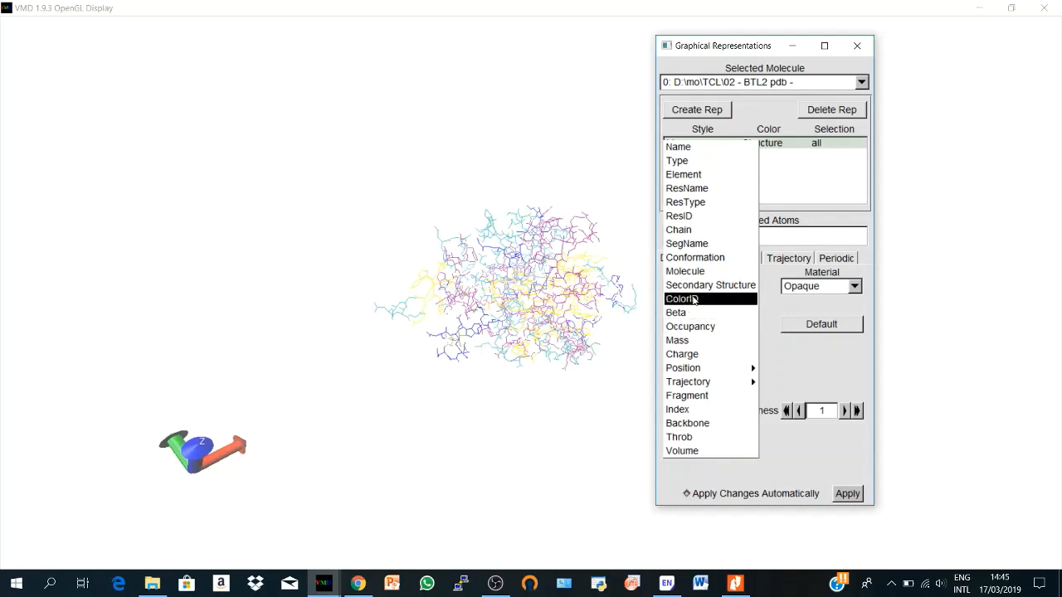
pyautogui.click(680, 299)
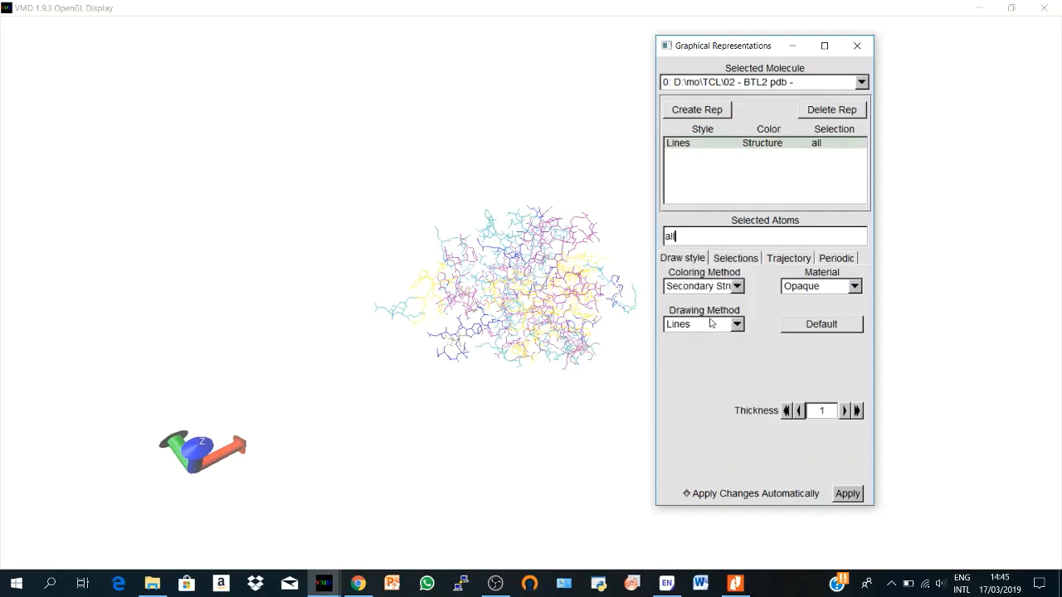
# Draw the protein as a backbone Trace, then as Ribbons
pyautogui.click(735, 324)
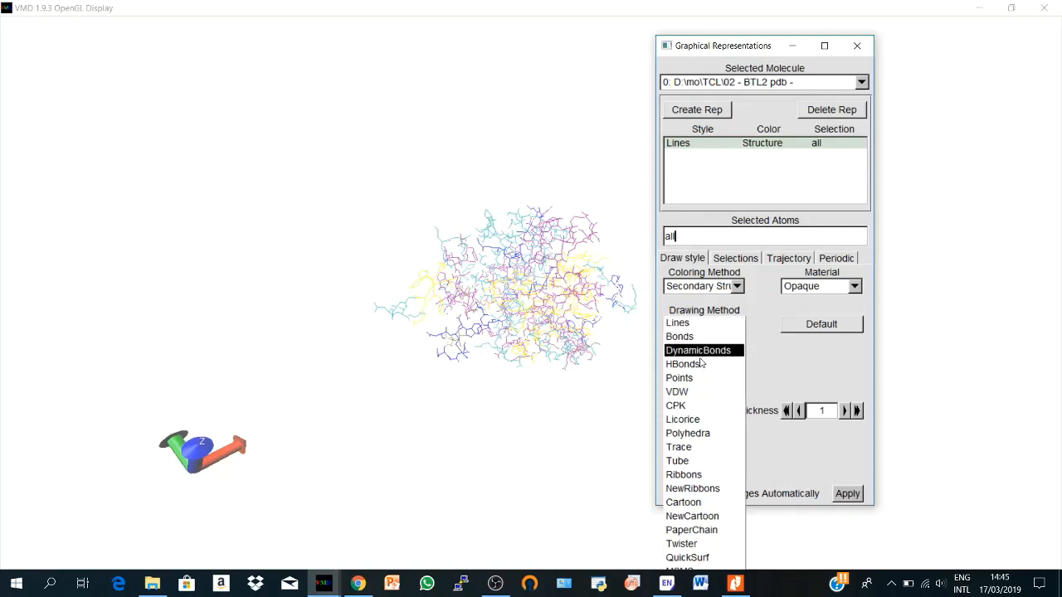
pyautogui.moveTo(699, 368)
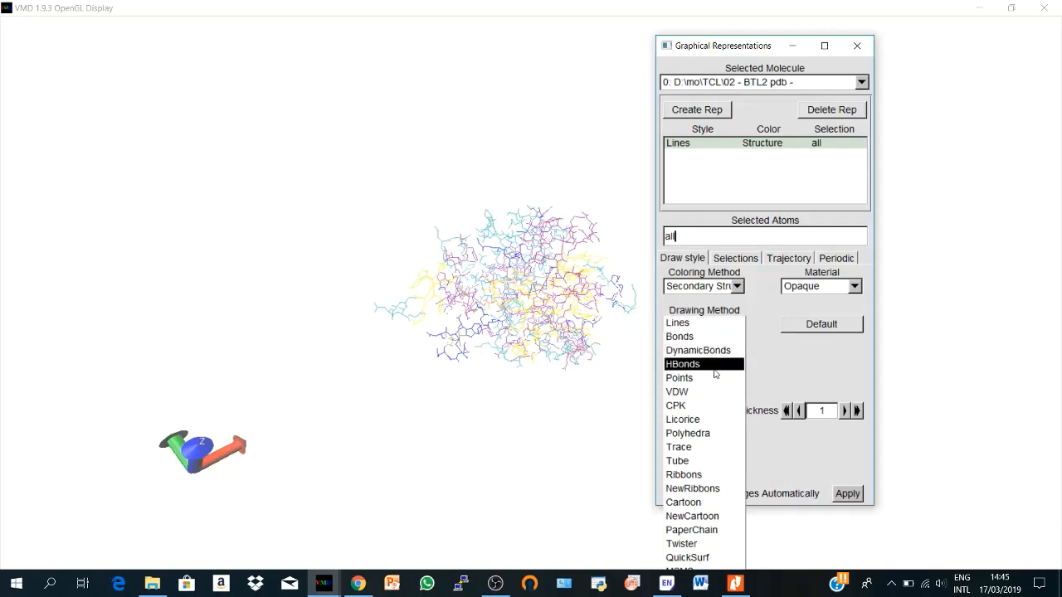
pyautogui.moveTo(703, 392)
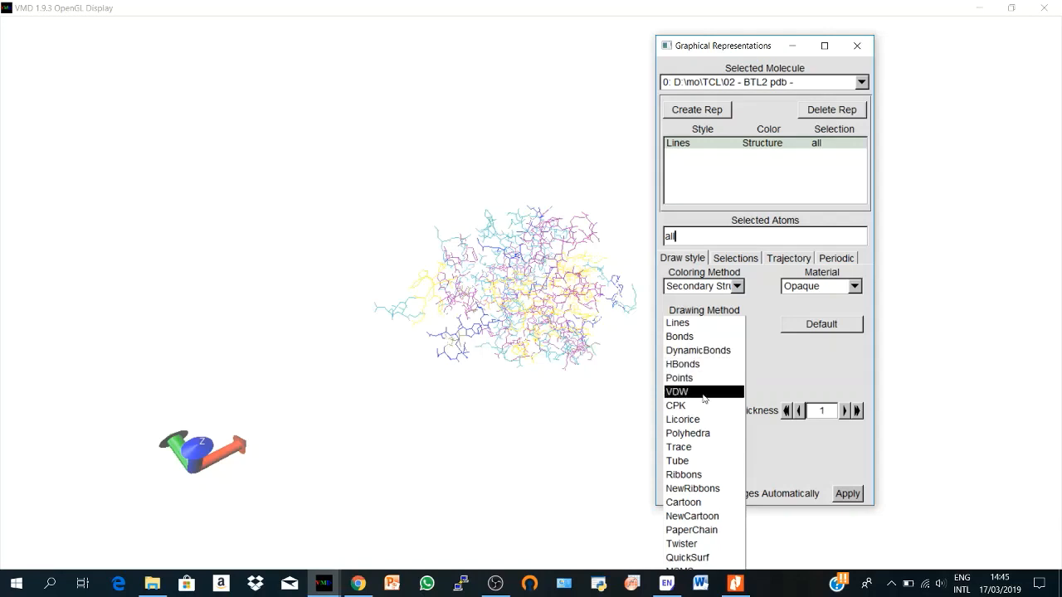
pyautogui.moveTo(708, 363)
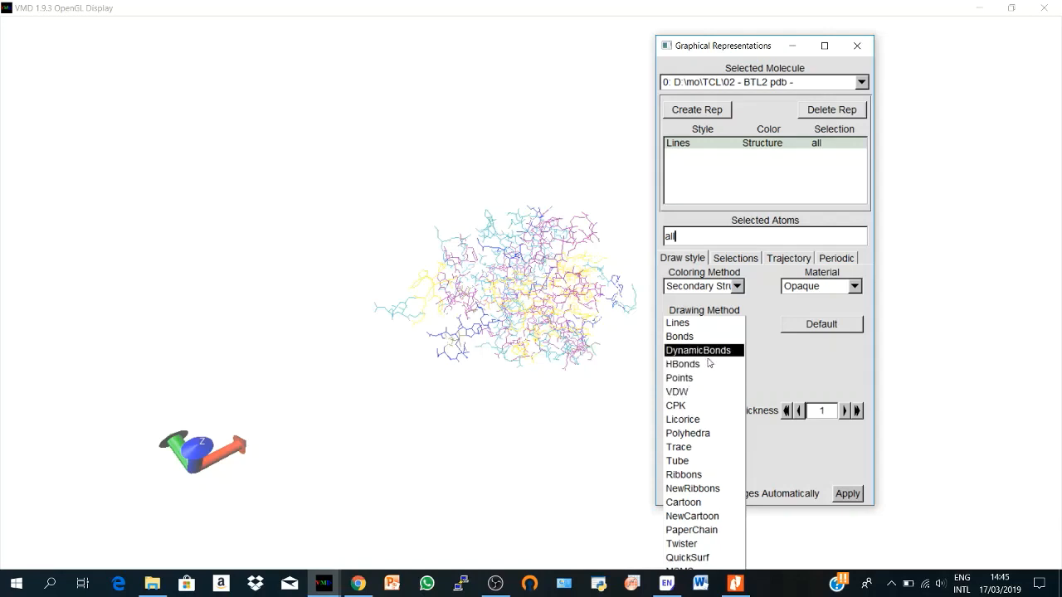
pyautogui.moveTo(710, 375)
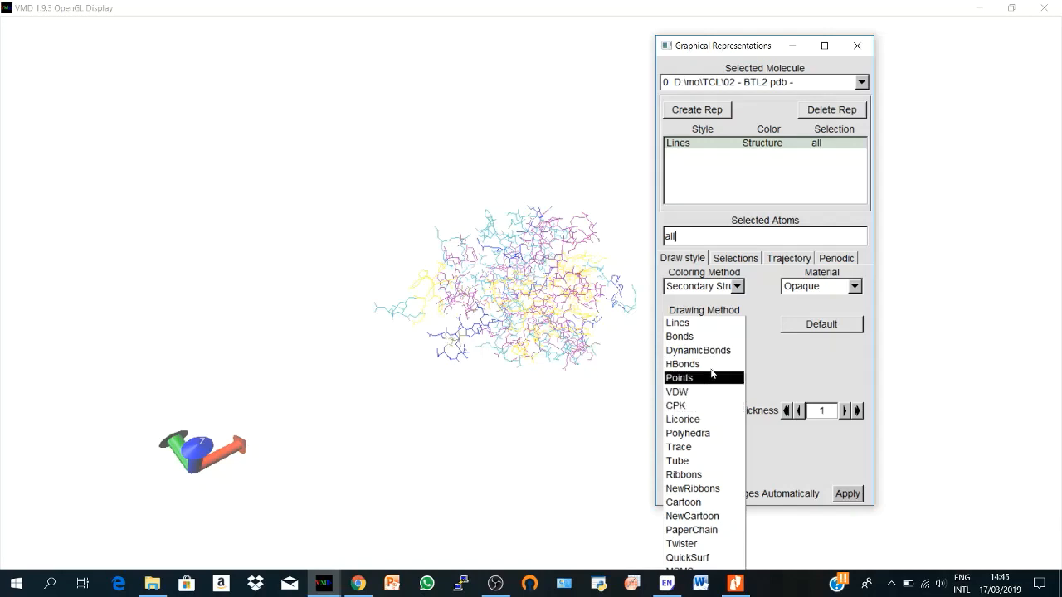
pyautogui.click(679, 446)
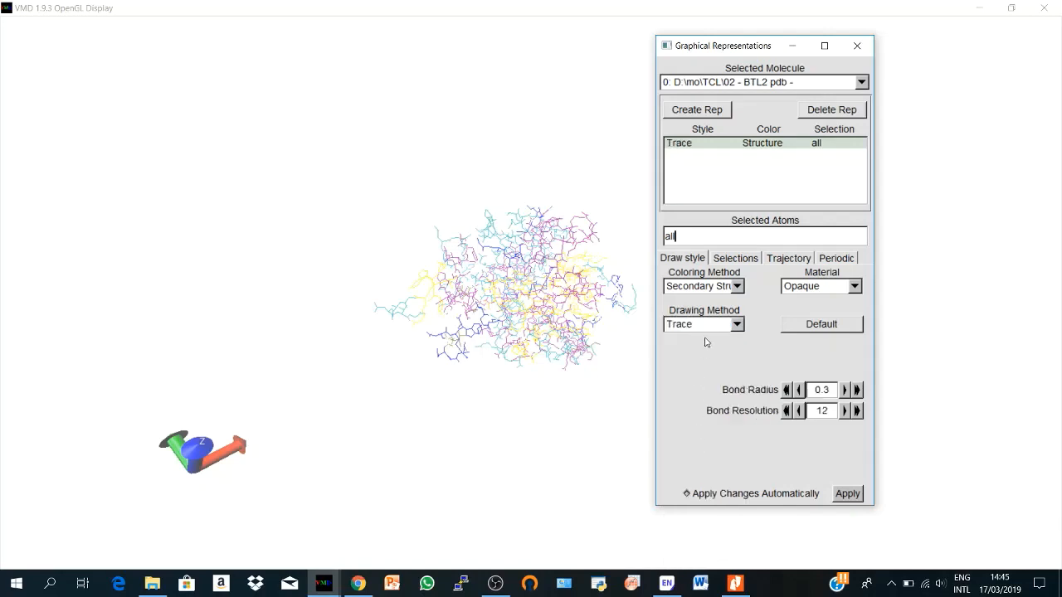
pyautogui.click(703, 323)
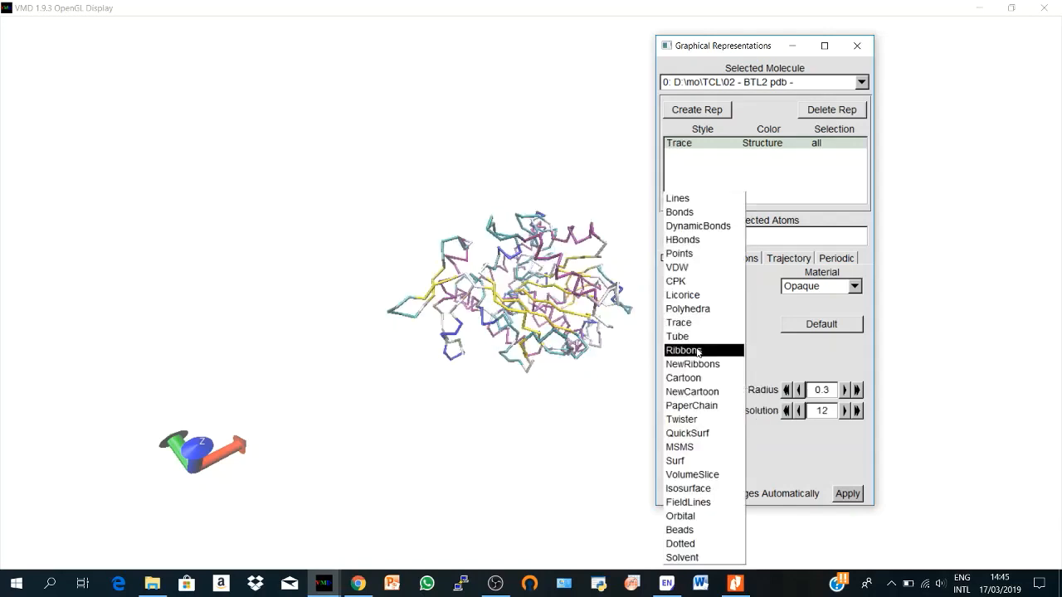
pyautogui.click(685, 350)
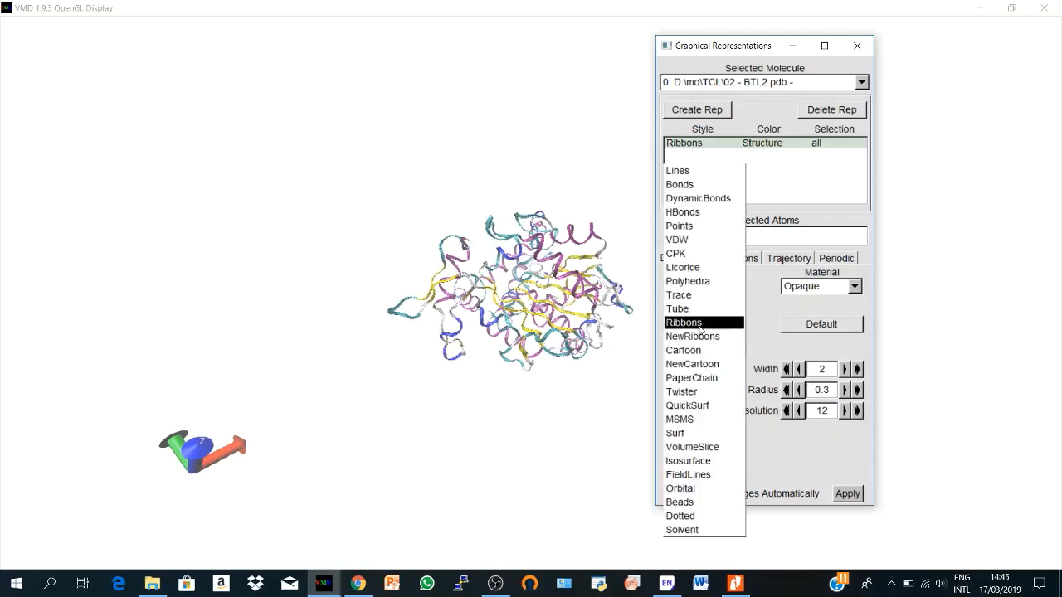
pyautogui.moveTo(694, 335)
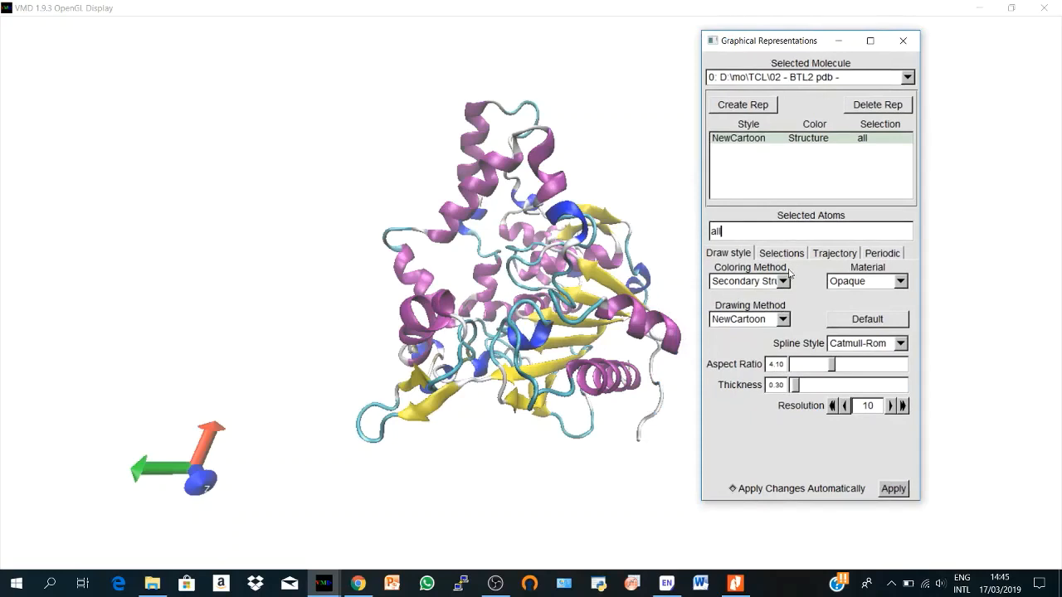
# Colour the cartoon by ResName, then ResType, then Chain so it appears blue
pyautogui.click(780, 281)
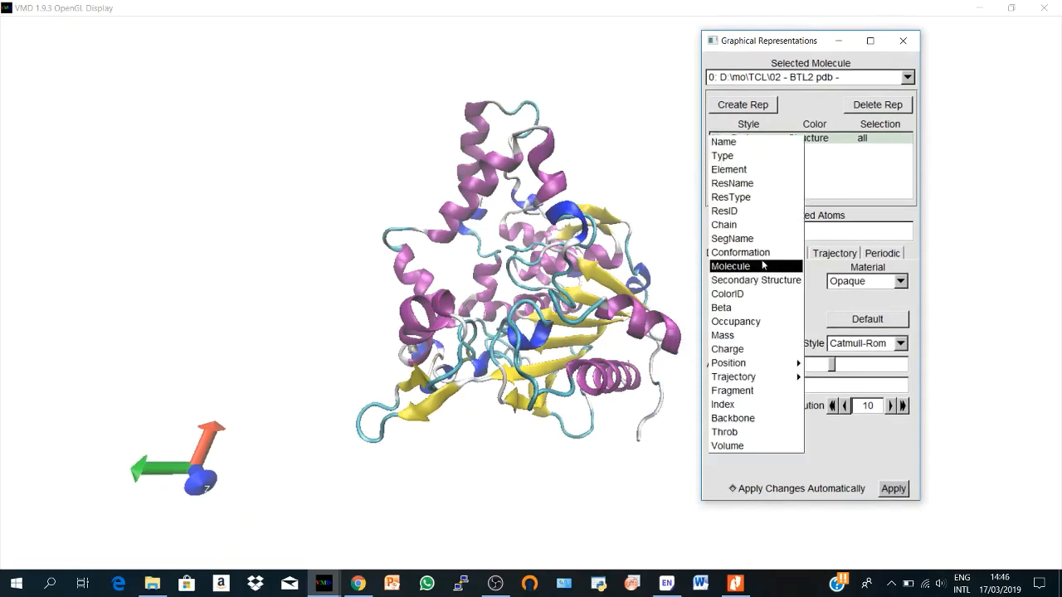
pyautogui.click(732, 183)
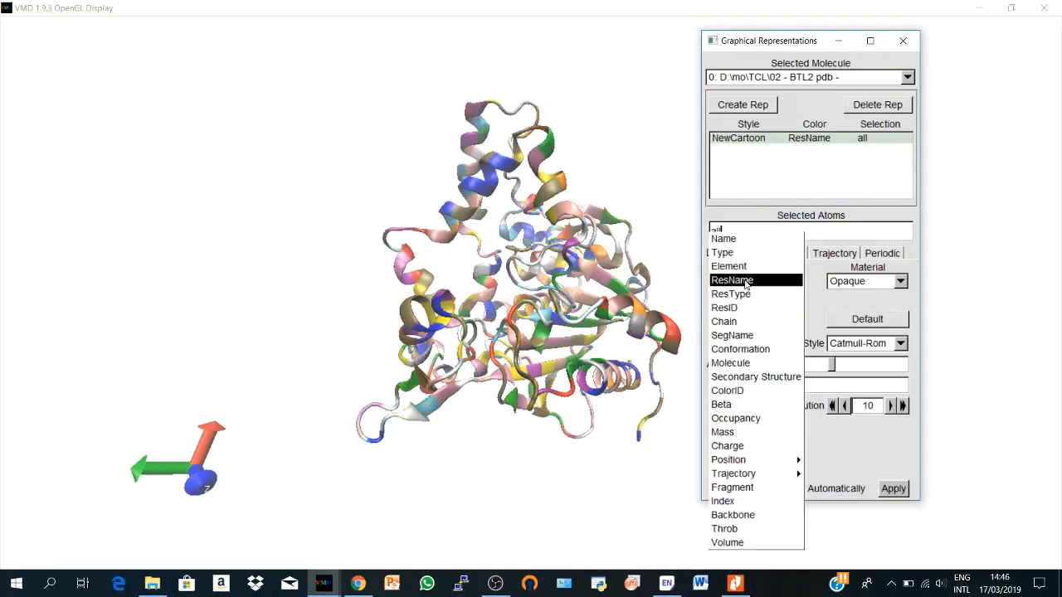
pyautogui.click(732, 293)
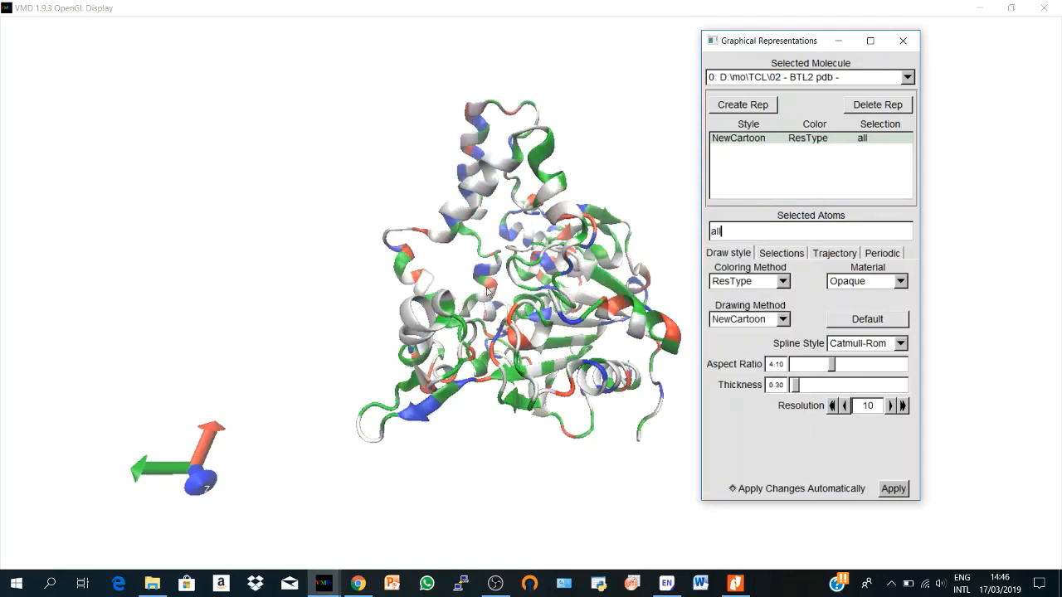
pyautogui.click(780, 280)
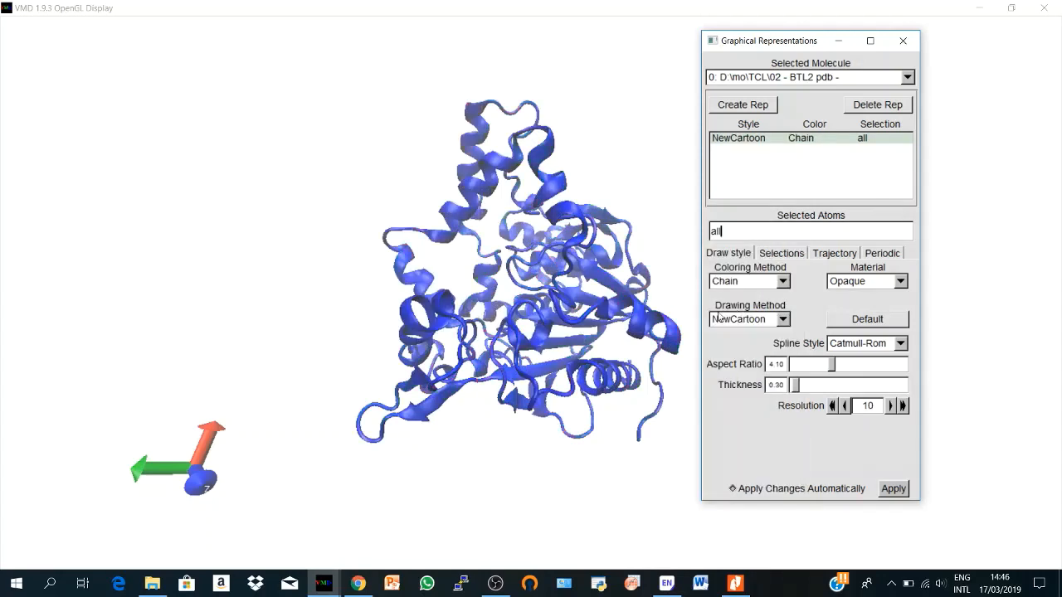
pyautogui.moveTo(617, 236)
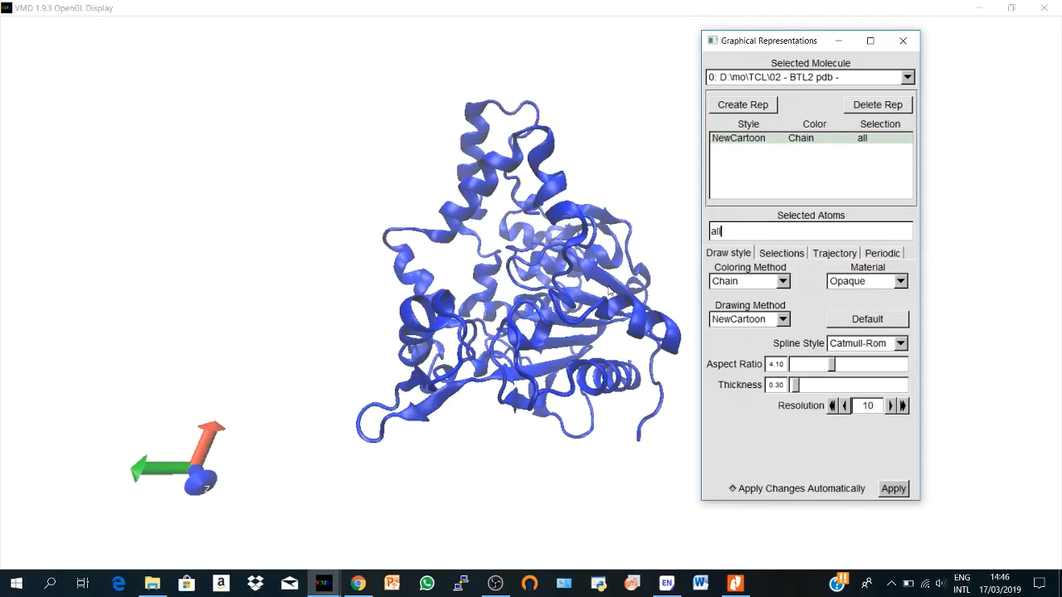
pyautogui.moveTo(382, 274)
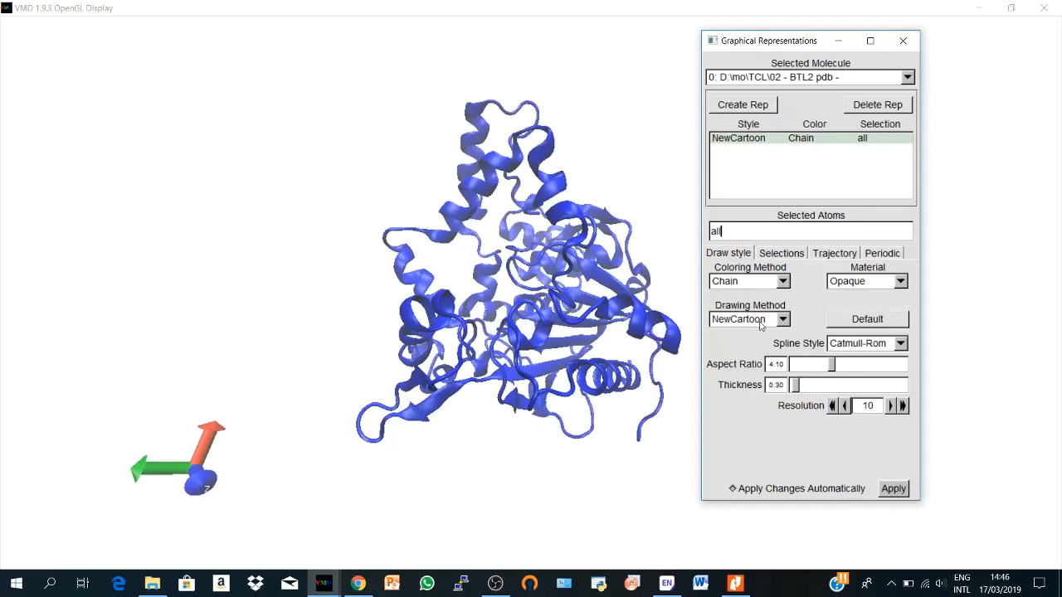
pyautogui.moveTo(836, 365)
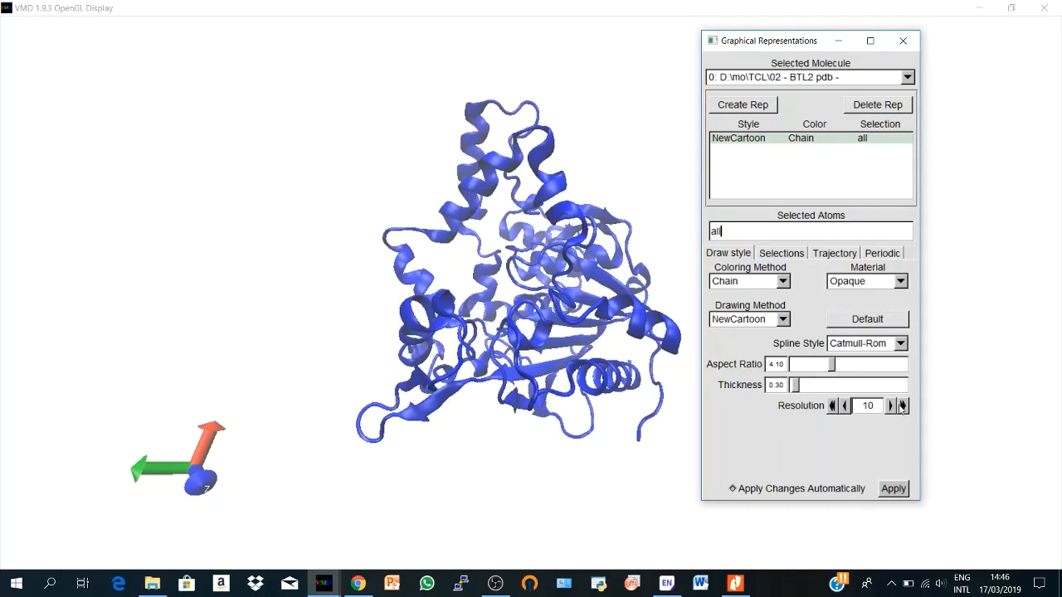
# Raise the NewCartoon resolution to 50
pyautogui.click(903, 406)
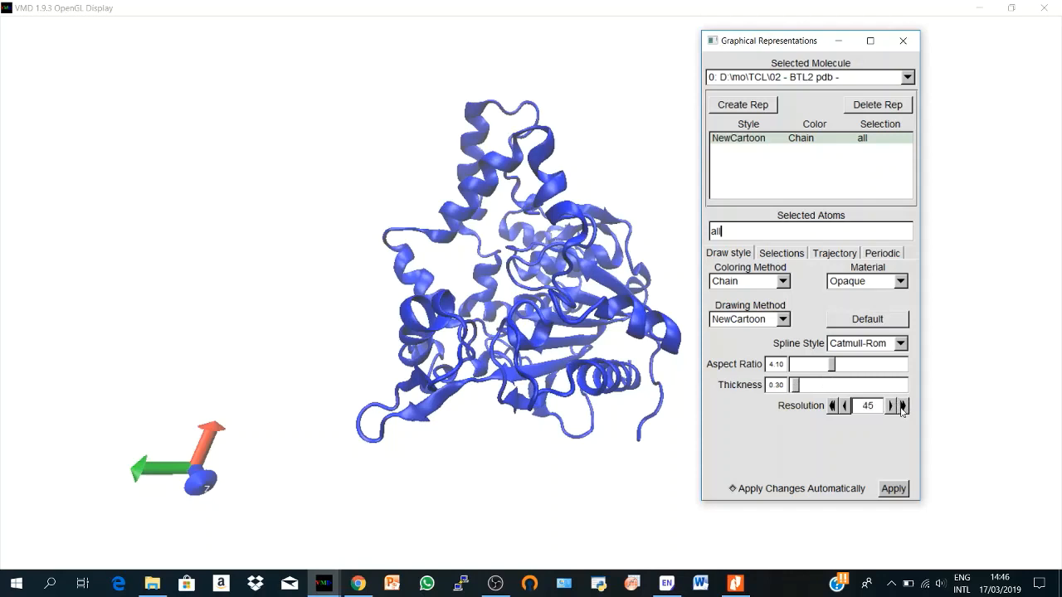
pyautogui.click(903, 404)
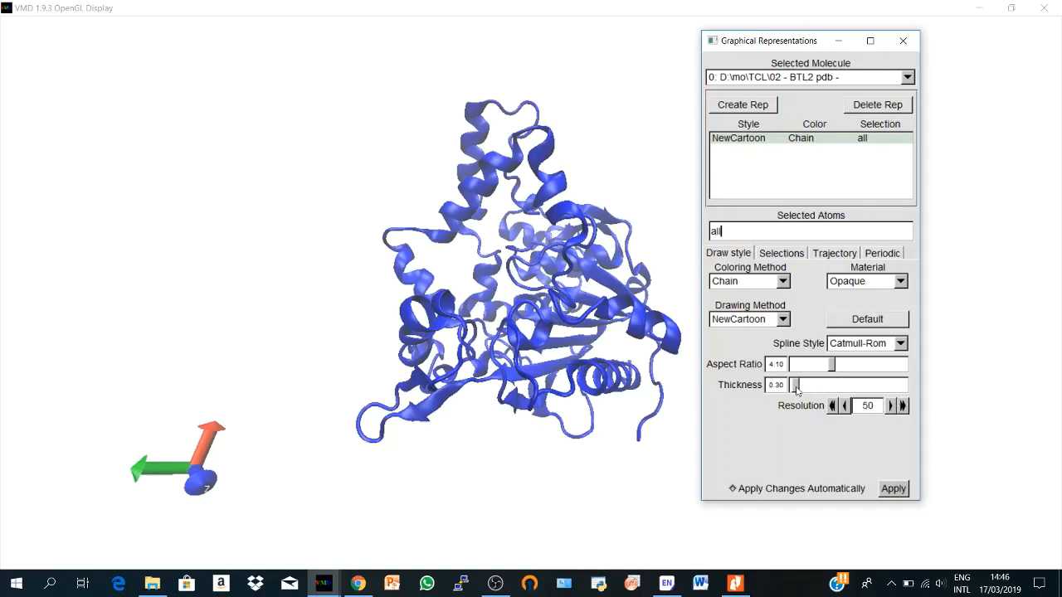
# Test the Thickness and Aspect Ratio sliders, returning to about 0.22 thickness and 4.2 aspect ratio
pyautogui.moveTo(794, 385); pyautogui.dragTo(828, 385)
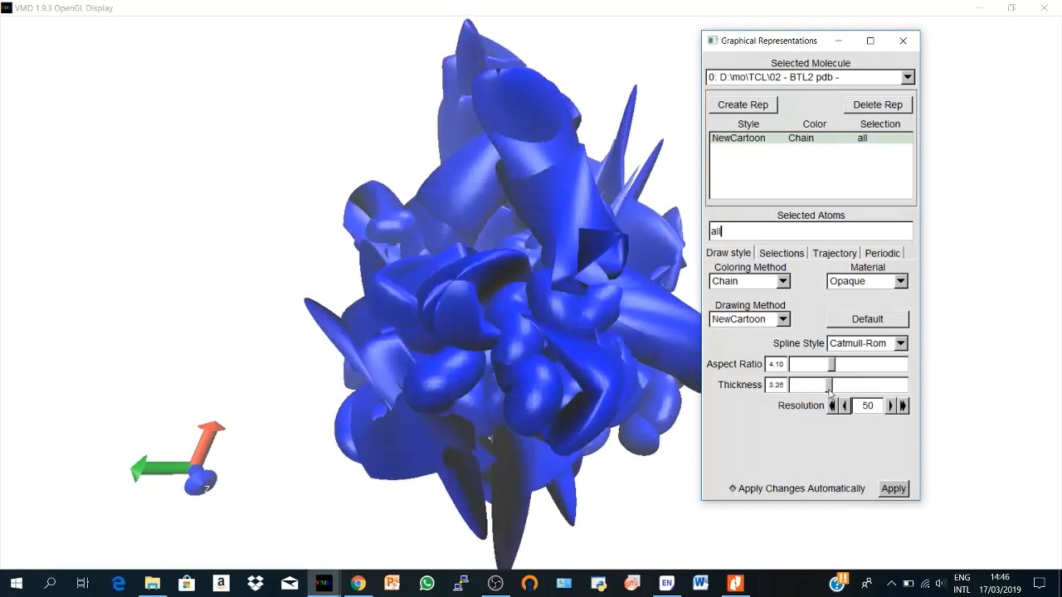
pyautogui.moveTo(830, 385); pyautogui.dragTo(855, 385)
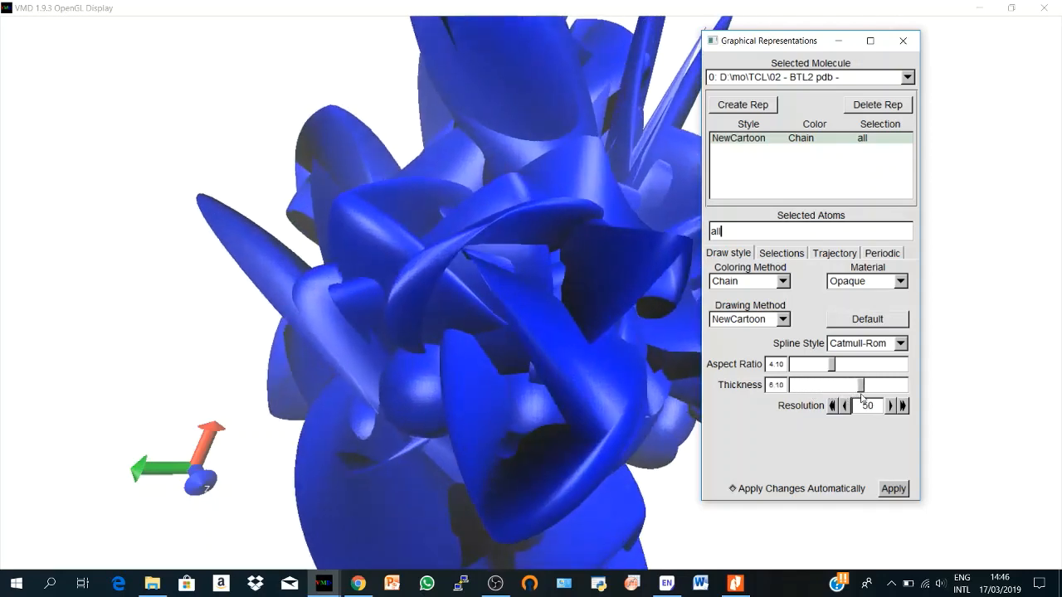
pyautogui.moveTo(849, 385); pyautogui.dragTo(800, 385)
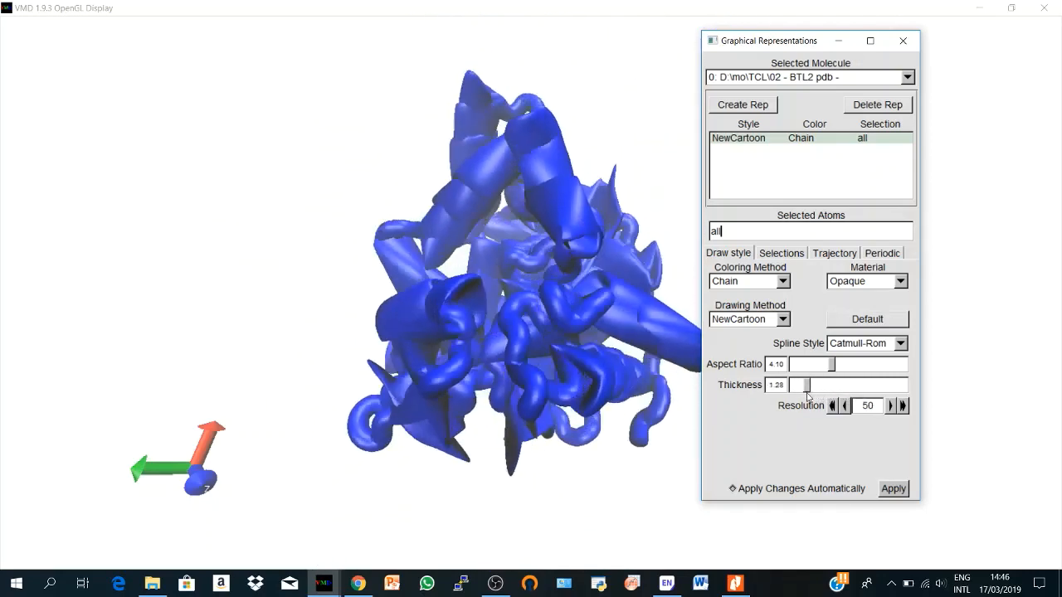
pyautogui.moveTo(803, 385); pyautogui.dragTo(798, 385)
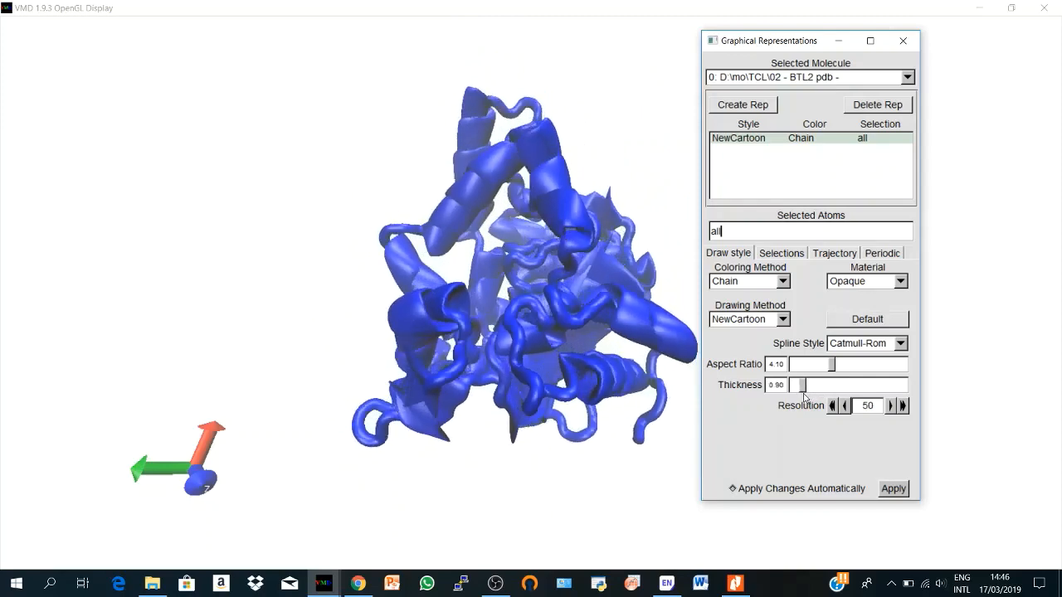
pyautogui.moveTo(800, 385); pyautogui.dragTo(793, 384)
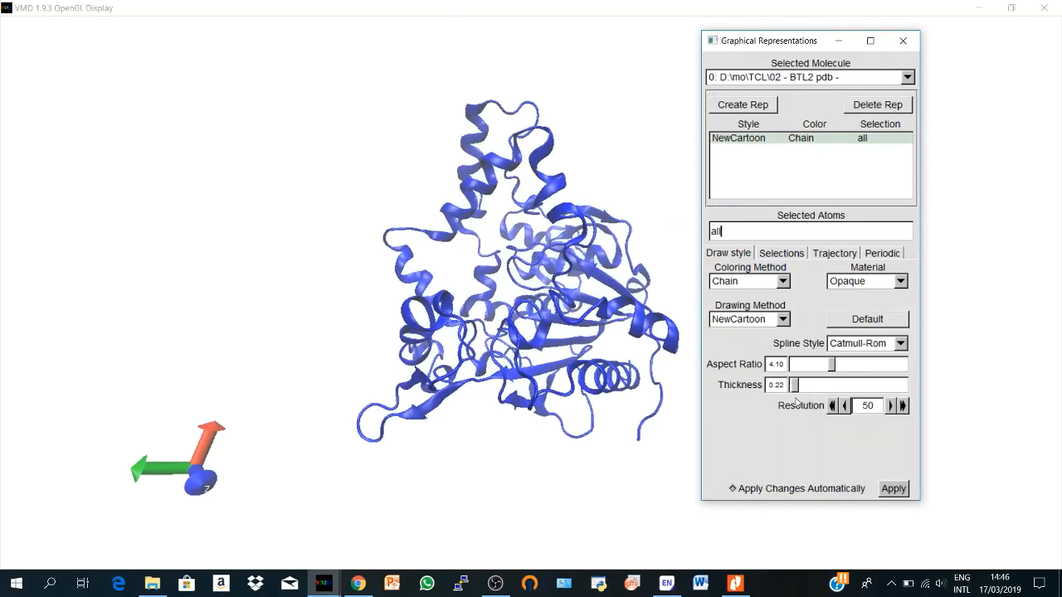
pyautogui.moveTo(790, 385); pyautogui.dragTo(795, 385)
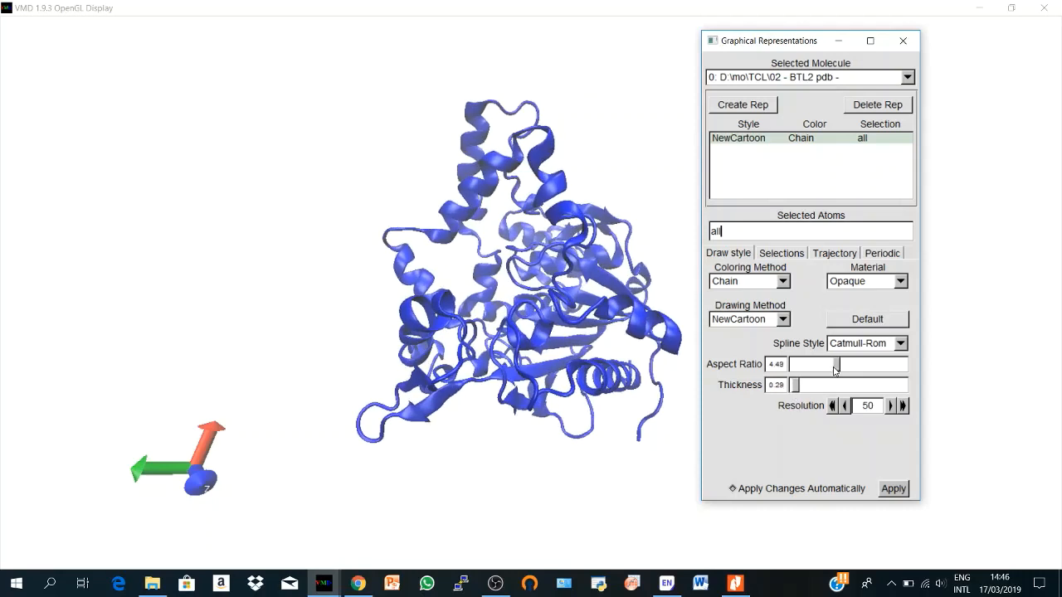
pyautogui.moveTo(833, 363); pyautogui.dragTo(888, 363)
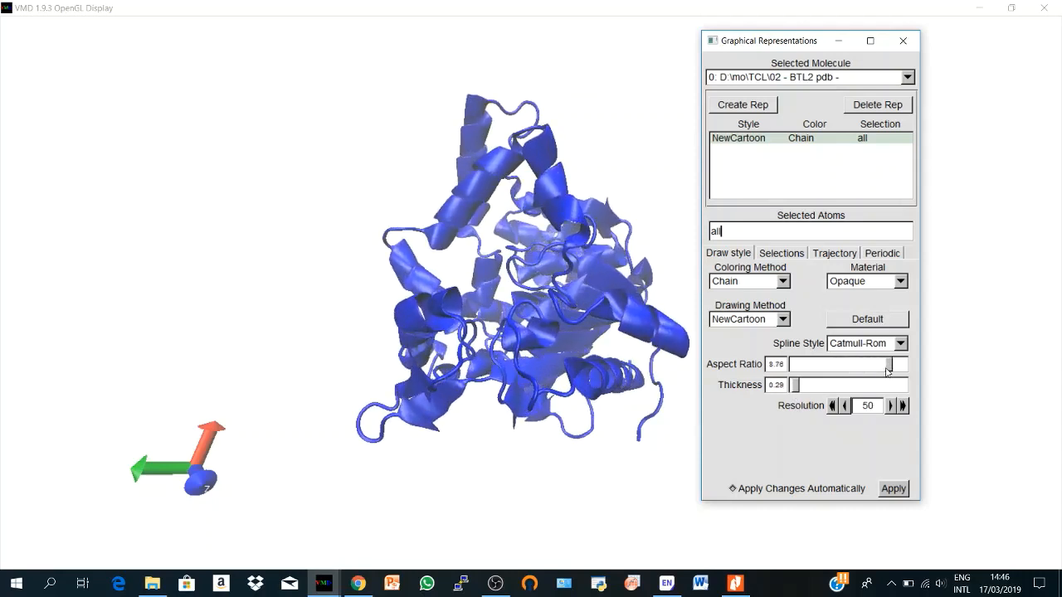
pyautogui.moveTo(888, 365); pyautogui.dragTo(810, 365)
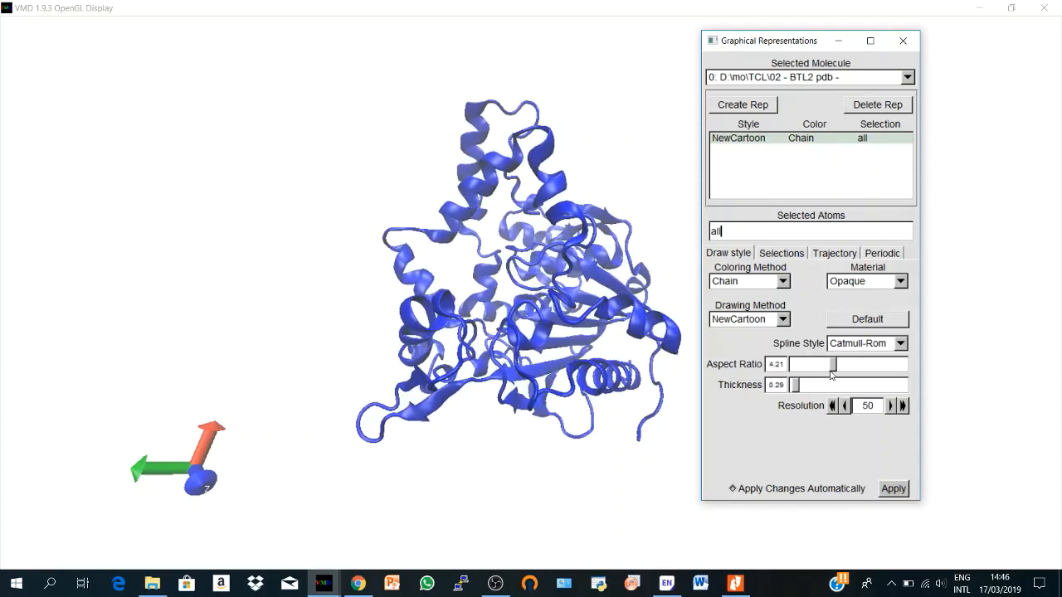
pyautogui.moveTo(867, 295)
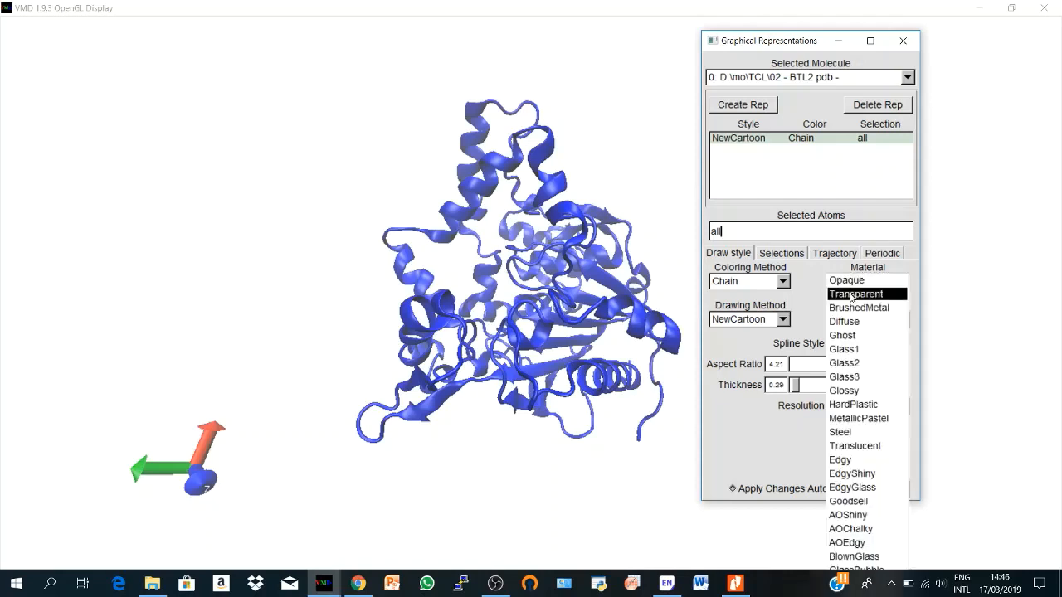
# Make the representation transparent and draw the whole protein as a QuickSurf surface
pyautogui.click(856, 294)
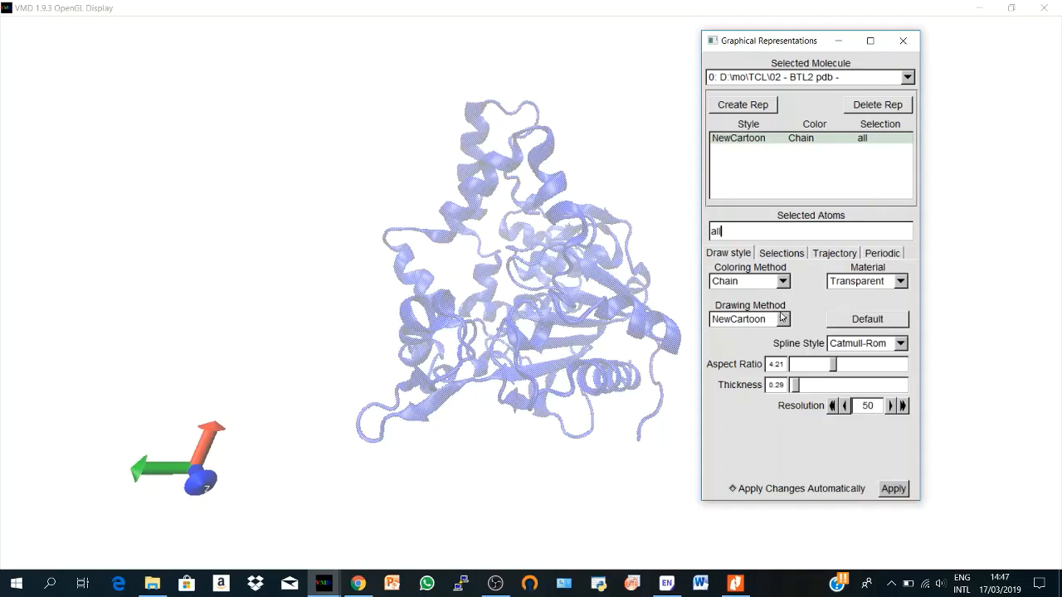
pyautogui.moveTo(846, 285)
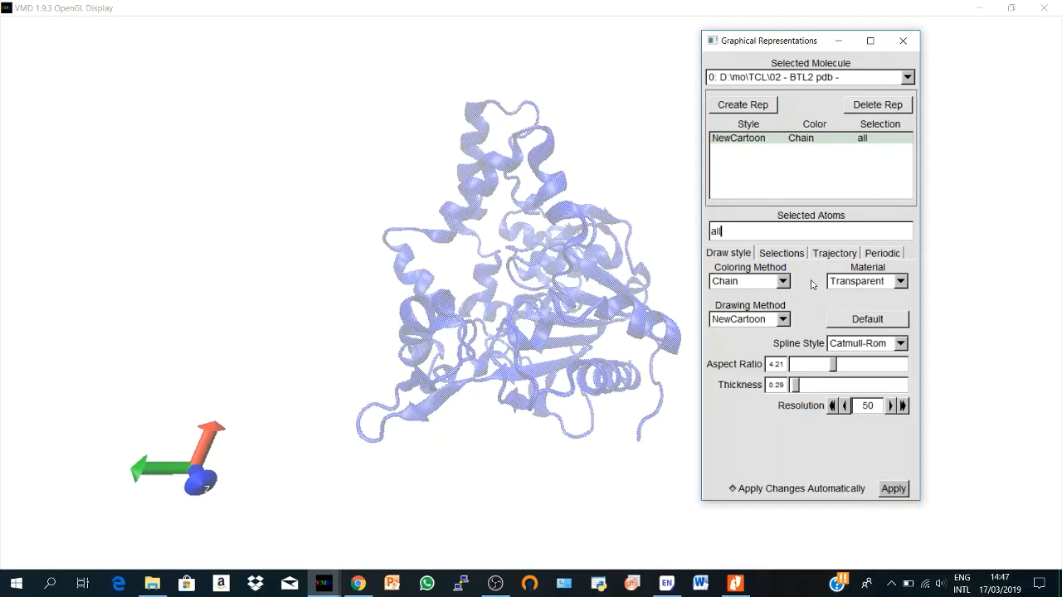
pyautogui.click(750, 319)
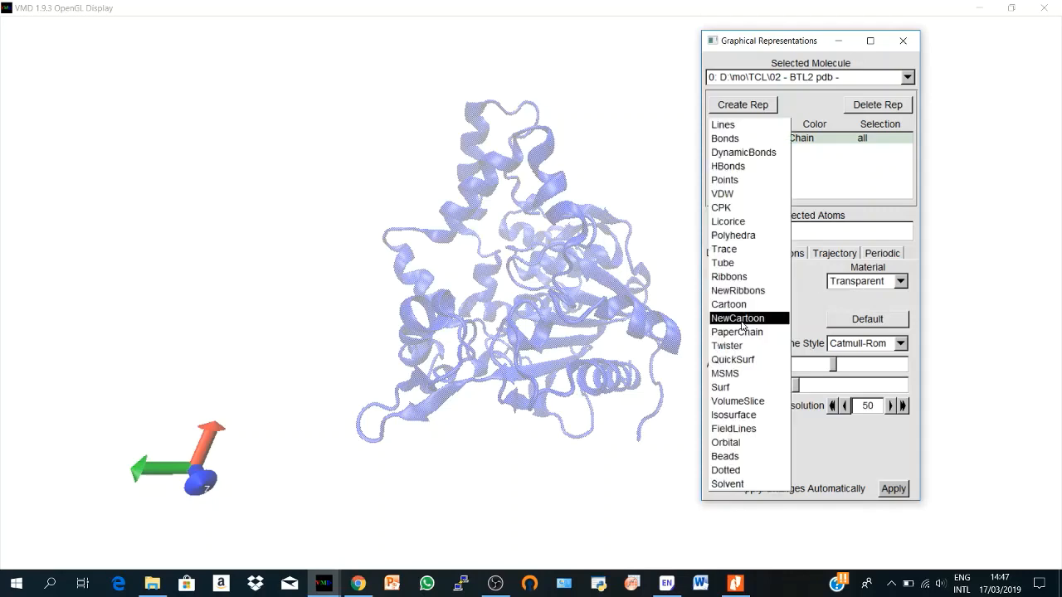
pyautogui.moveTo(733, 359)
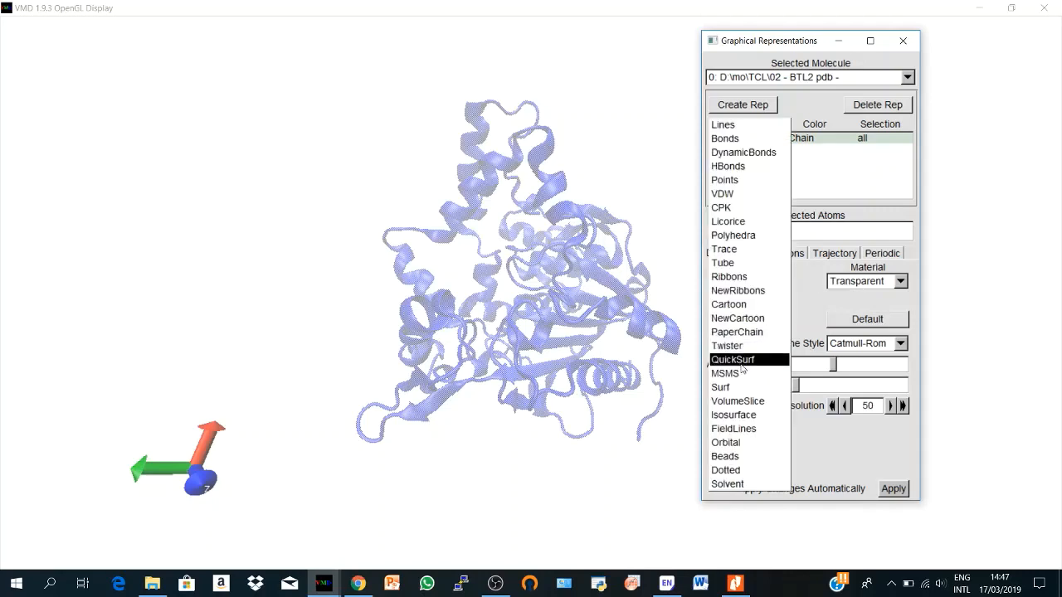
pyautogui.click(735, 358)
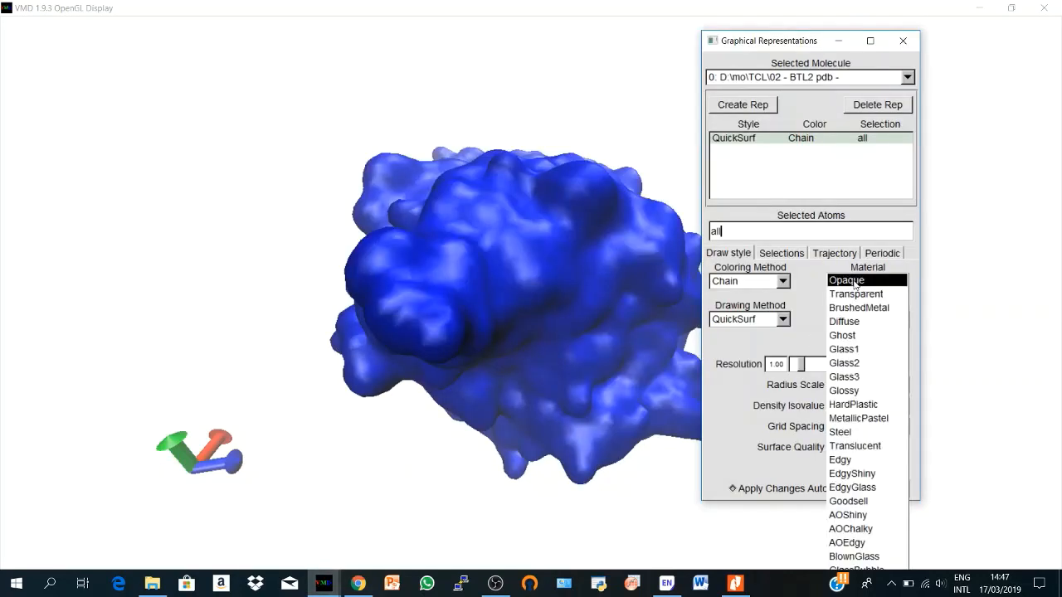
pyautogui.click(857, 293)
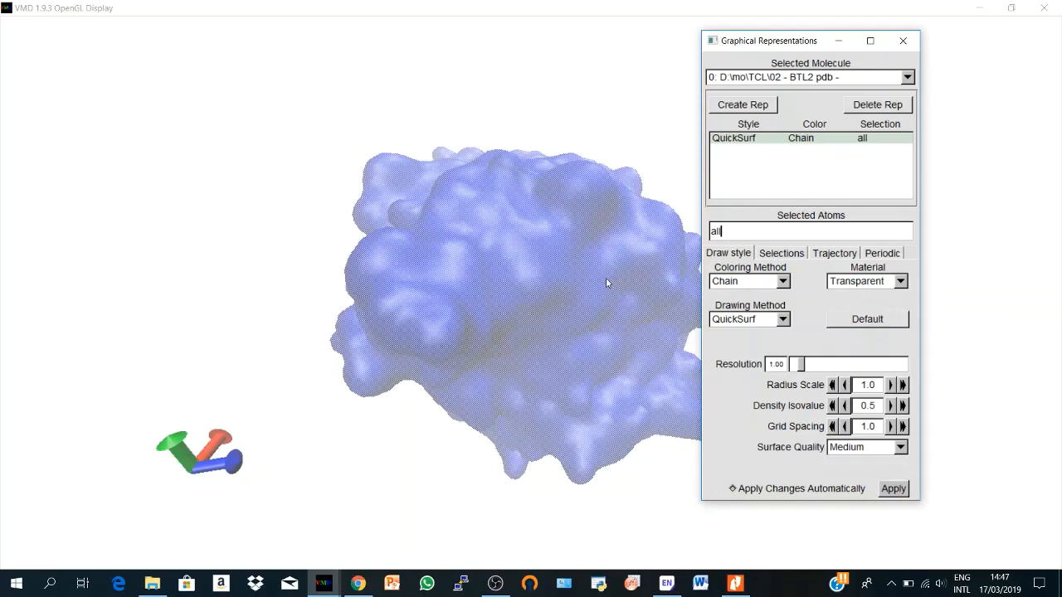
pyautogui.moveTo(557, 282)
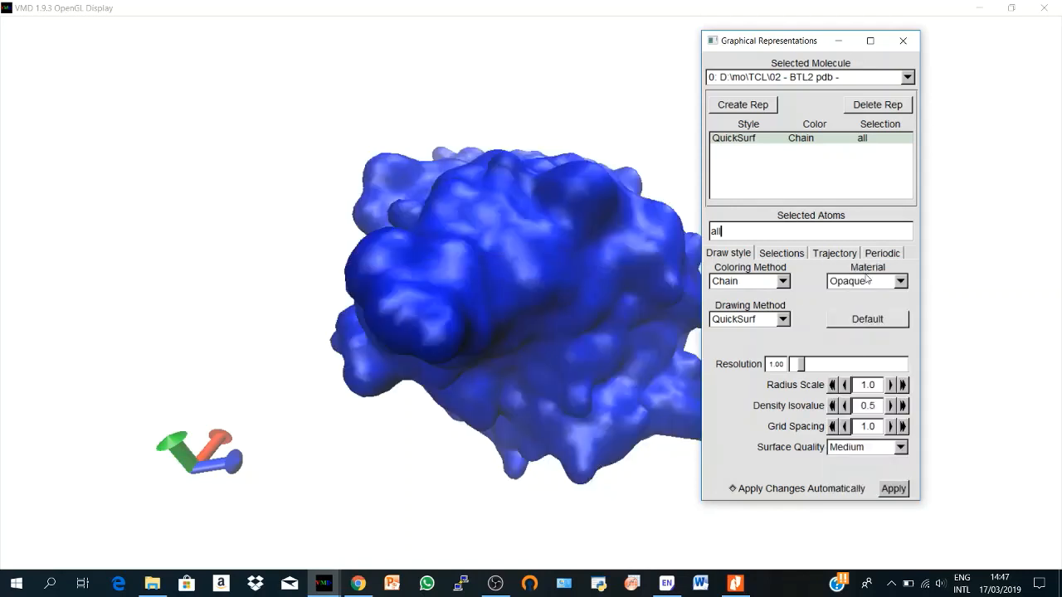
# Draw the molecule as a NewCartoon coloured by Secondary Structure
pyautogui.click(750, 319)
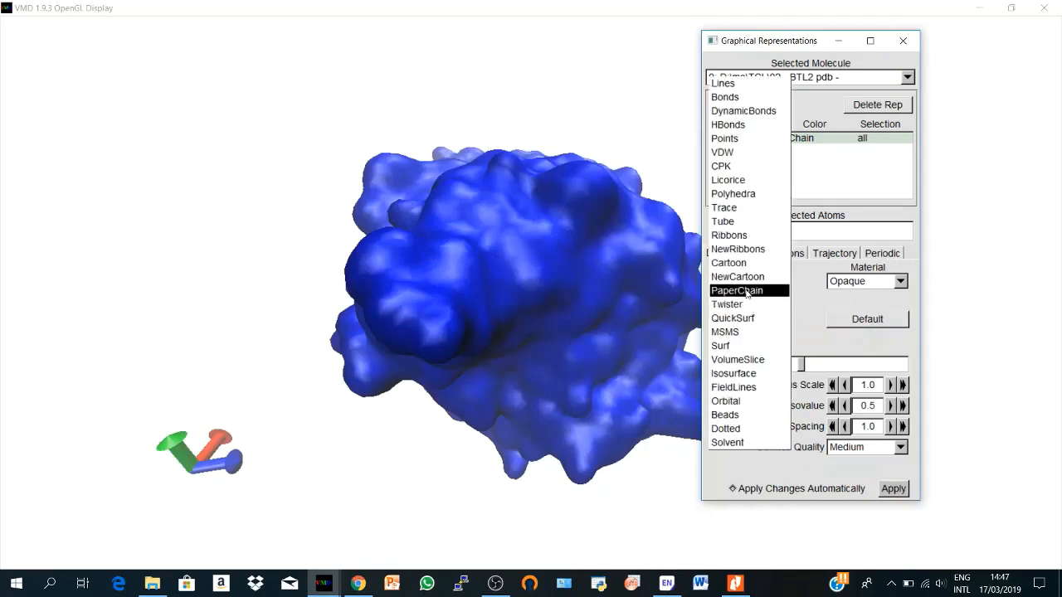
pyautogui.click(737, 291)
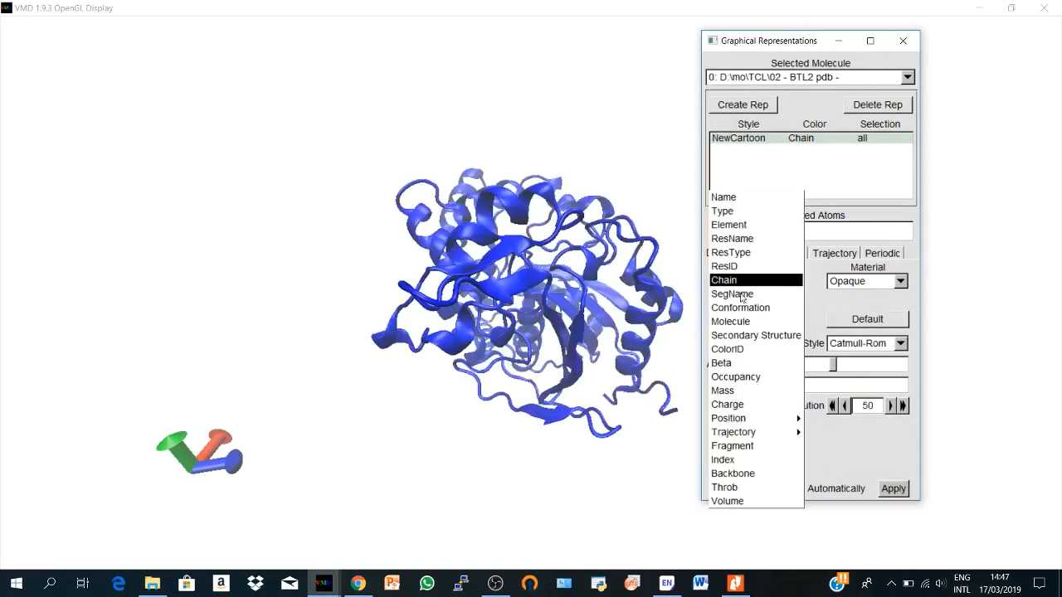
pyautogui.click(757, 335)
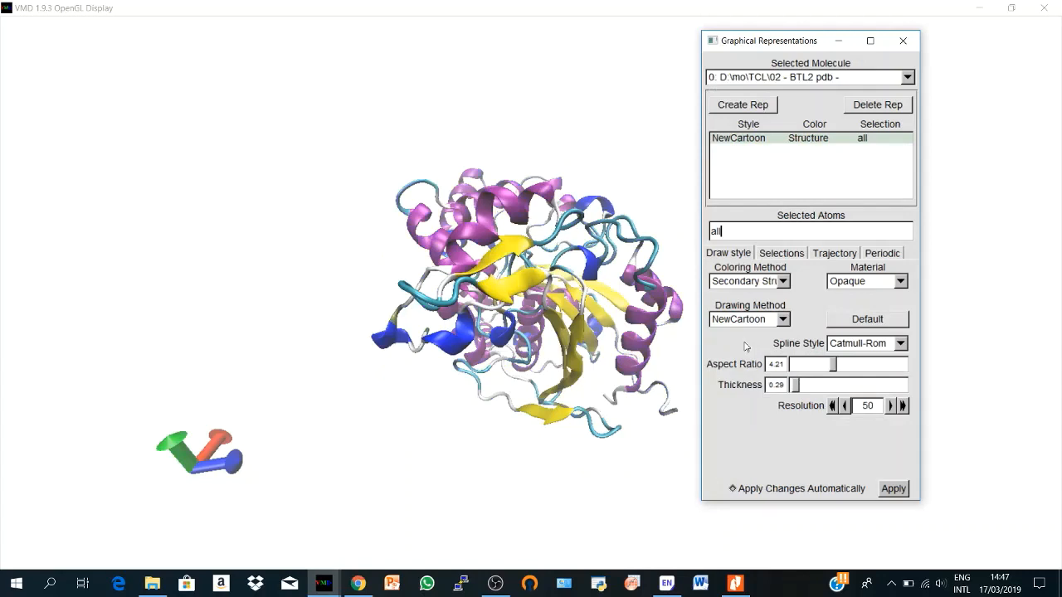
pyautogui.moveTo(780, 230)
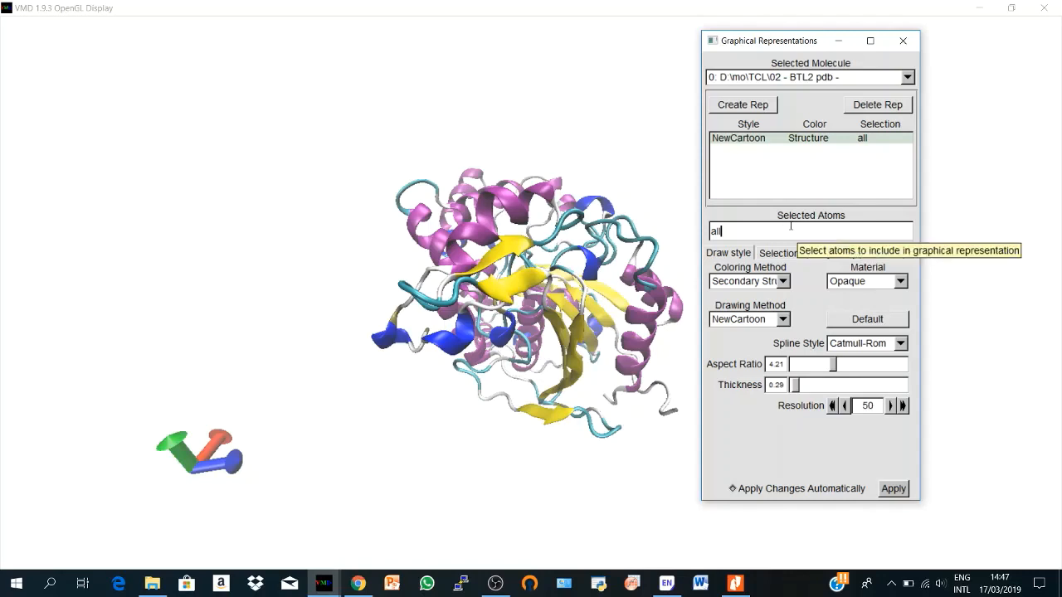
pyautogui.moveTo(753, 232)
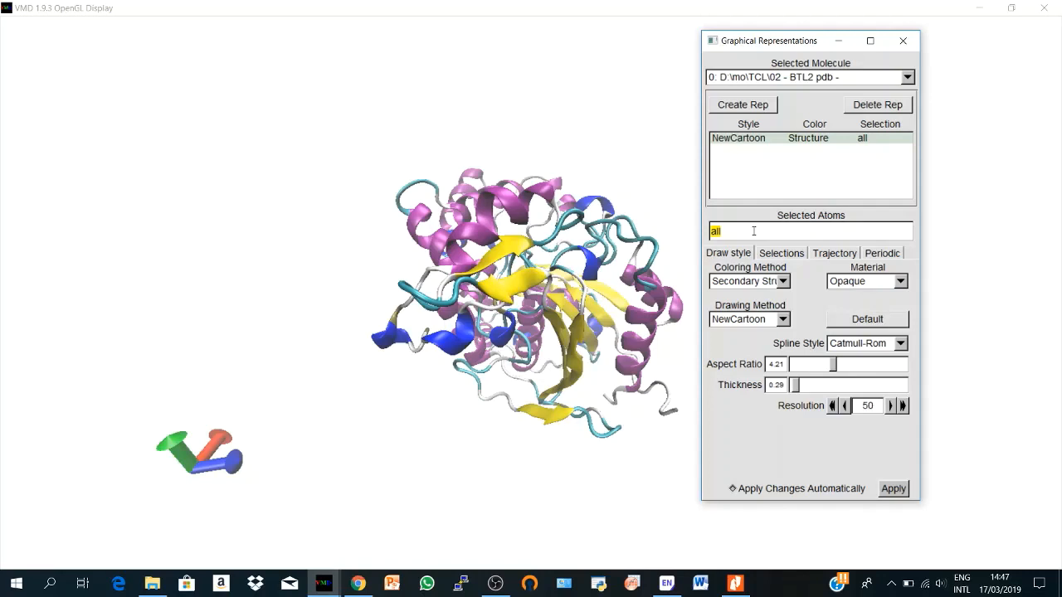
# Enter 'not protein and not water' as Selected Atoms, dismiss the error and apply the selection
pyautogui.write('not')
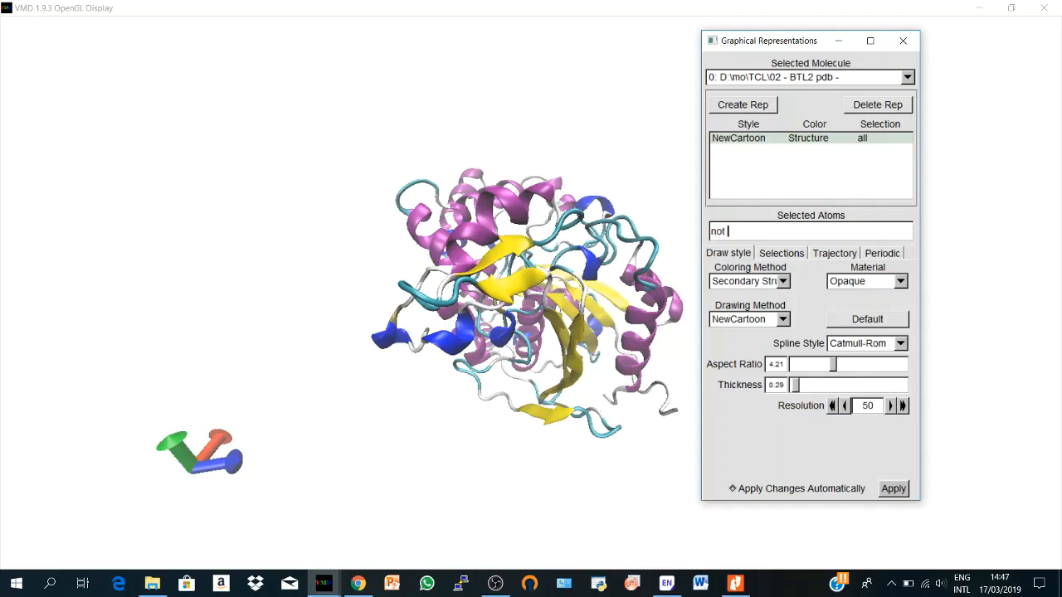
pyautogui.write('protein')
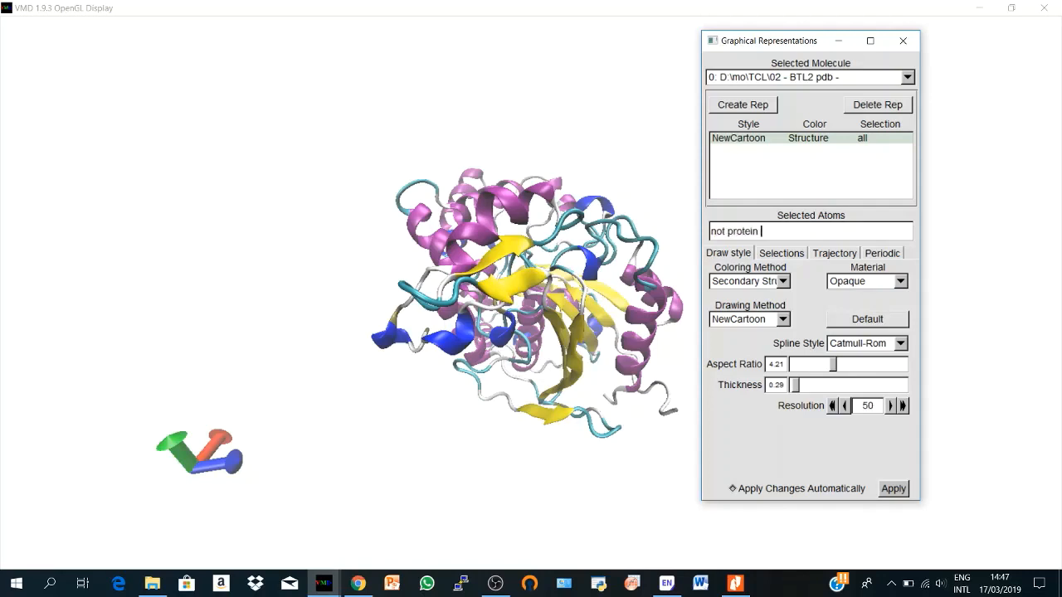
pyautogui.write('and no')
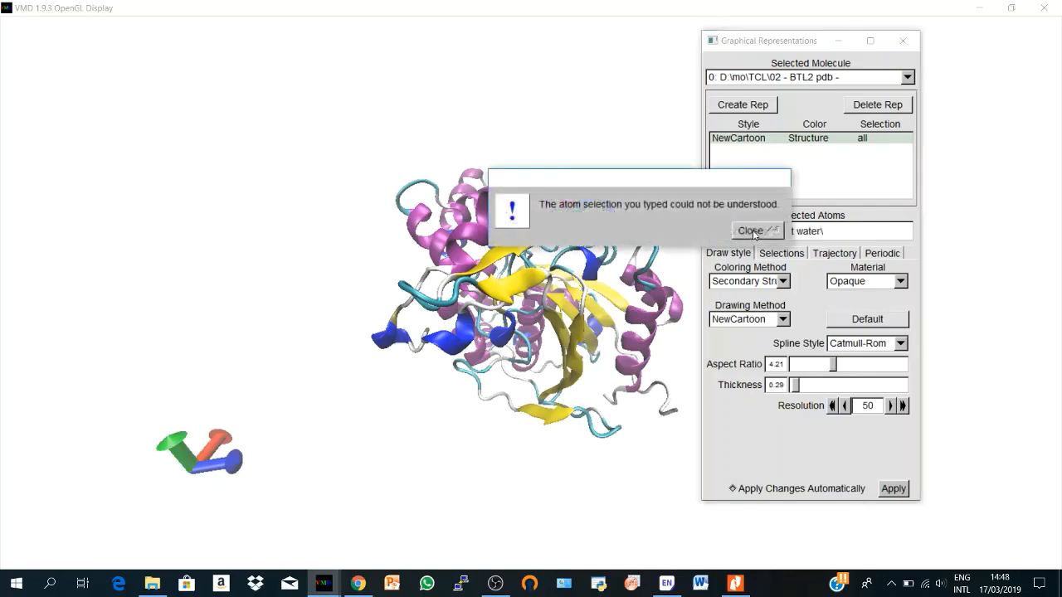
pyautogui.click(750, 231)
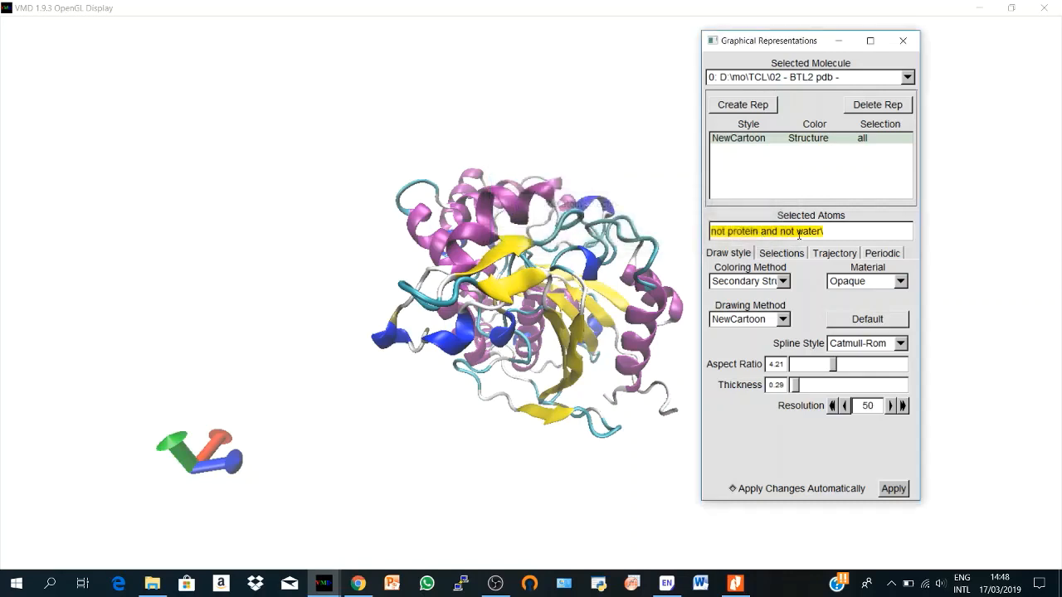
pyautogui.click(819, 230)
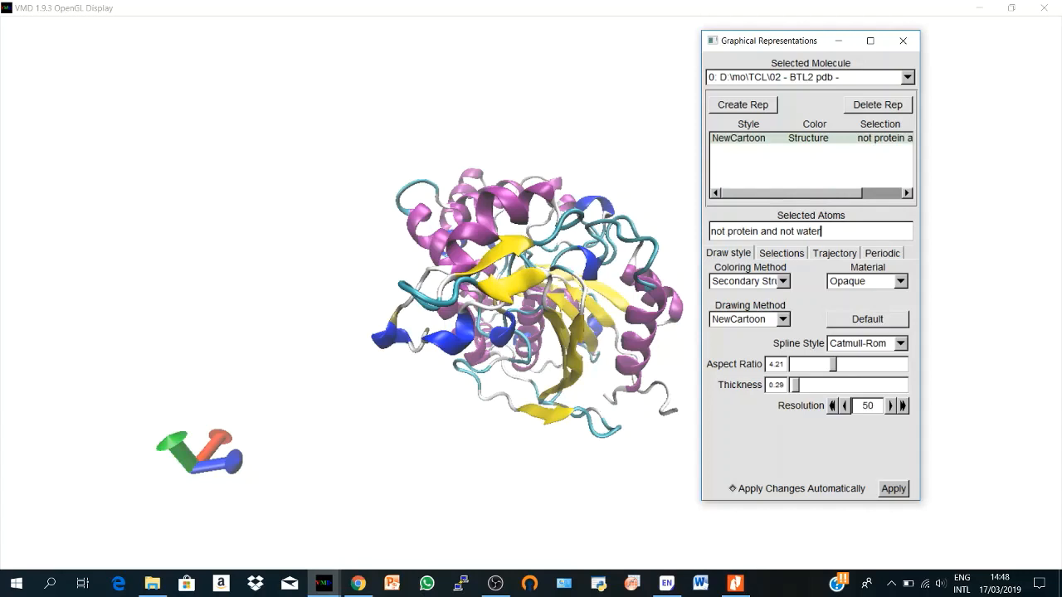
pyautogui.click(893, 488)
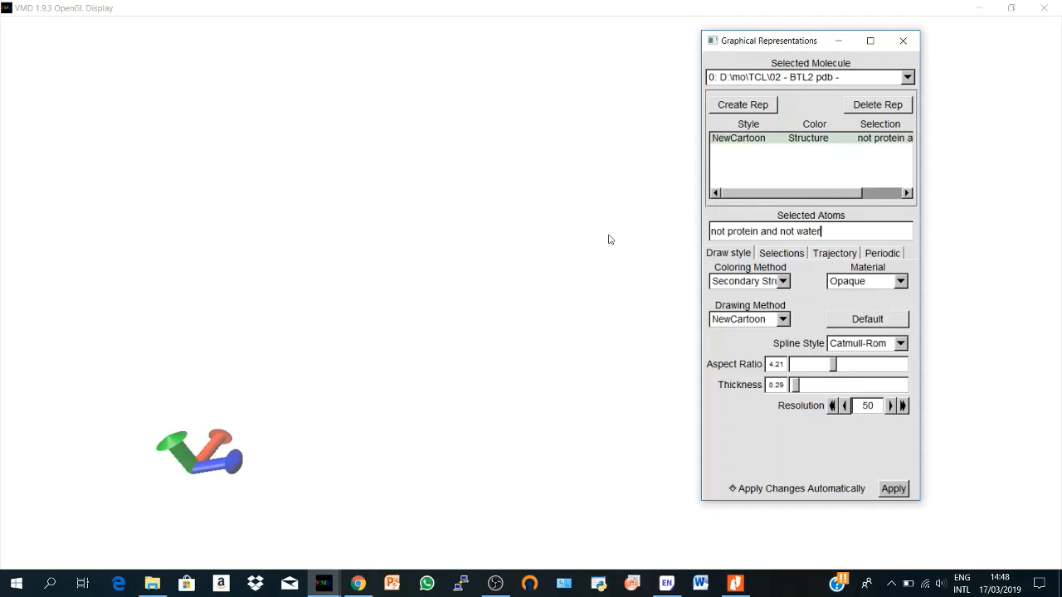
pyautogui.moveTo(622, 220)
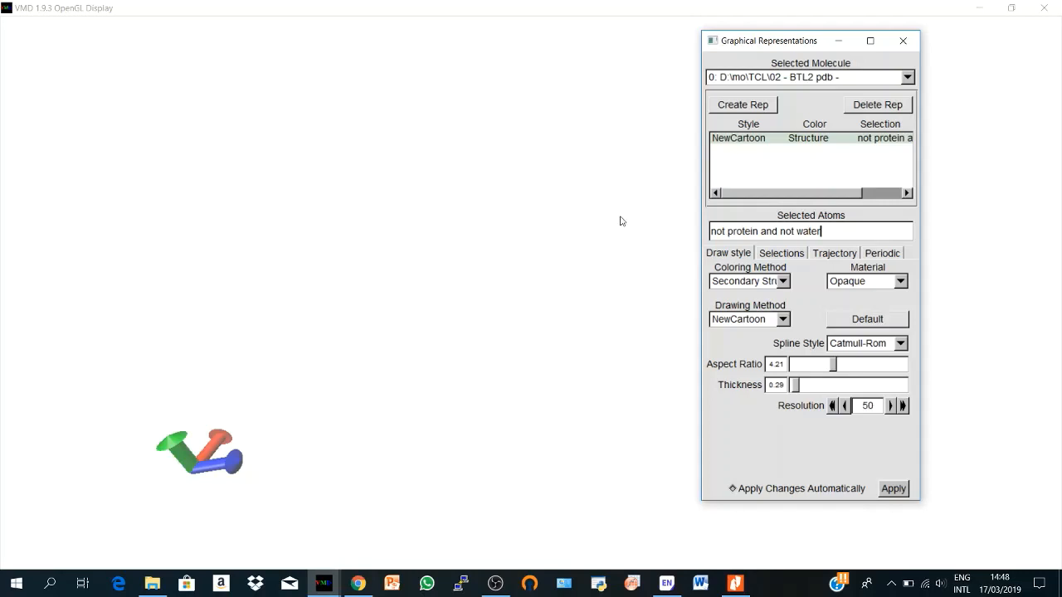
pyautogui.moveTo(547, 242)
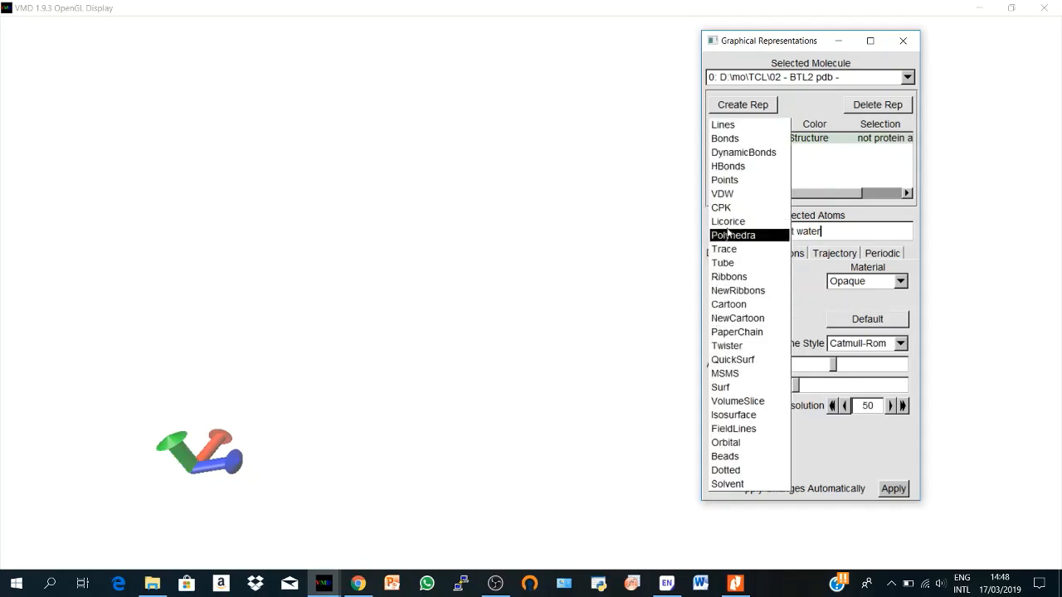
# Draw the ligand atoms as CPK ball-and-stick after trying VDW and HBonds, then inspect them
pyautogui.click(722, 193)
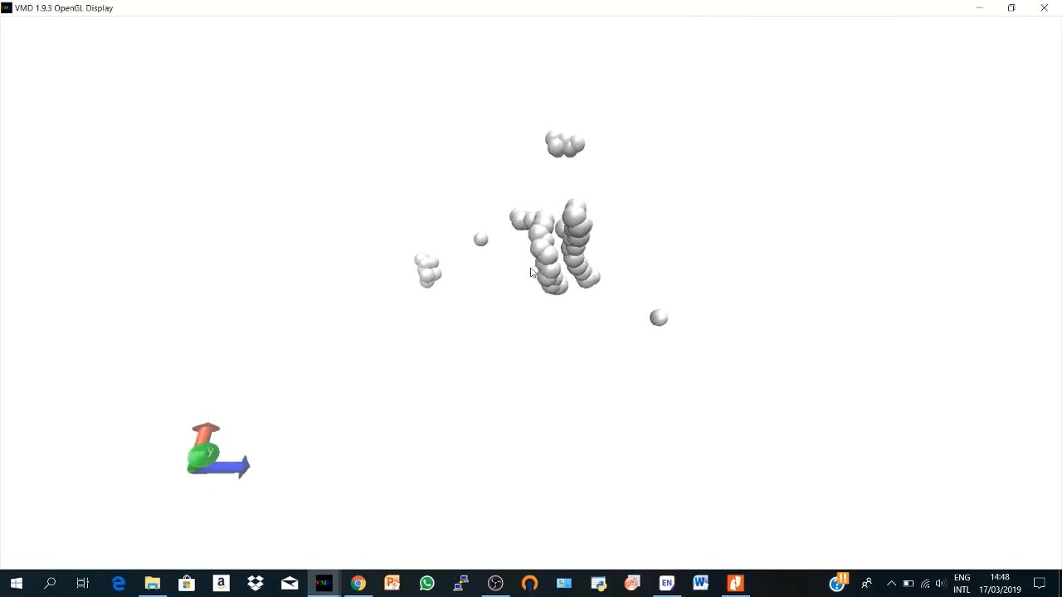
pyautogui.moveTo(323, 584)
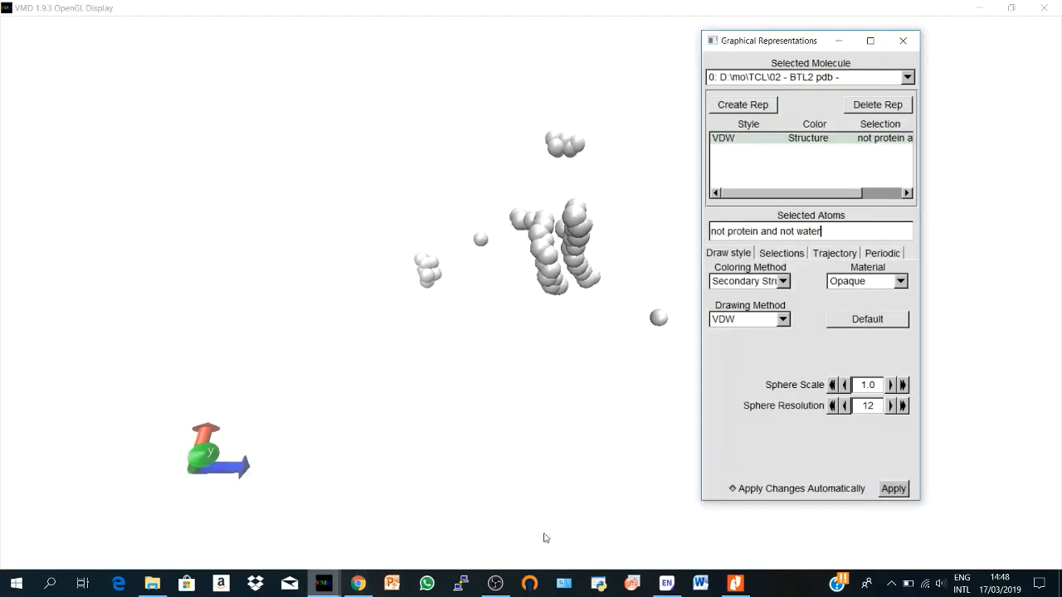
pyautogui.click(780, 319)
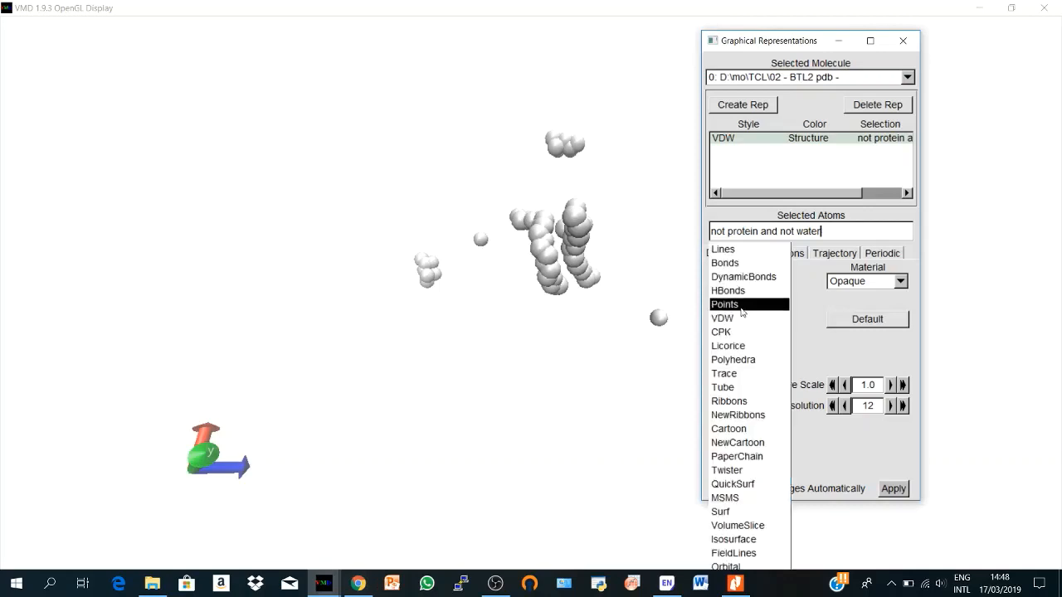
pyautogui.click(727, 290)
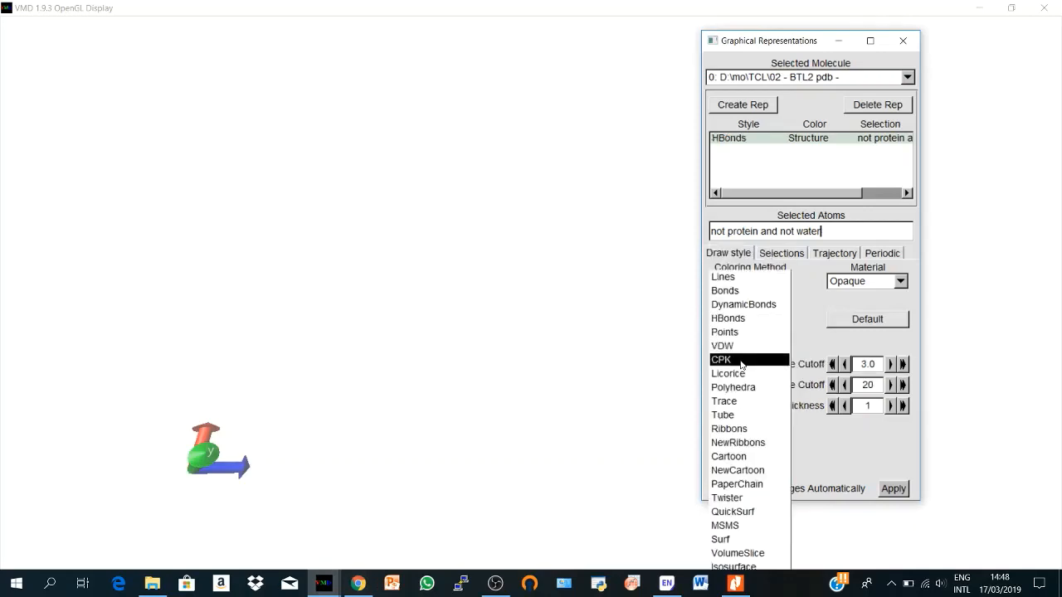
pyautogui.click(723, 359)
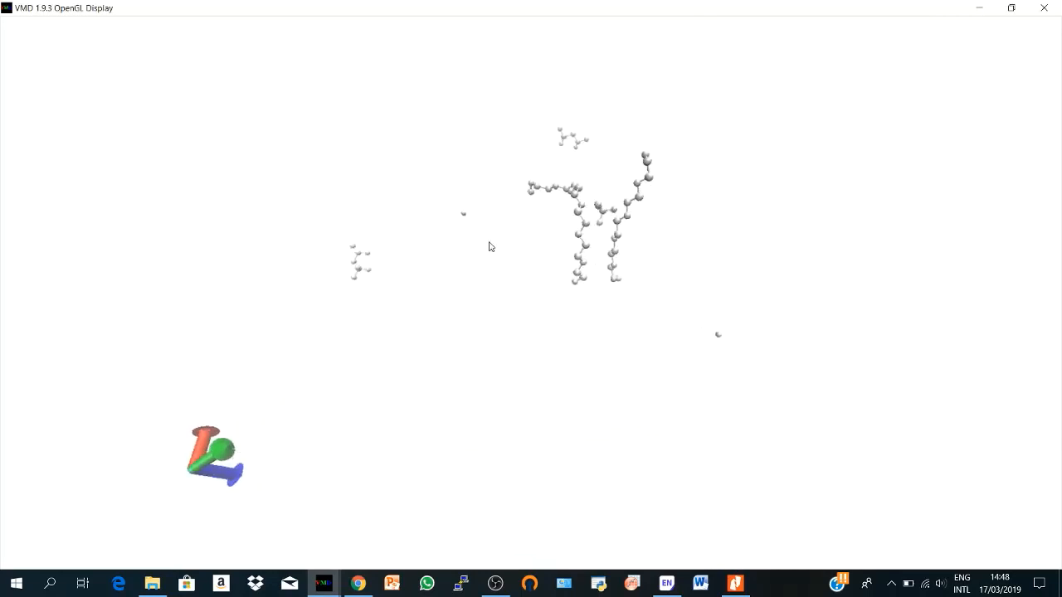
pyautogui.moveTo(490, 246); pyautogui.dragTo(630, 285)
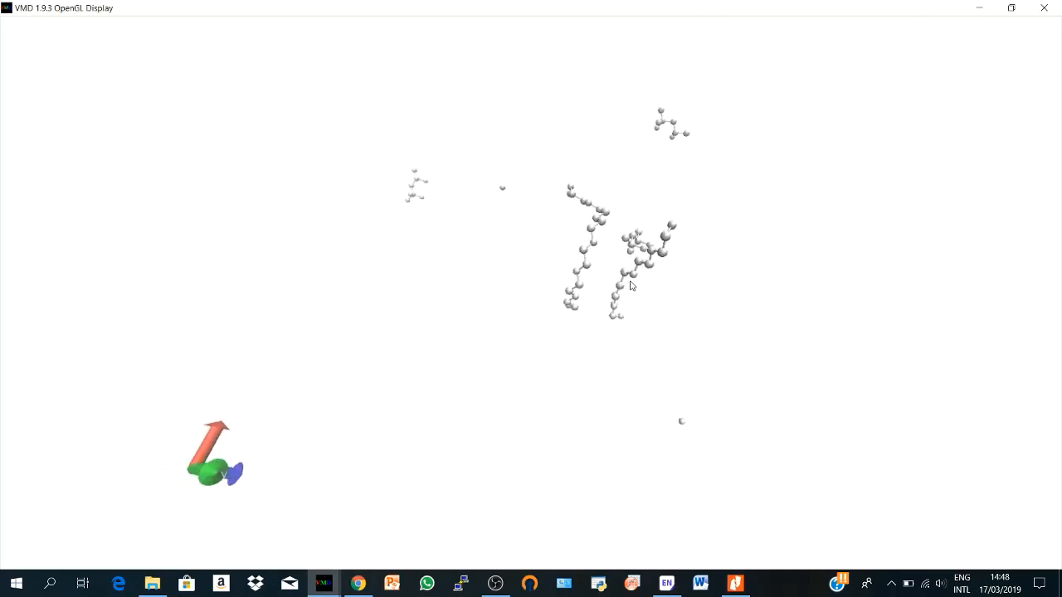
pyautogui.moveTo(631, 285); pyautogui.dragTo(627, 299)
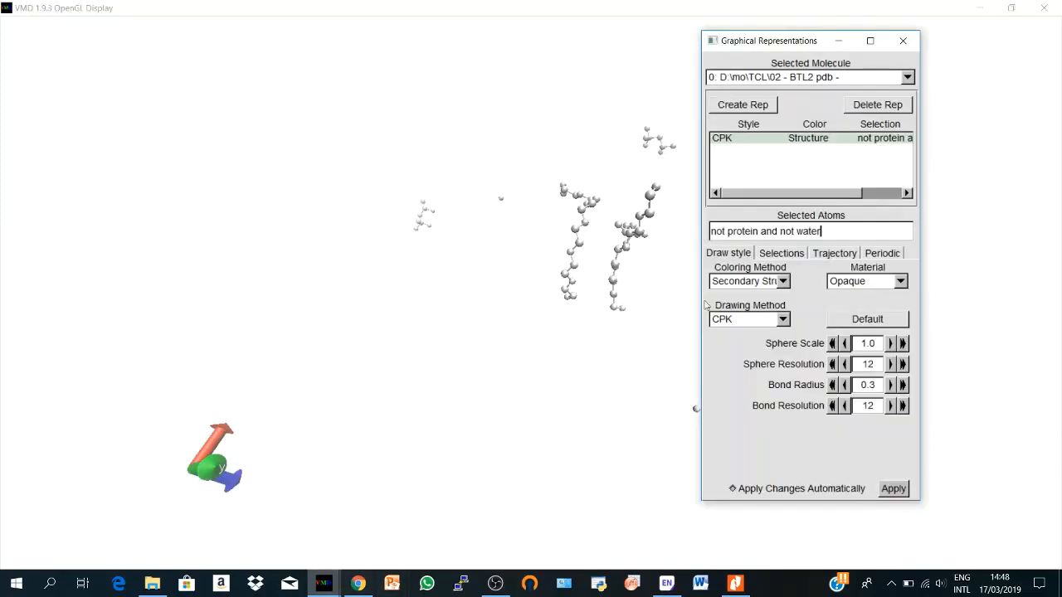
# Add a second representation selecting 'protein' and draw it as NewCartoon
pyautogui.click(742, 105)
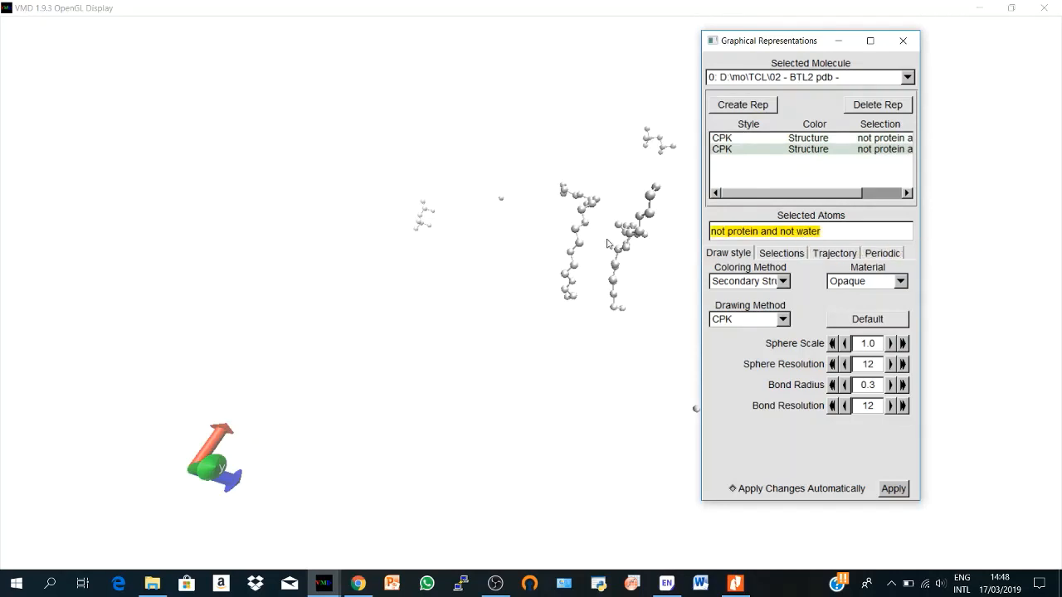
pyautogui.write('protein')
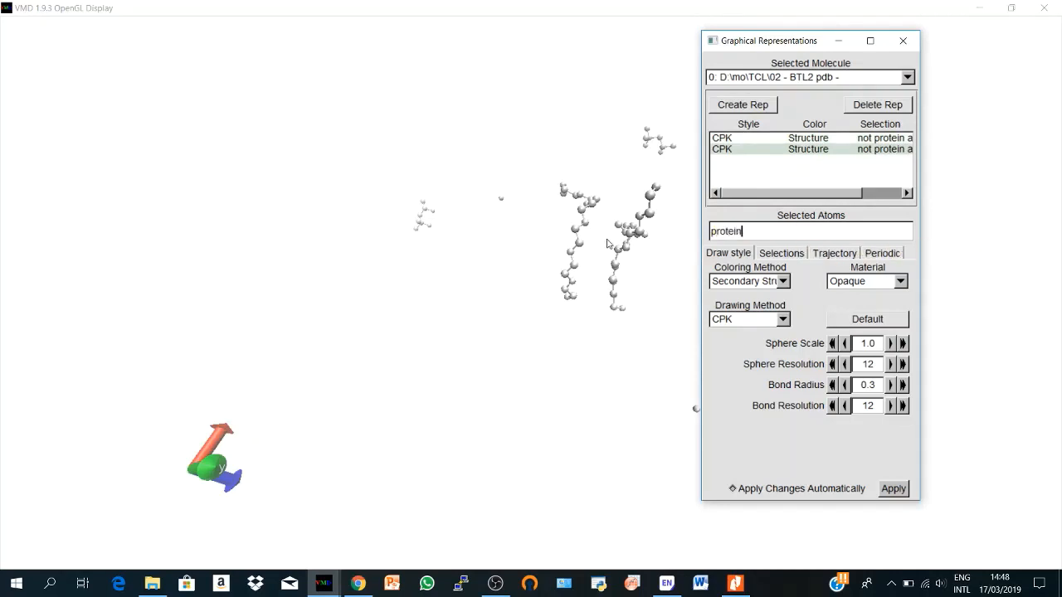
pyautogui.press('Return')
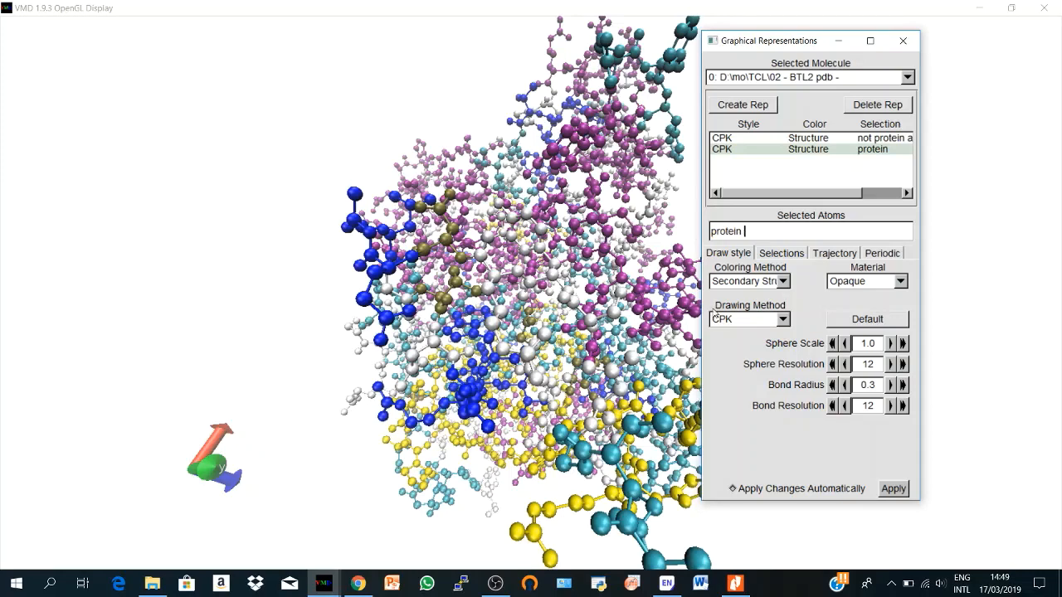
pyautogui.click(748, 318)
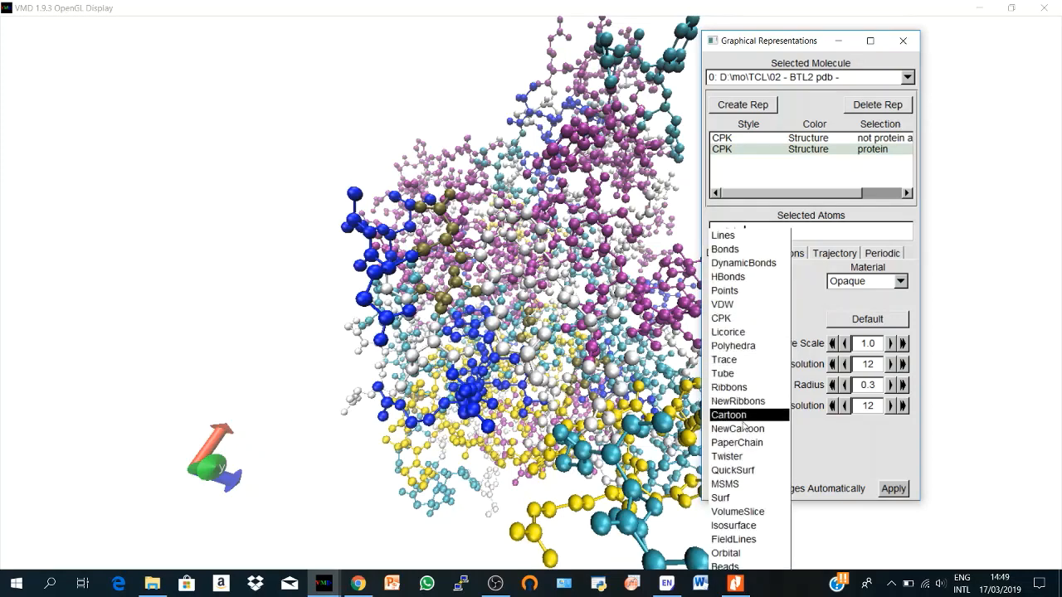
pyautogui.click(736, 428)
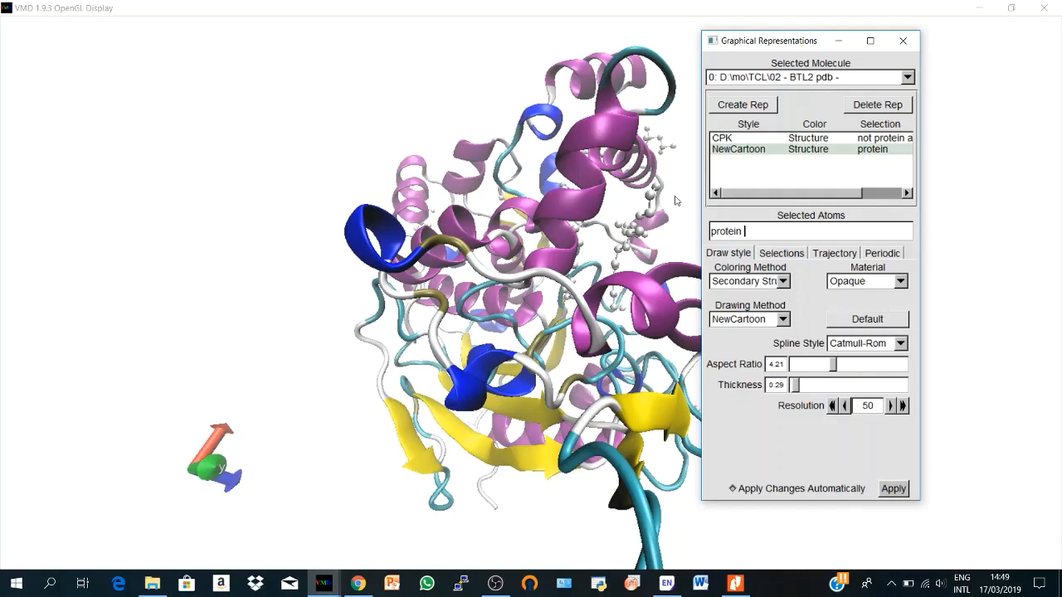
pyautogui.moveTo(760, 153)
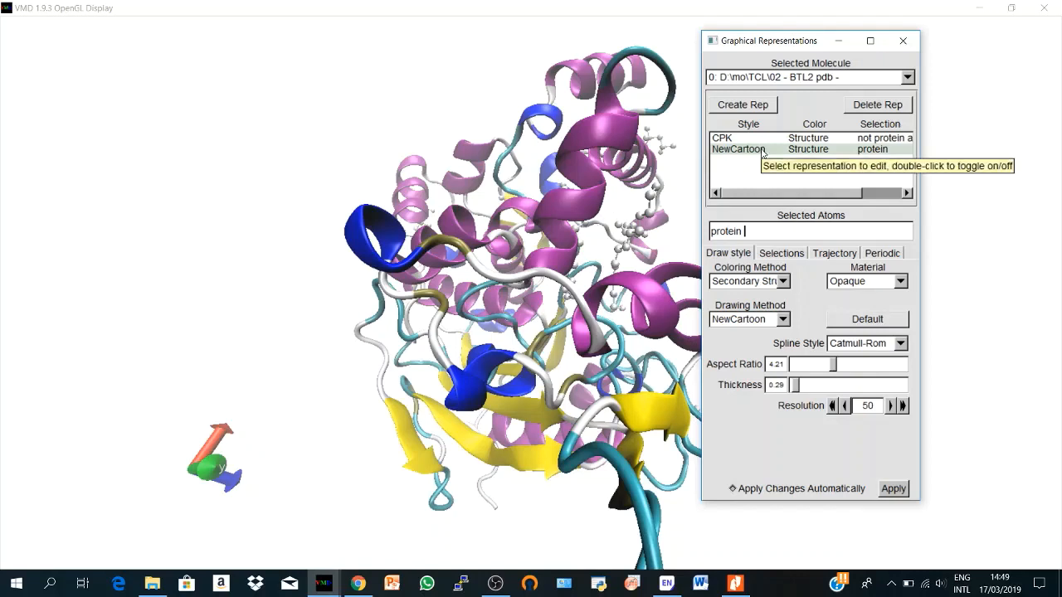
# Hide the ligand CPK ball-and-stick representation
pyautogui.doubleClick(738, 150)
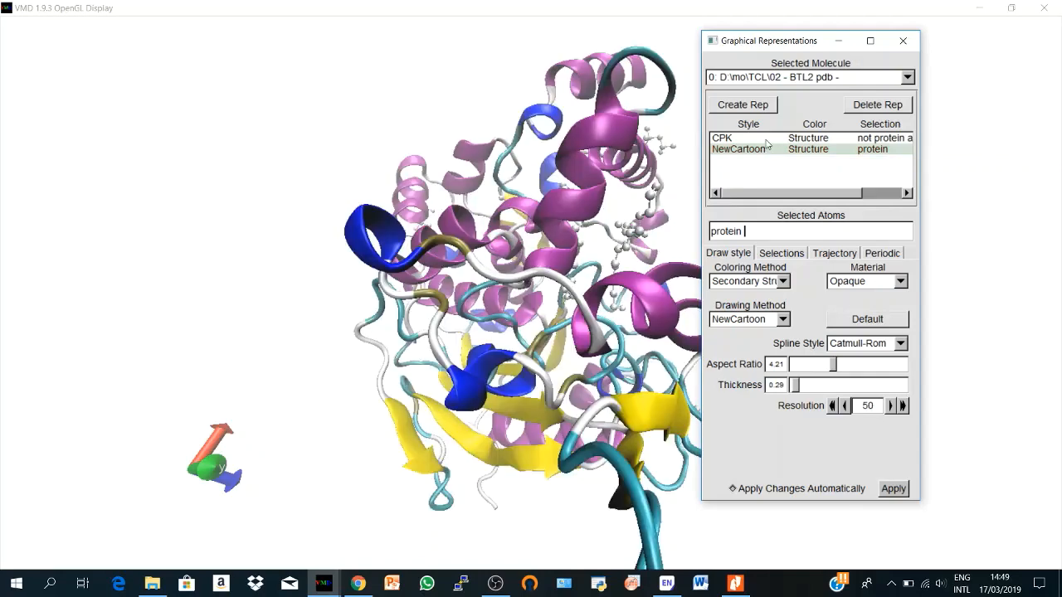
pyautogui.click(734, 138)
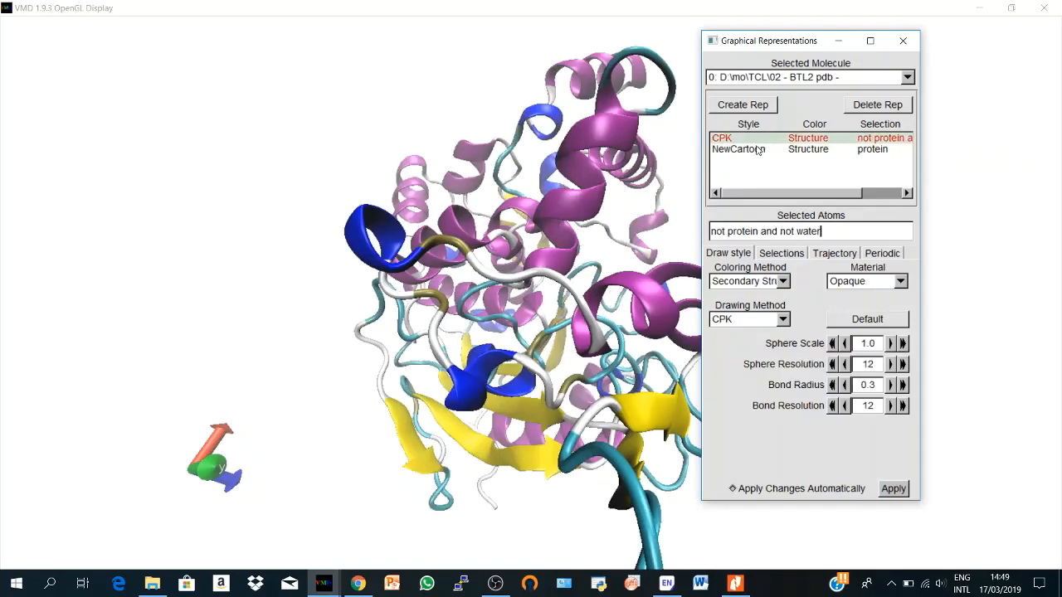
# Change the cartoon's selection to 'resname PRO GLY' and draw it in CPK after trying VDW
pyautogui.click(738, 150)
pyautogui.write('re')
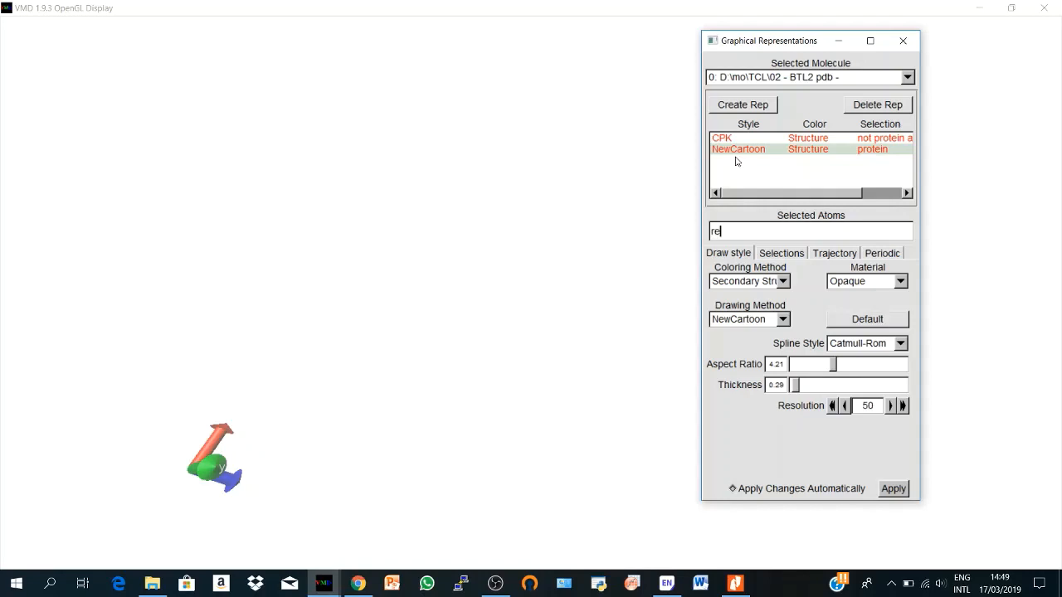
pyautogui.write('sname')
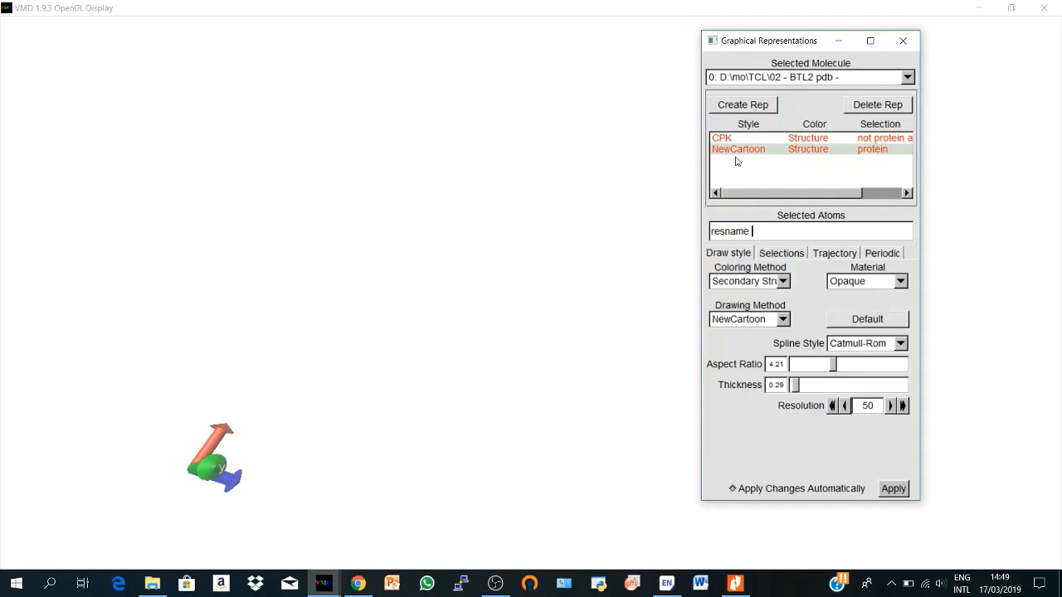
pyautogui.write('PRO')
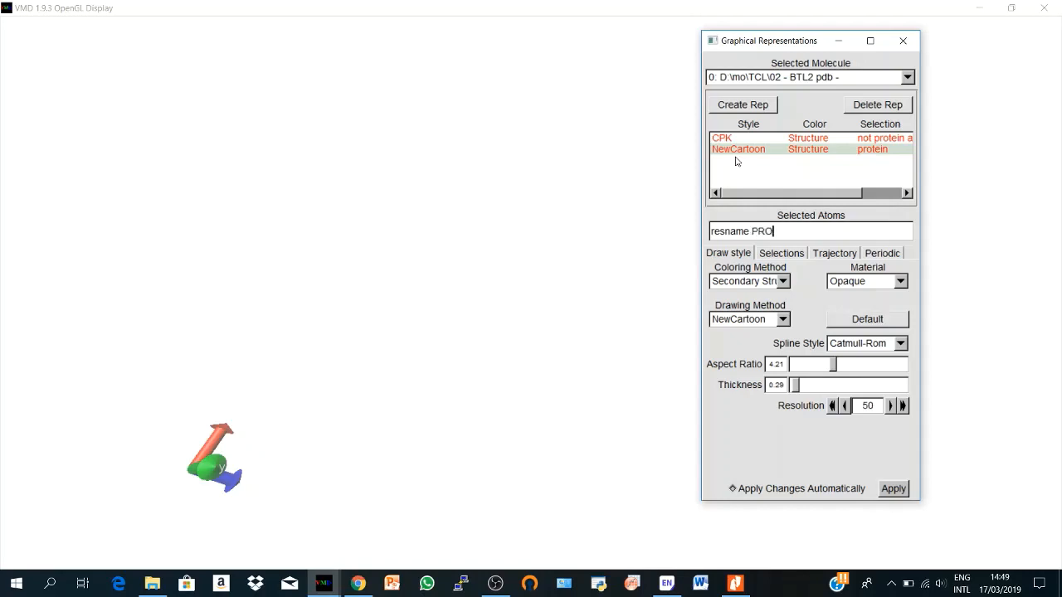
pyautogui.write('GLY')
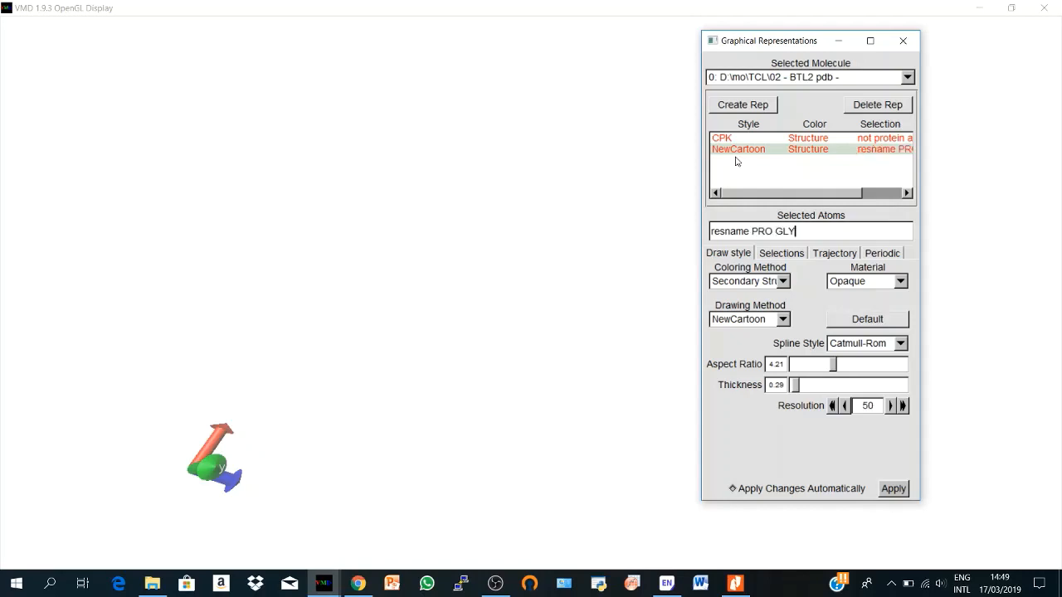
pyautogui.moveTo(721, 259)
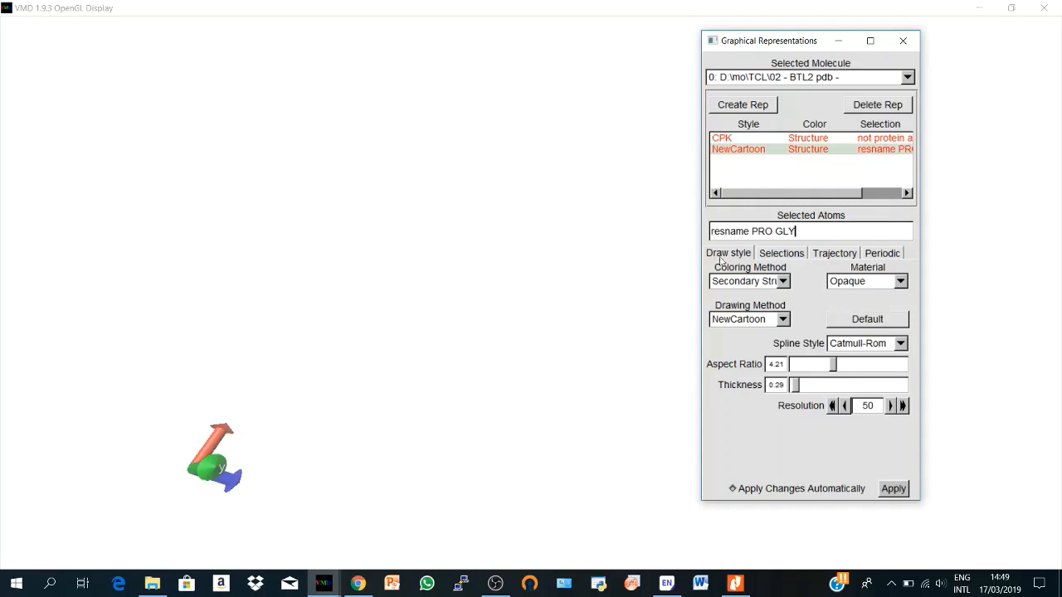
pyautogui.tripleClick(753, 232)
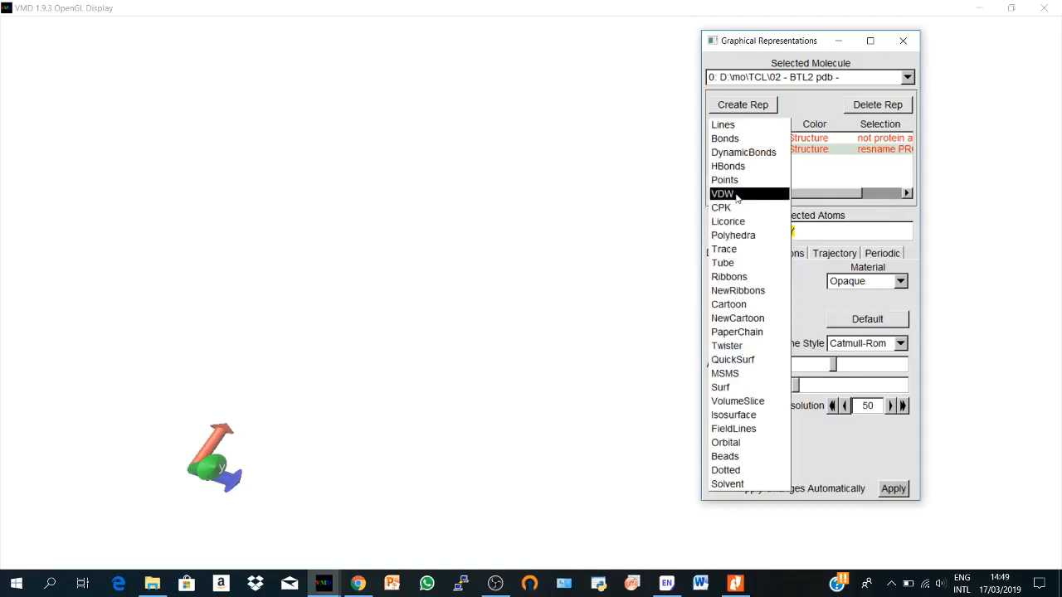
pyautogui.click(721, 208)
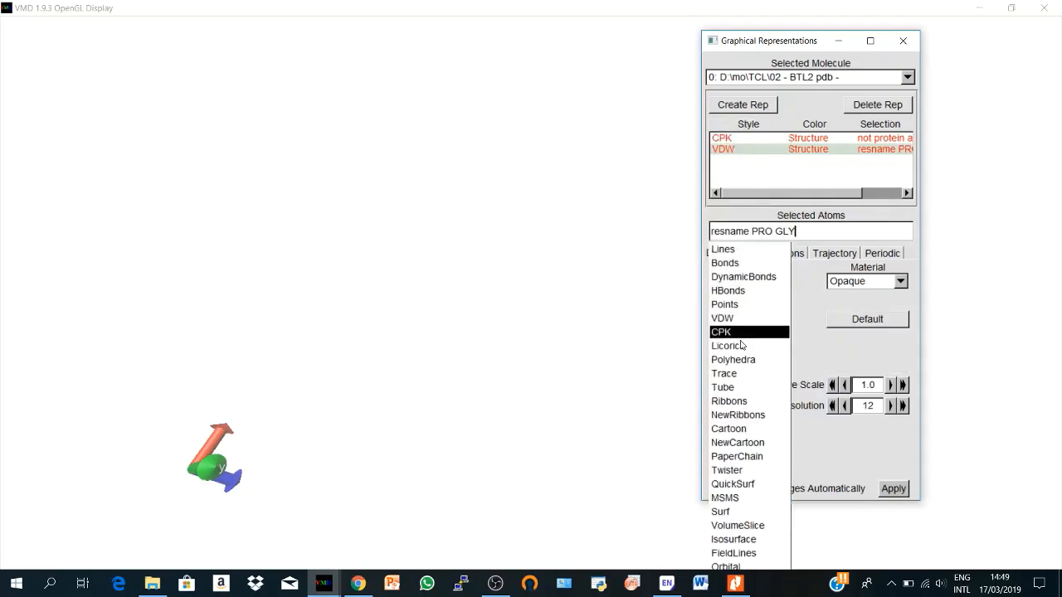
pyautogui.click(721, 332)
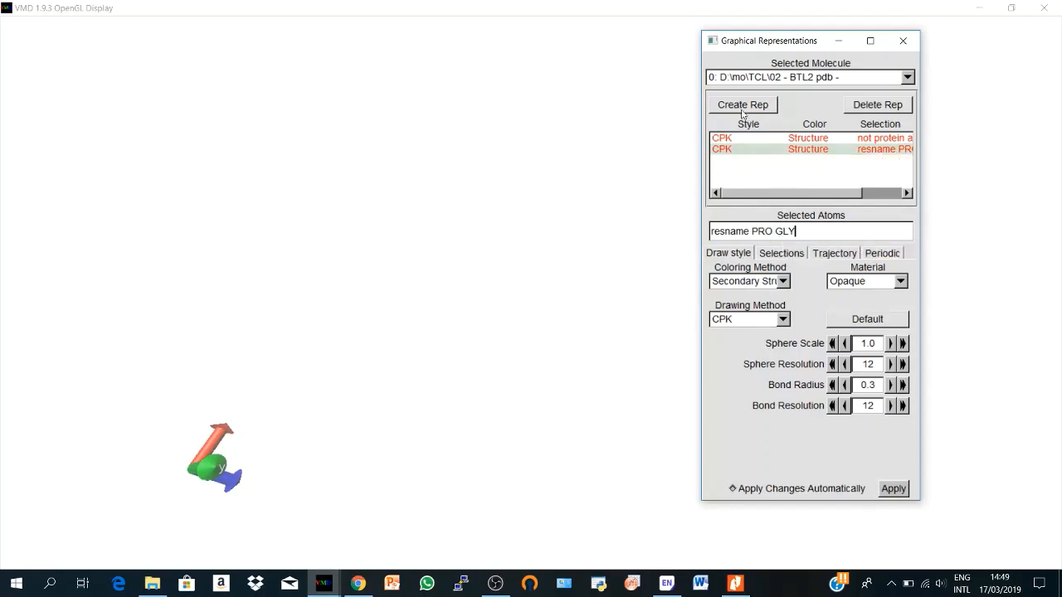
# Create a third representation of the PRO/GLY residues and draw it as Cartoon
pyautogui.click(741, 105)
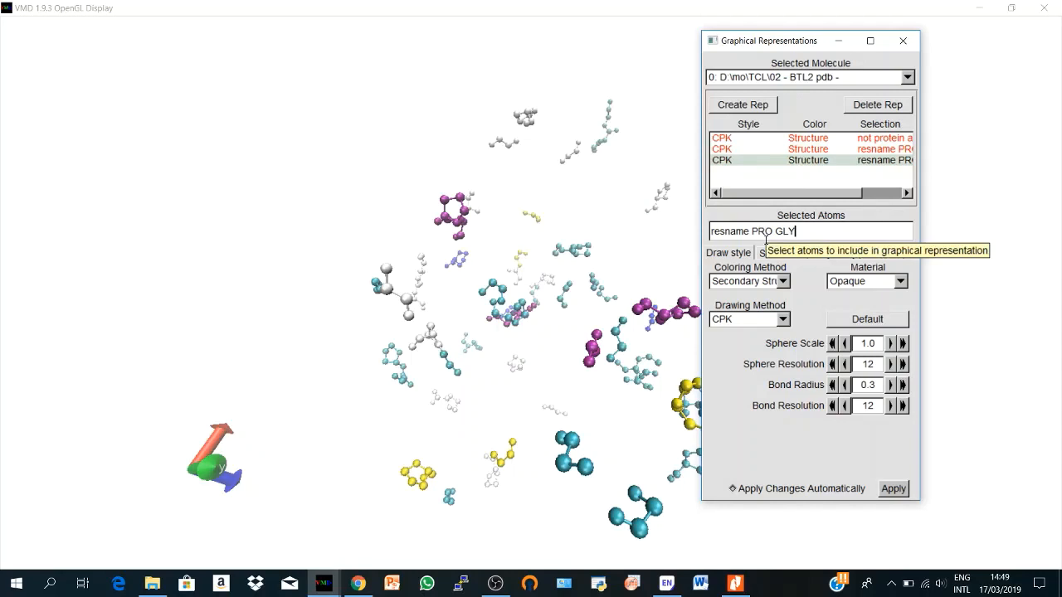
pyautogui.moveTo(705, 106)
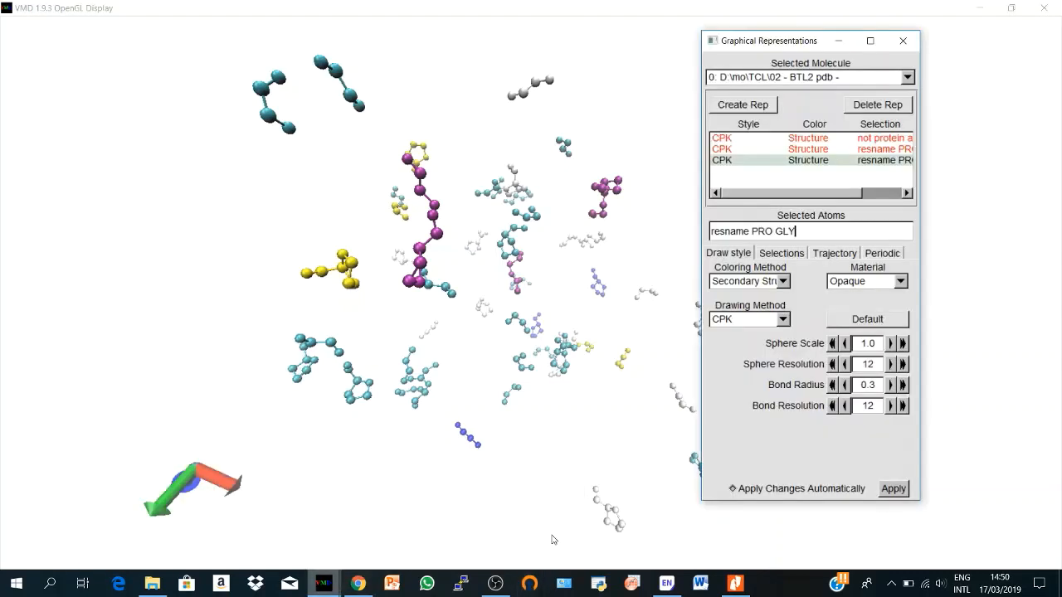
pyautogui.click(780, 319)
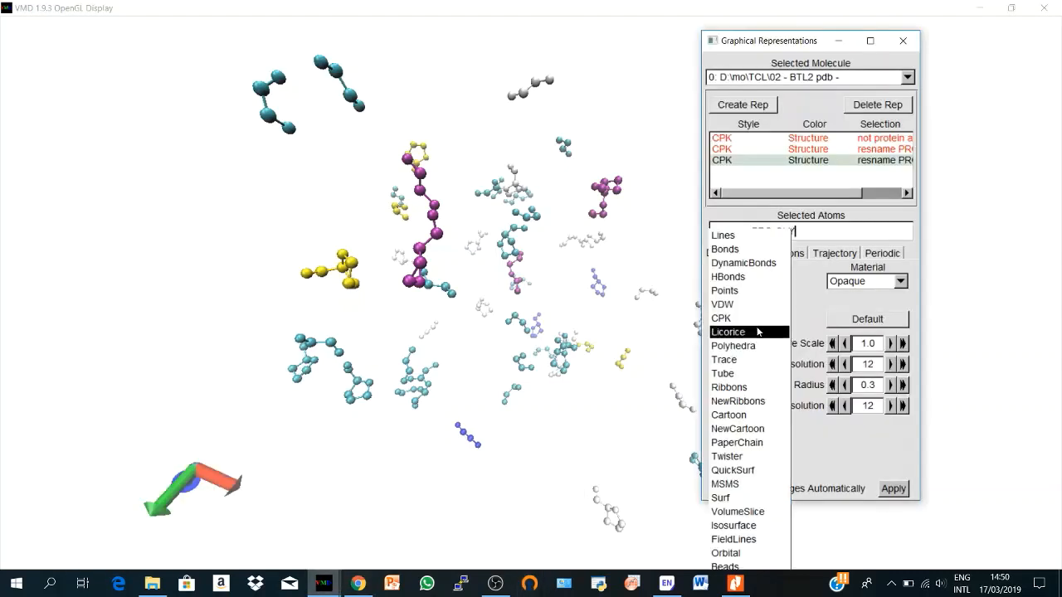
pyautogui.click(721, 319)
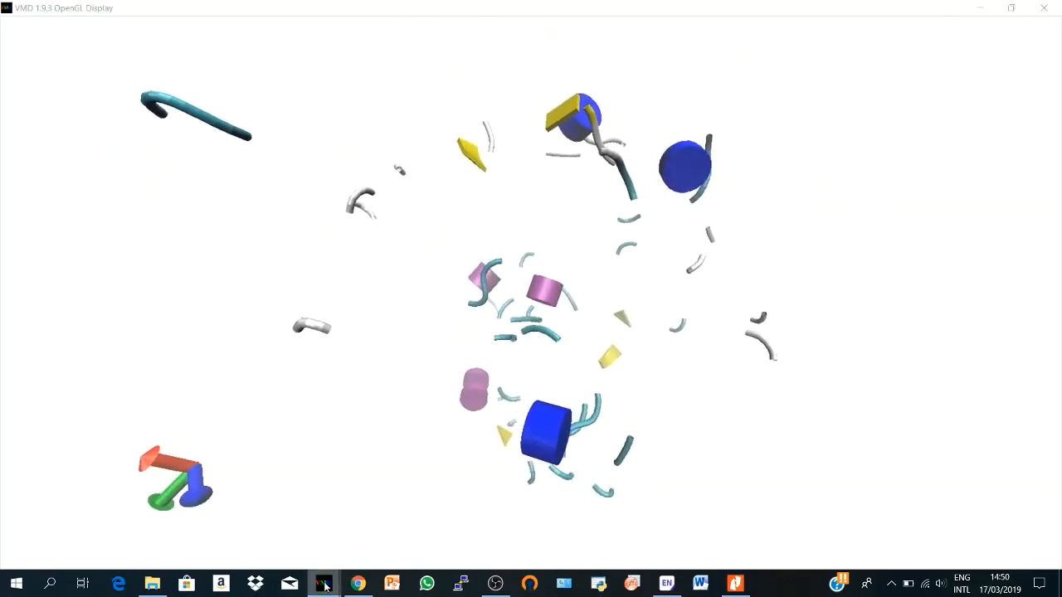
pyautogui.click(321, 584)
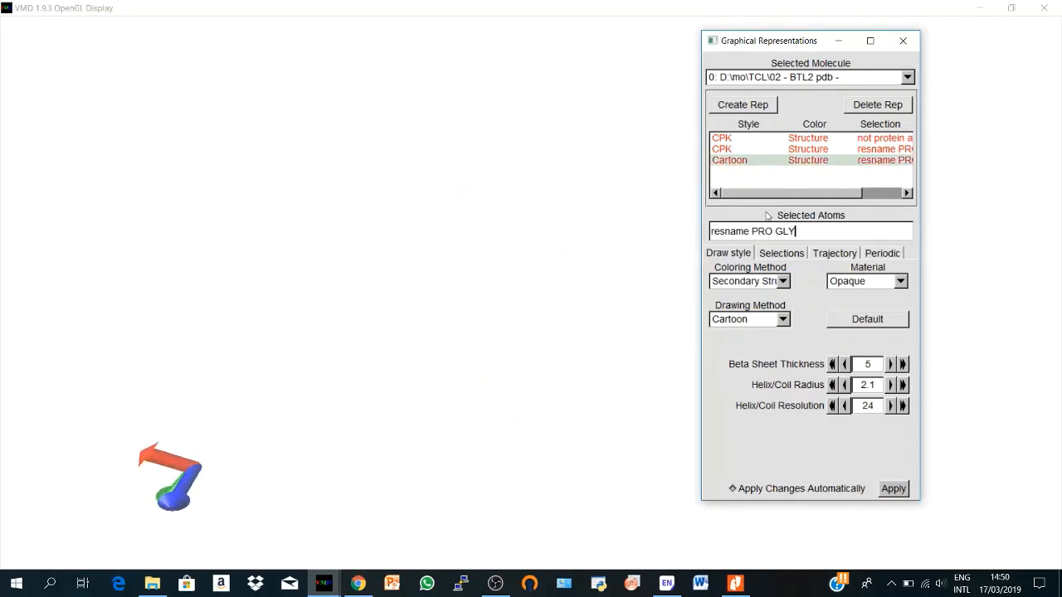
# Set the Cartoon representation's selection to 'resid 150 to 250' and inspect that fragment
pyautogui.tripleClick(752, 231)
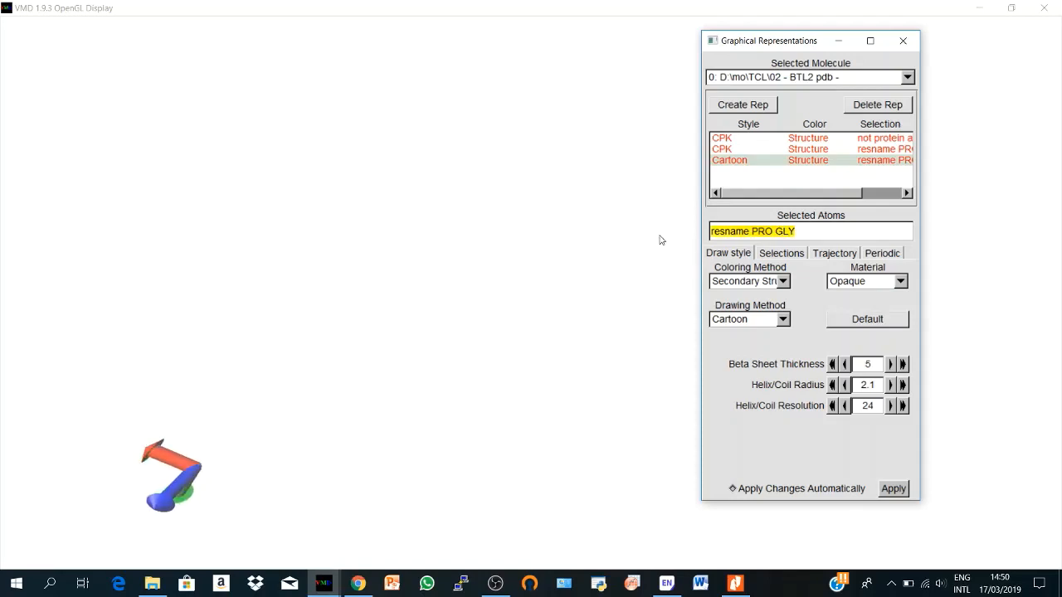
pyautogui.write('resid')
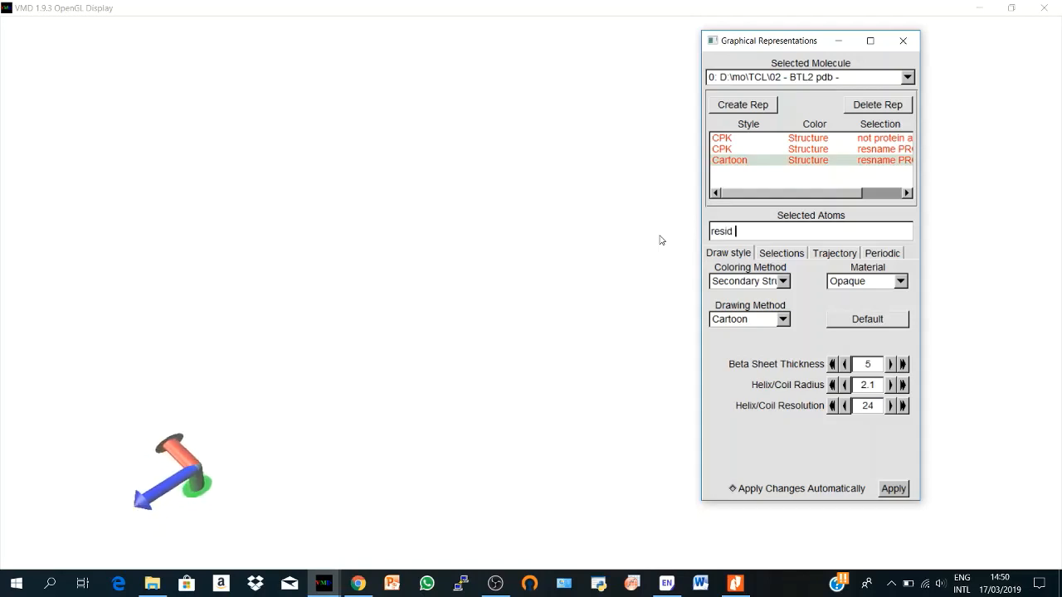
pyautogui.write('150 to')
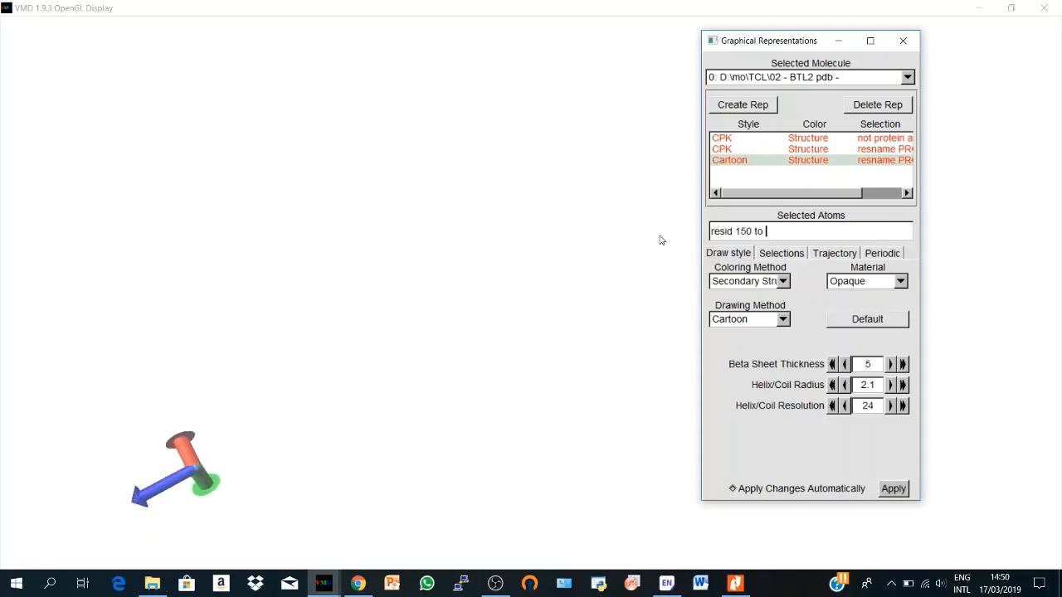
pyautogui.write('250')
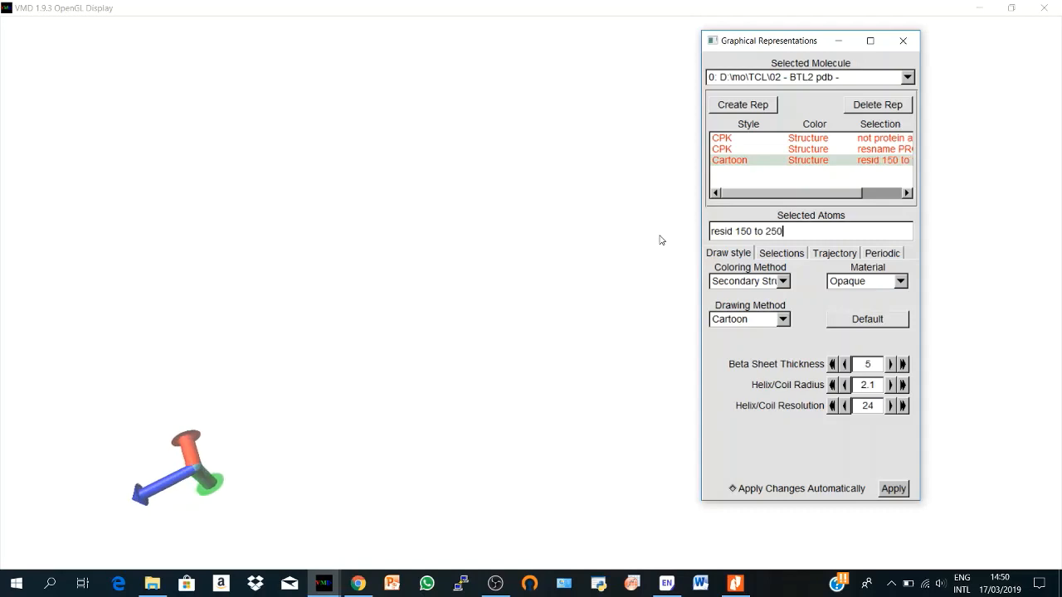
pyautogui.click(742, 104)
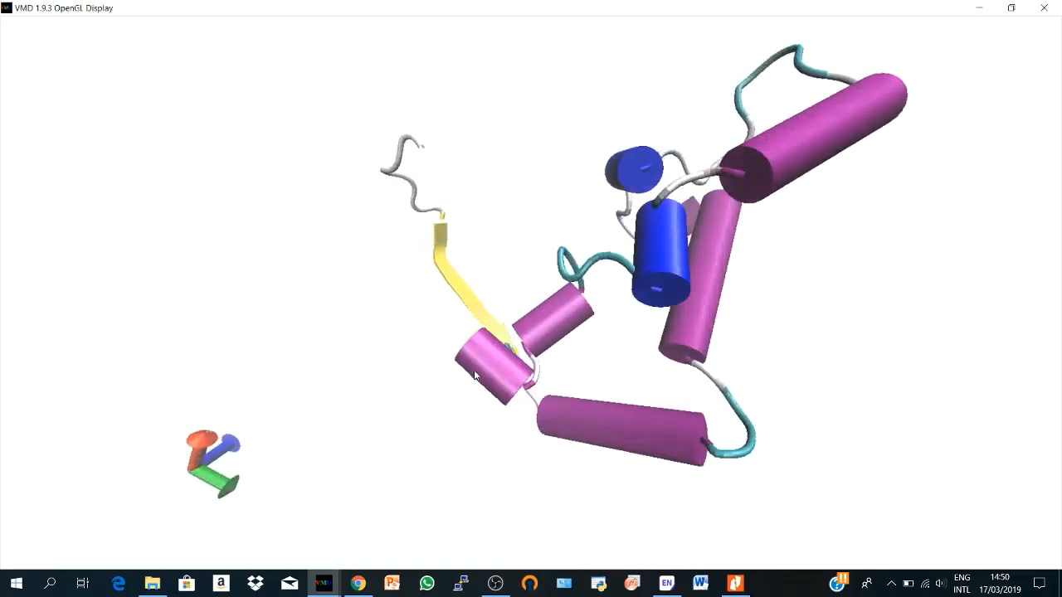
pyautogui.moveTo(477, 375); pyautogui.dragTo(488, 282)
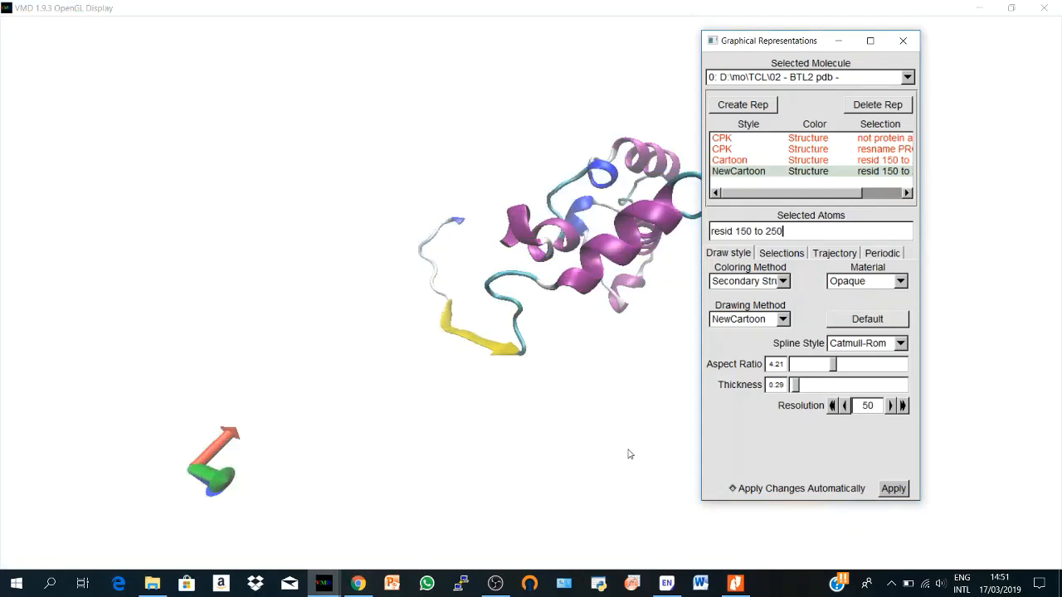
pyautogui.moveTo(793, 233)
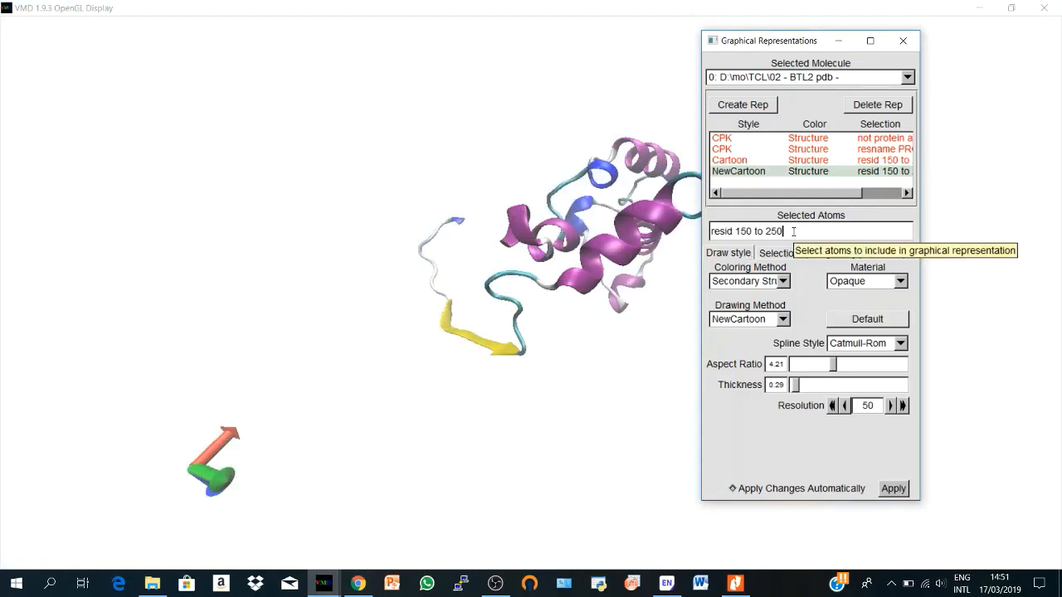
# Change the selection to 'resid 114', drawn as Licorice and coloured by ResType
pyautogui.press('BackSpace')
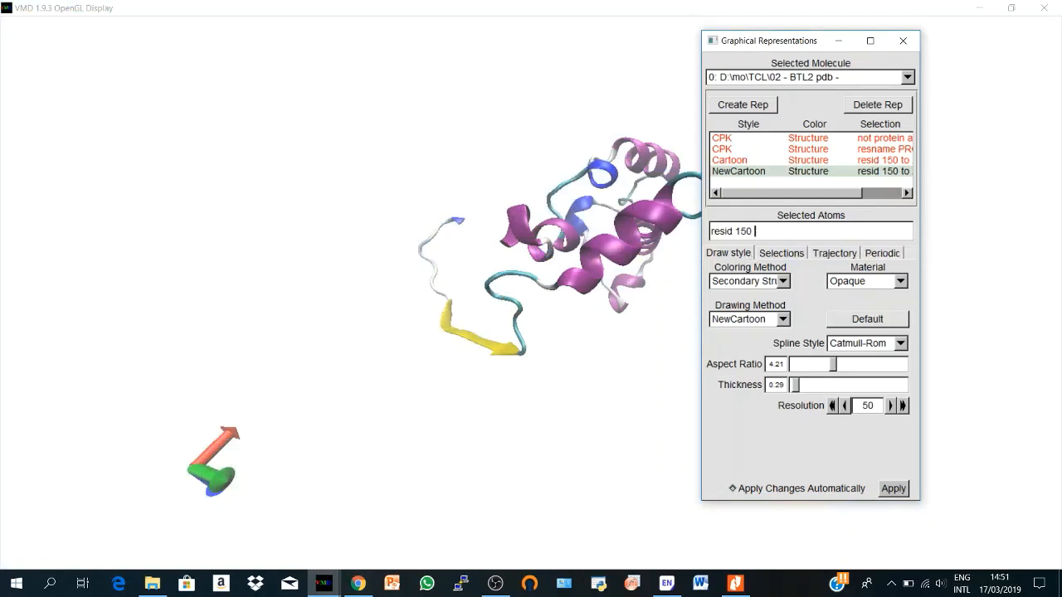
pyautogui.press('BackSpace')
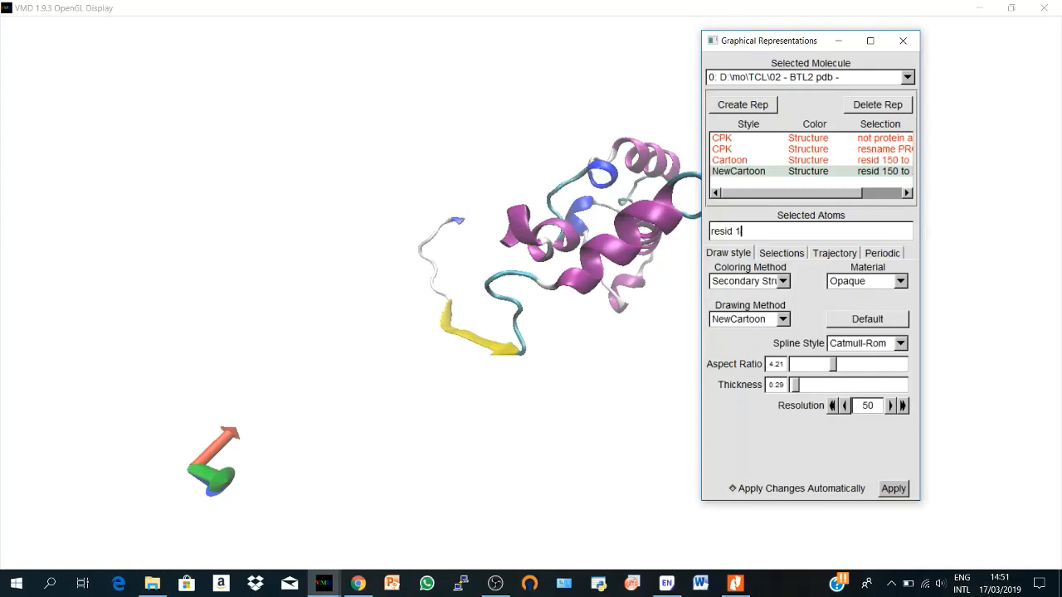
pyautogui.write('14')
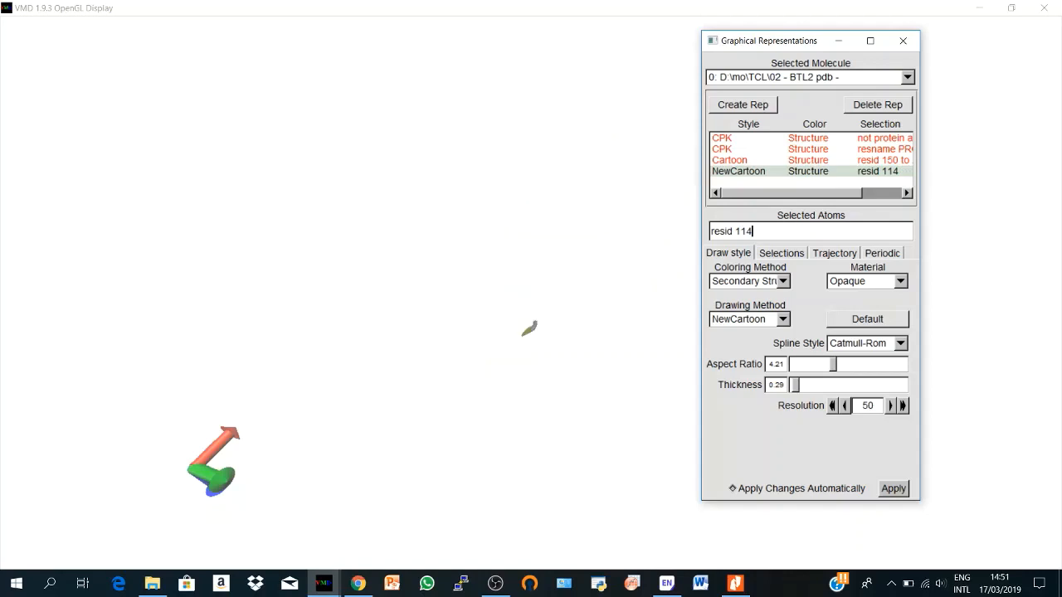
pyautogui.click(750, 319)
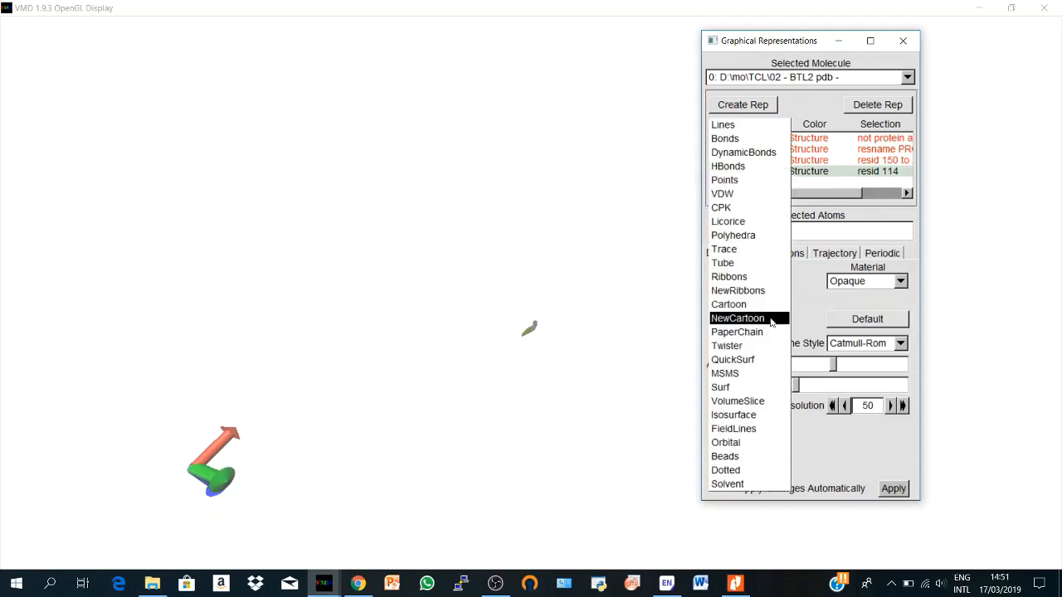
pyautogui.moveTo(737, 235)
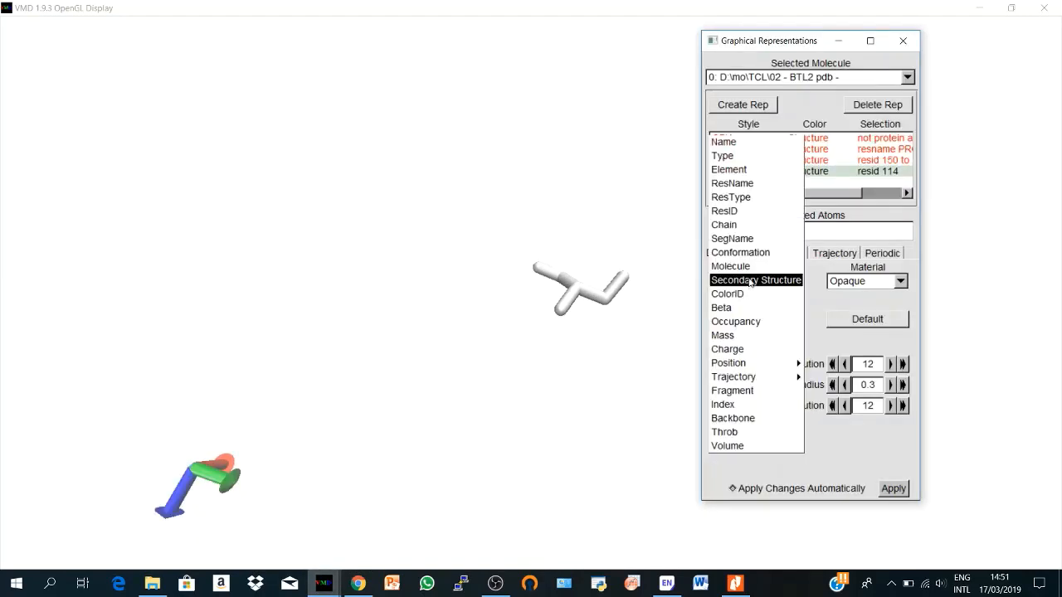
pyautogui.click(750, 281)
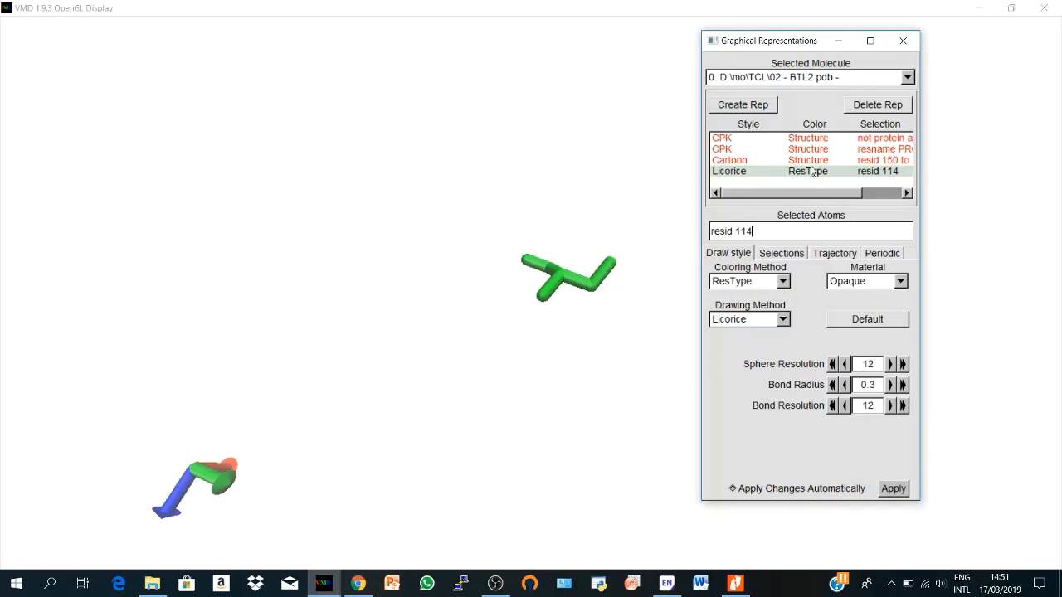
pyautogui.moveTo(745, 112)
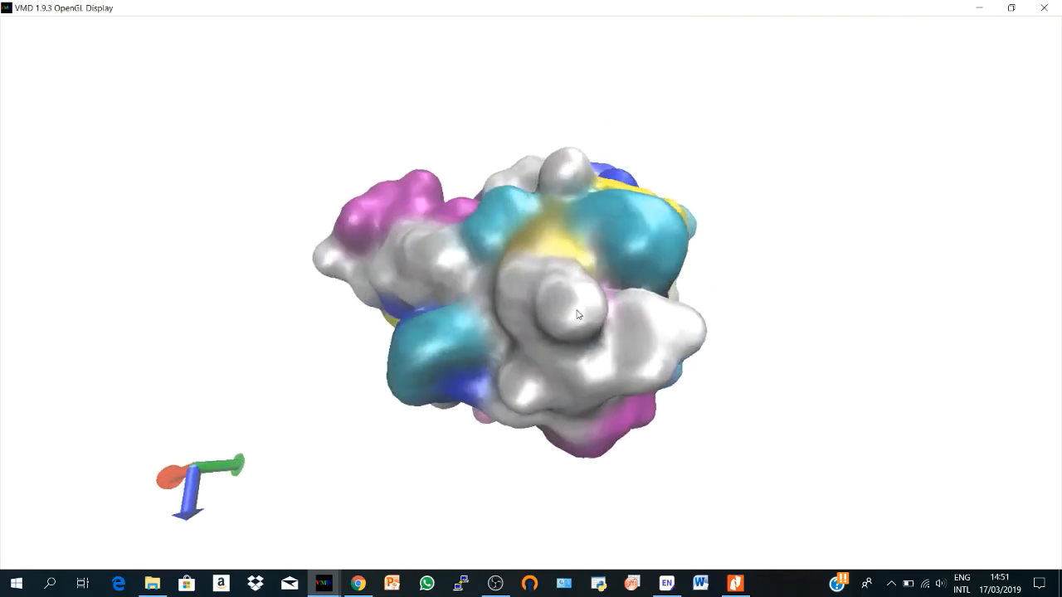
# Rotate the view to inspect the transparent QuickSurf protein surface around residue 114
pyautogui.moveTo(577, 313); pyautogui.dragTo(650, 272)
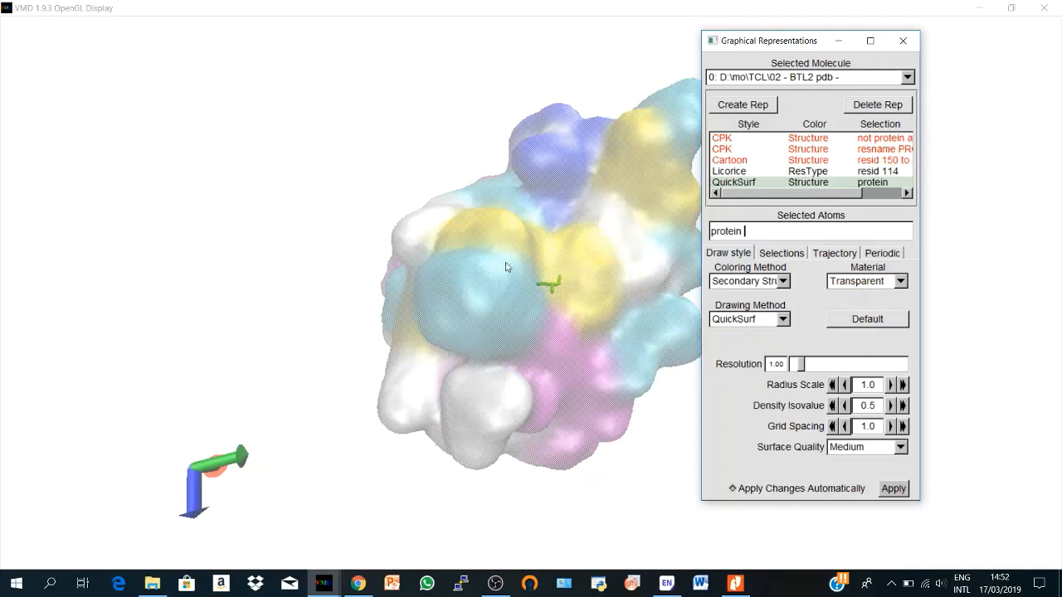
pyautogui.moveTo(866, 280)
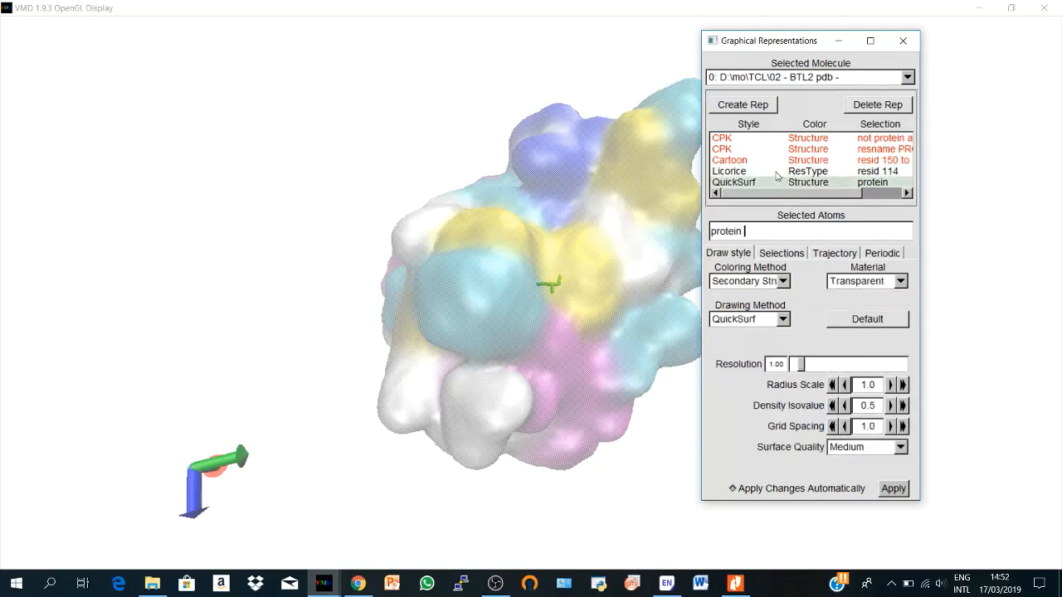
# Delete all the earlier representations
pyautogui.click(876, 105)
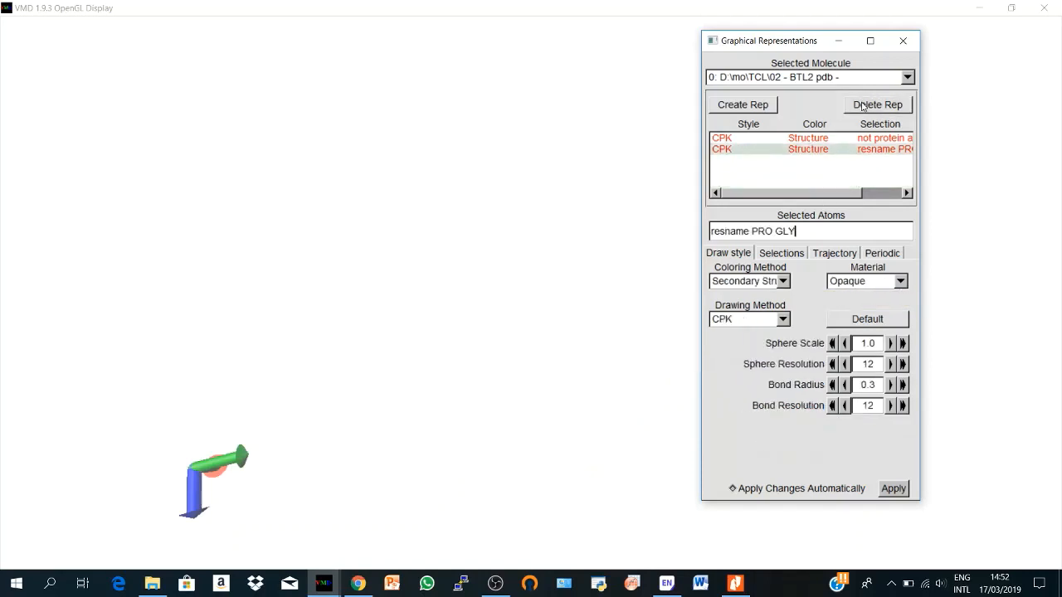
pyautogui.click(876, 104)
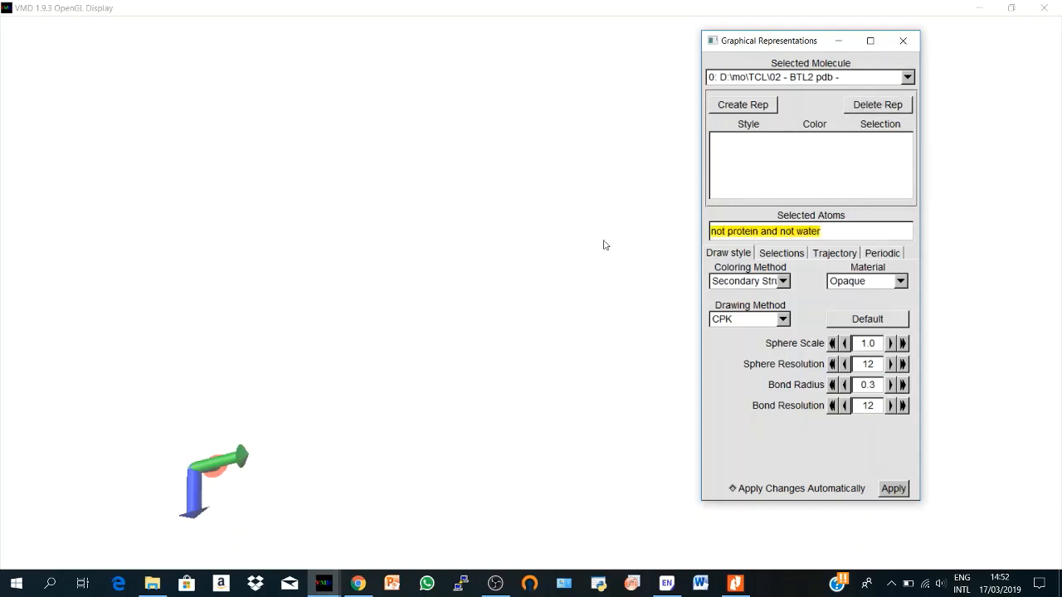
# Create a single NewCartoon representation of 'protein' coloured by secondary structure
pyautogui.write('protein')
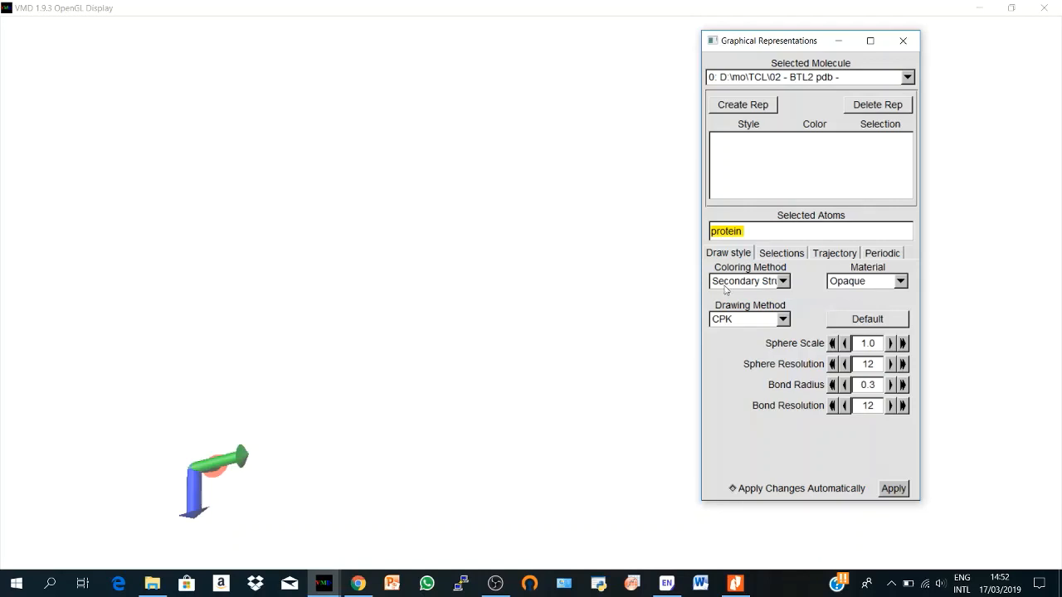
pyautogui.click(780, 318)
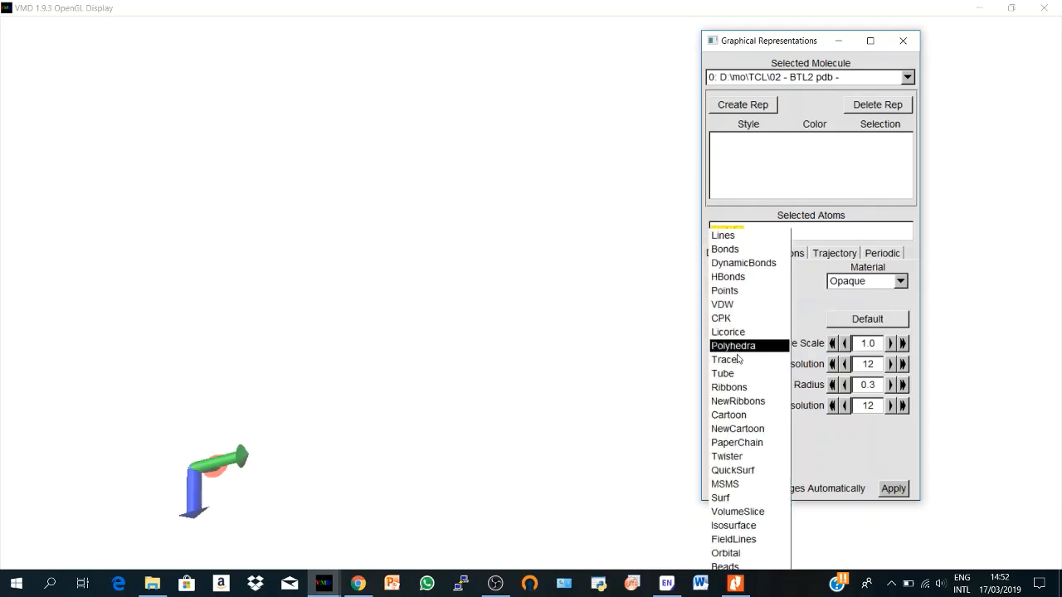
pyautogui.click(736, 428)
pyautogui.write('pr')
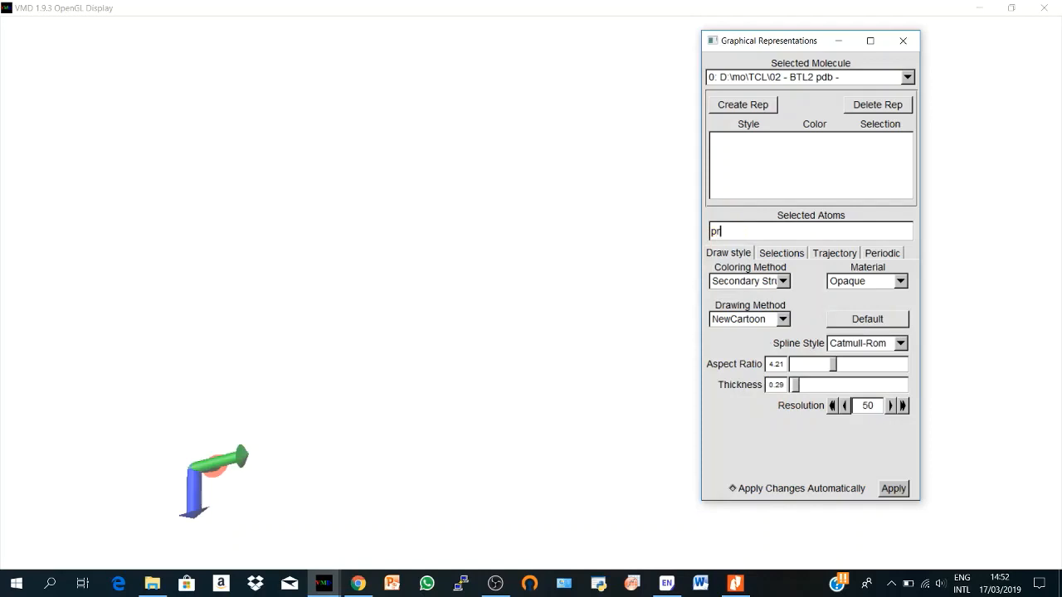
pyautogui.write('otein')
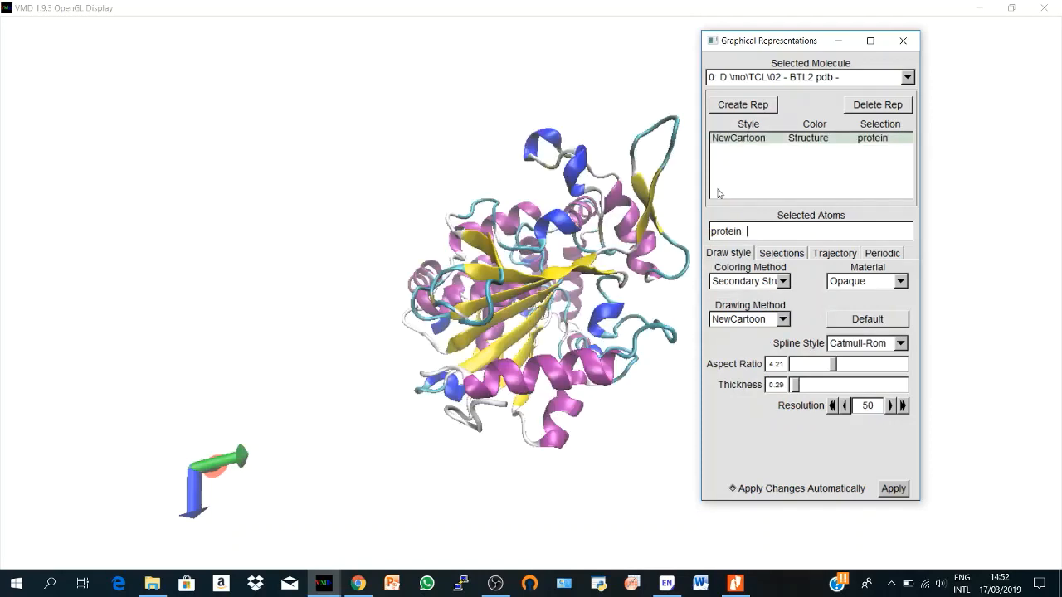
pyautogui.click(903, 40)
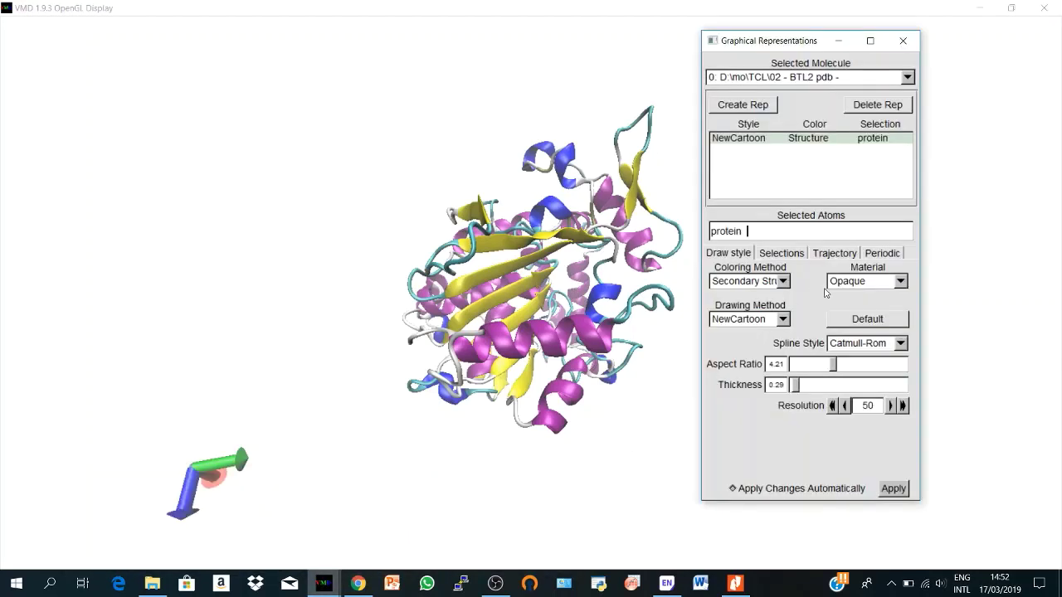
# Set the protein cartoon's material to EdgyShiny and colour it by Chain, making it blue
pyautogui.click(899, 281)
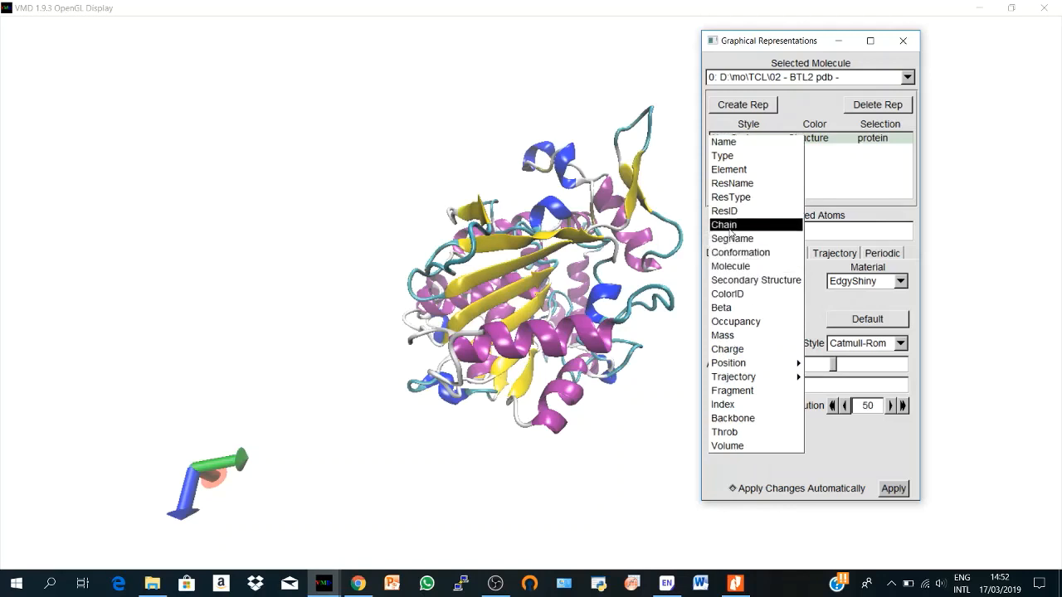
pyautogui.click(723, 224)
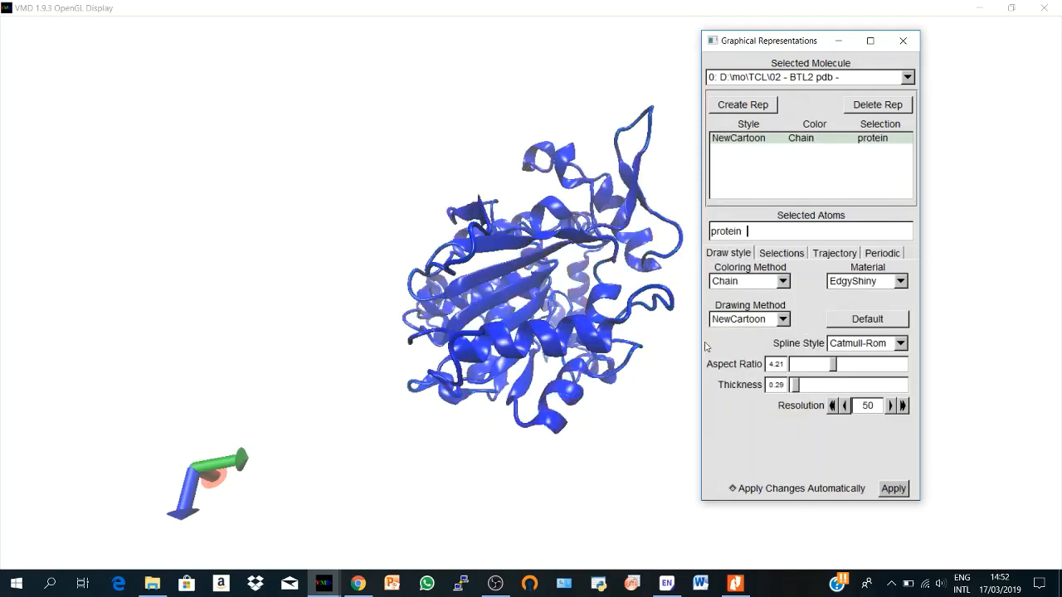
pyautogui.moveTo(710, 350)
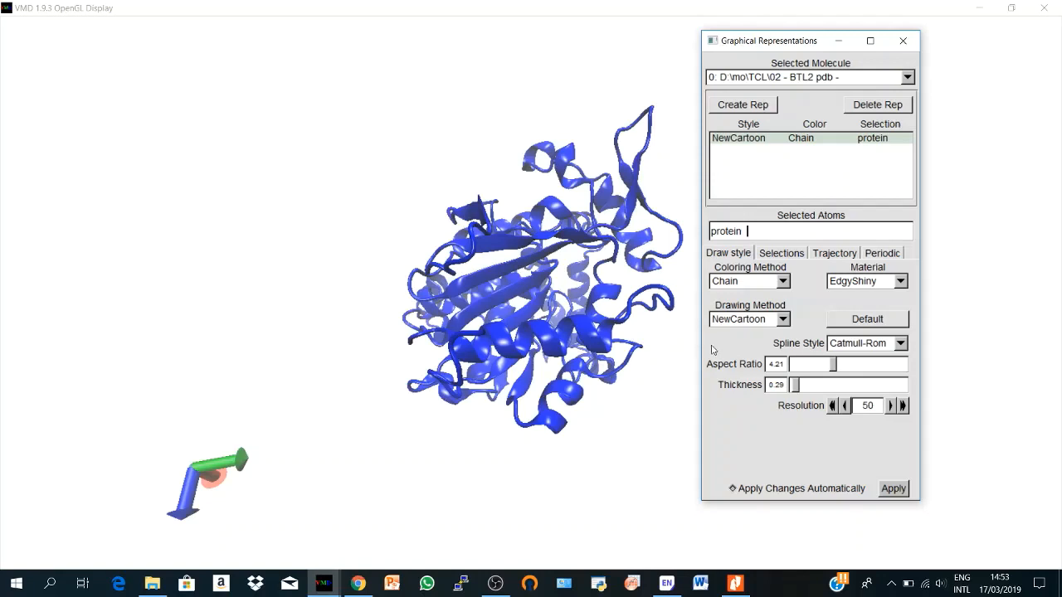
# Create a second cartoon representation selecting 'resid 169 to 239'
pyautogui.click(742, 103)
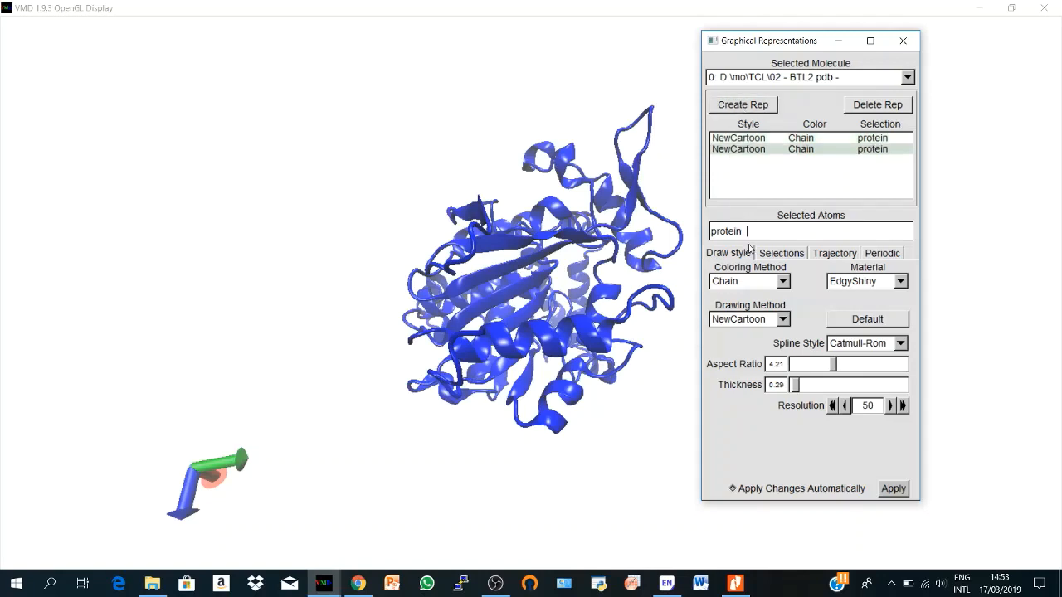
pyautogui.write('resid')
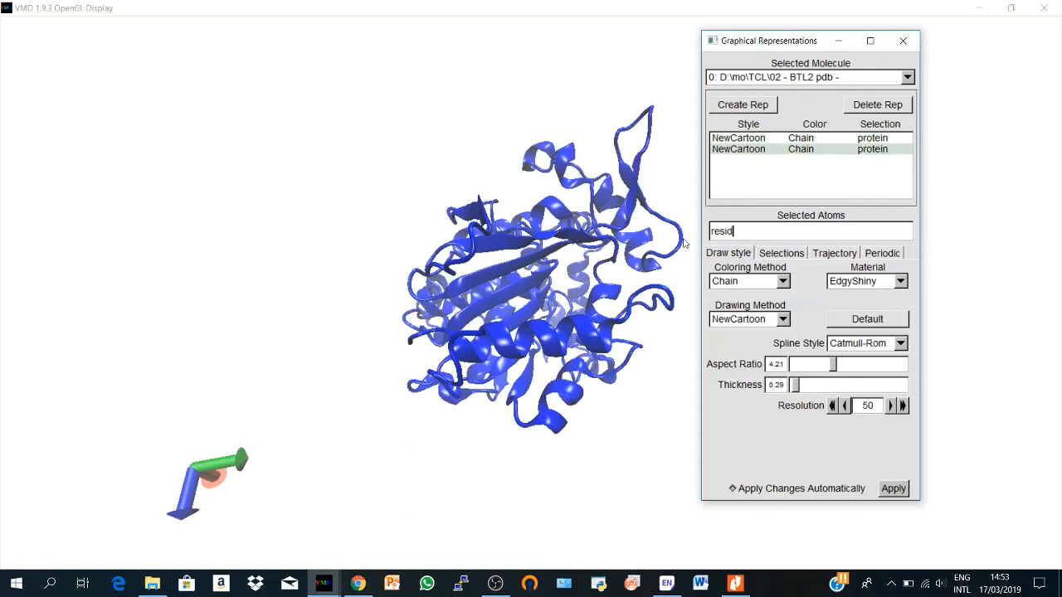
pyautogui.write('169 to')
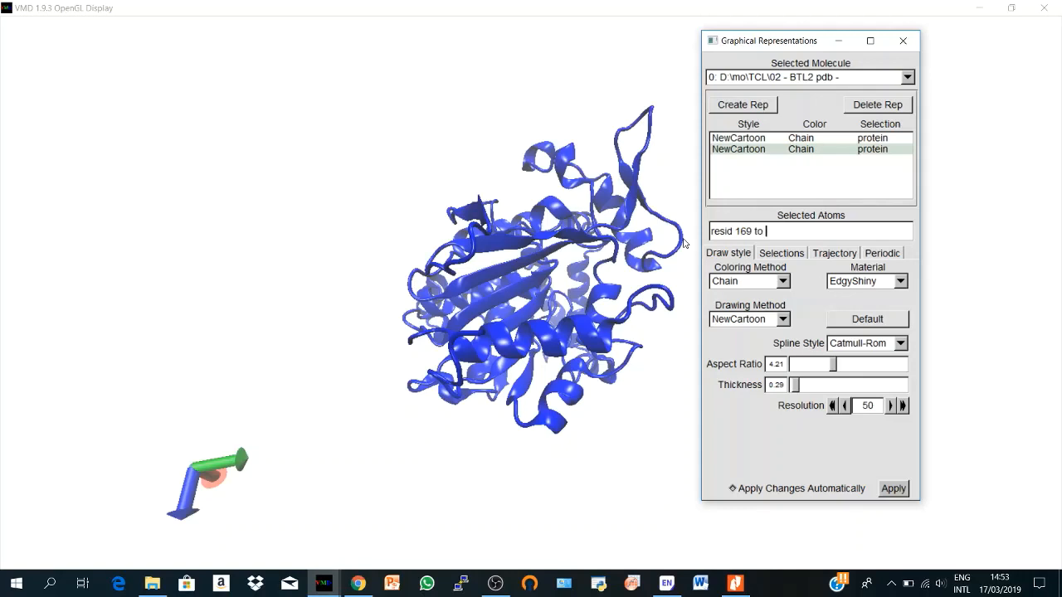
pyautogui.write('239')
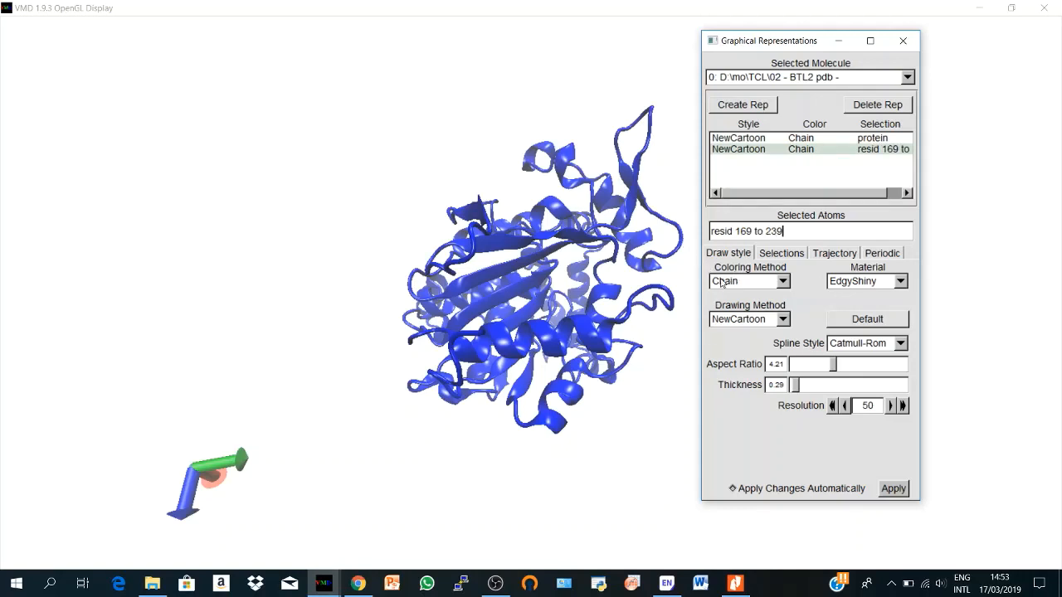
pyautogui.click(780, 282)
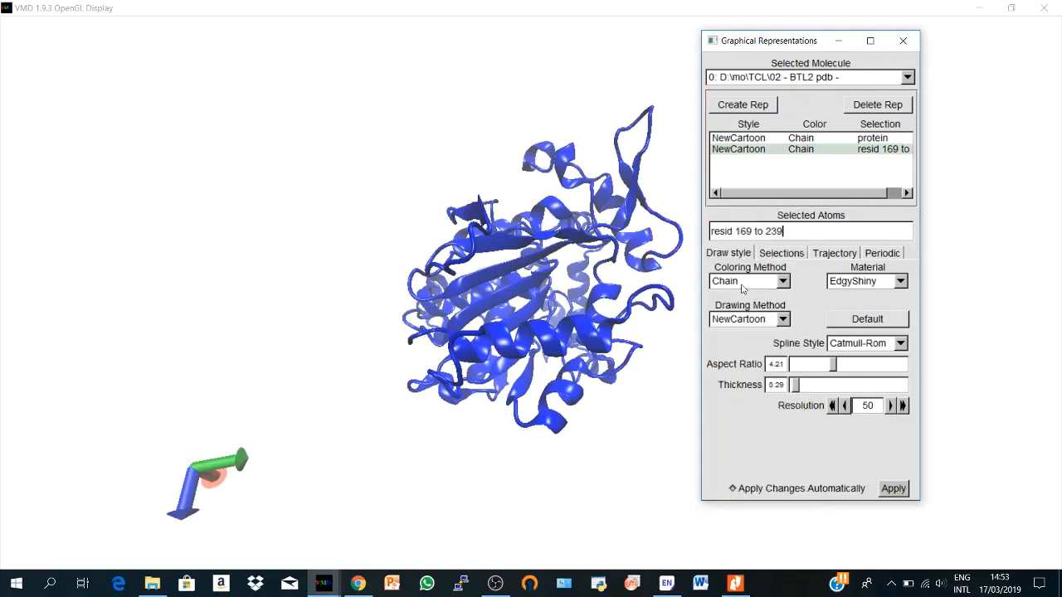
# Colour residues 169–239 red with ColorID 1 against the blue protein
pyautogui.click(780, 282)
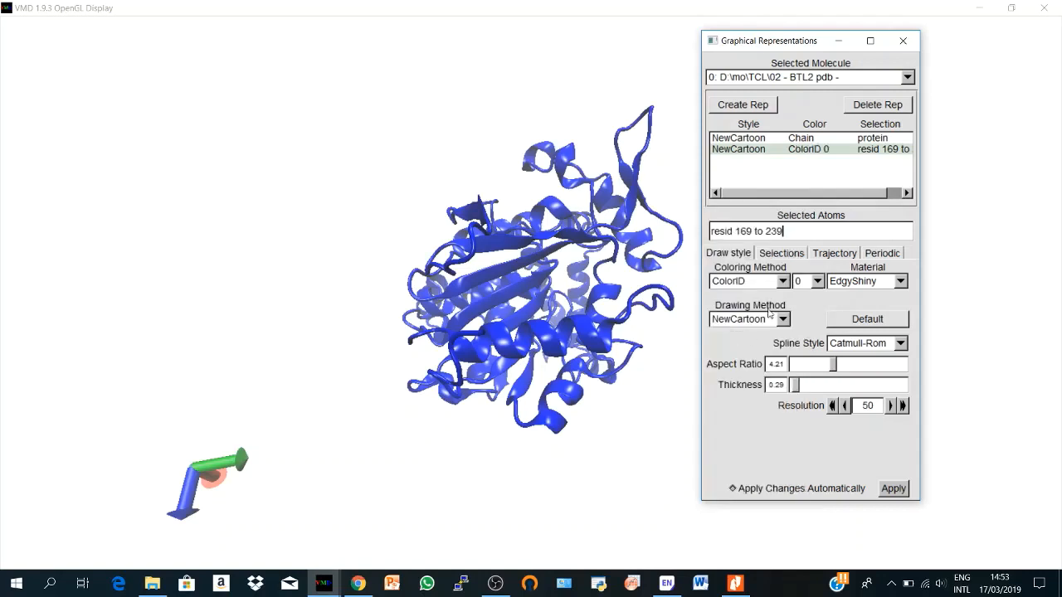
pyautogui.click(820, 281)
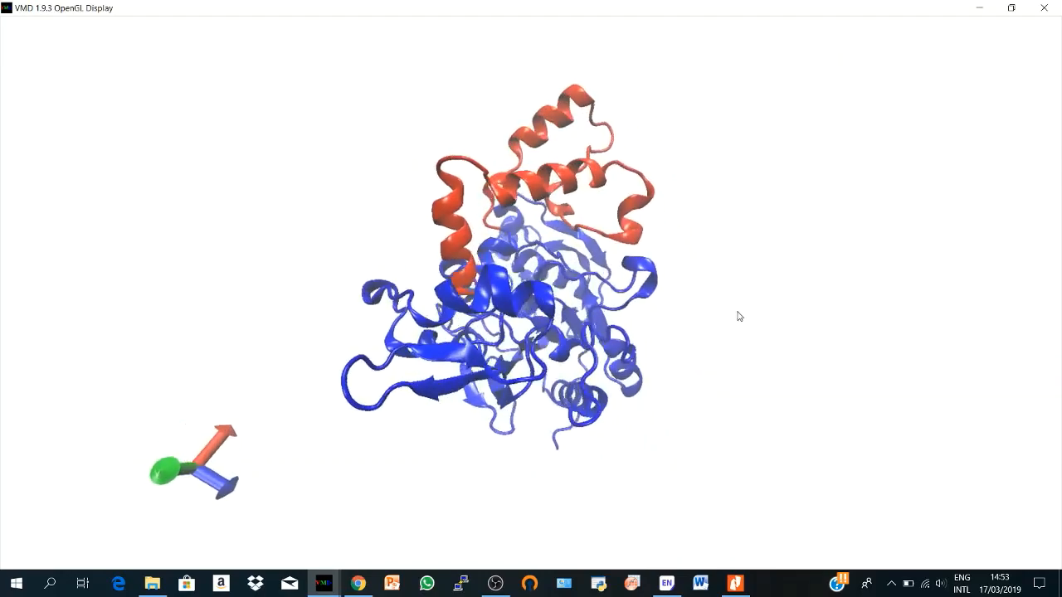
pyautogui.moveTo(740, 315); pyautogui.dragTo(598, 332)
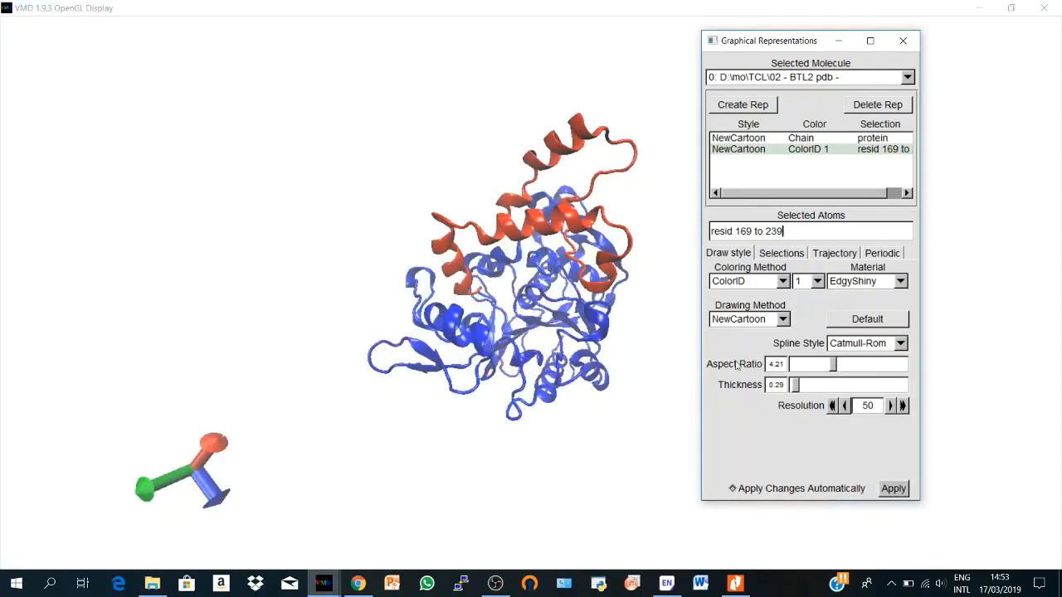
pyautogui.click(780, 319)
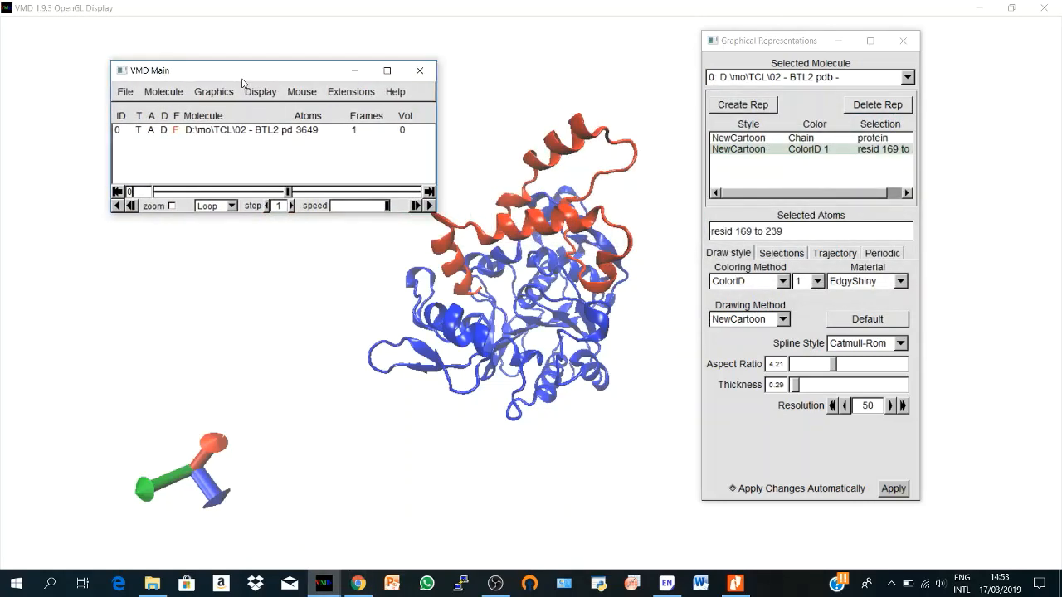
# Switch the VMD display from perspective to orthographic projection
pyautogui.click(259, 92)
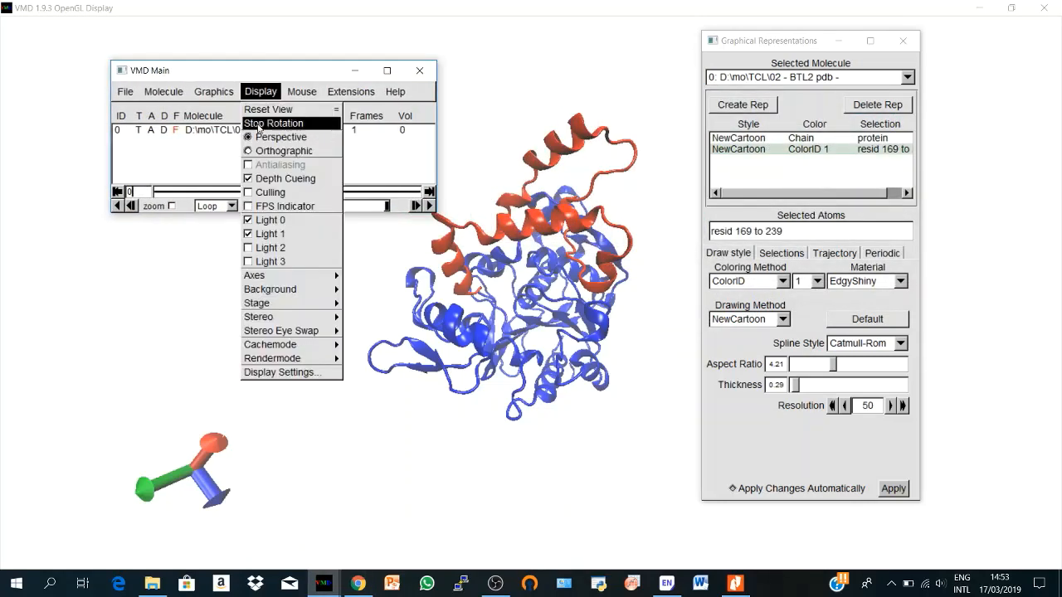
pyautogui.click(274, 123)
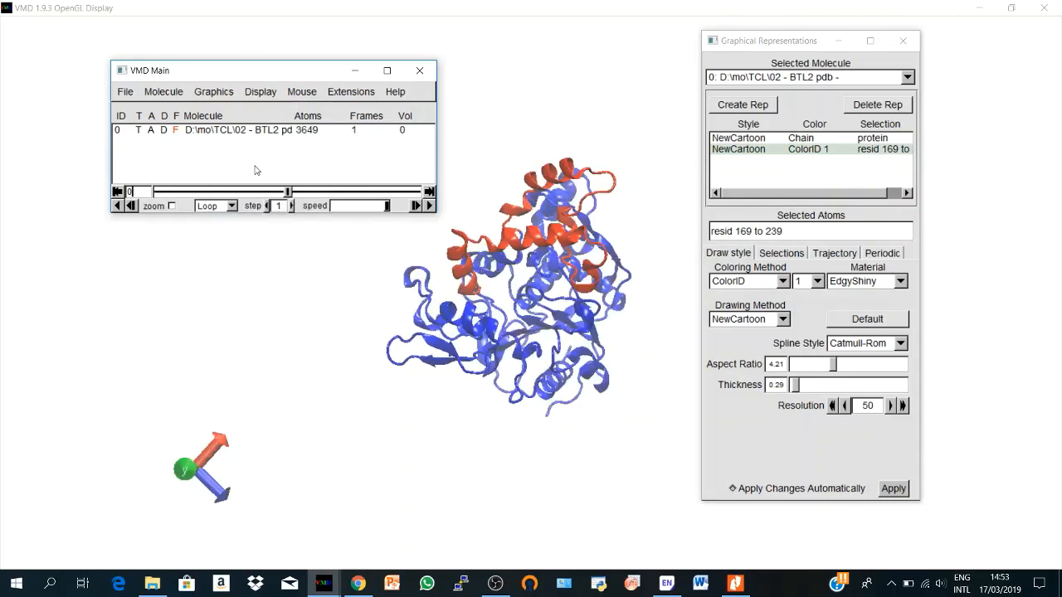
pyautogui.click(261, 91)
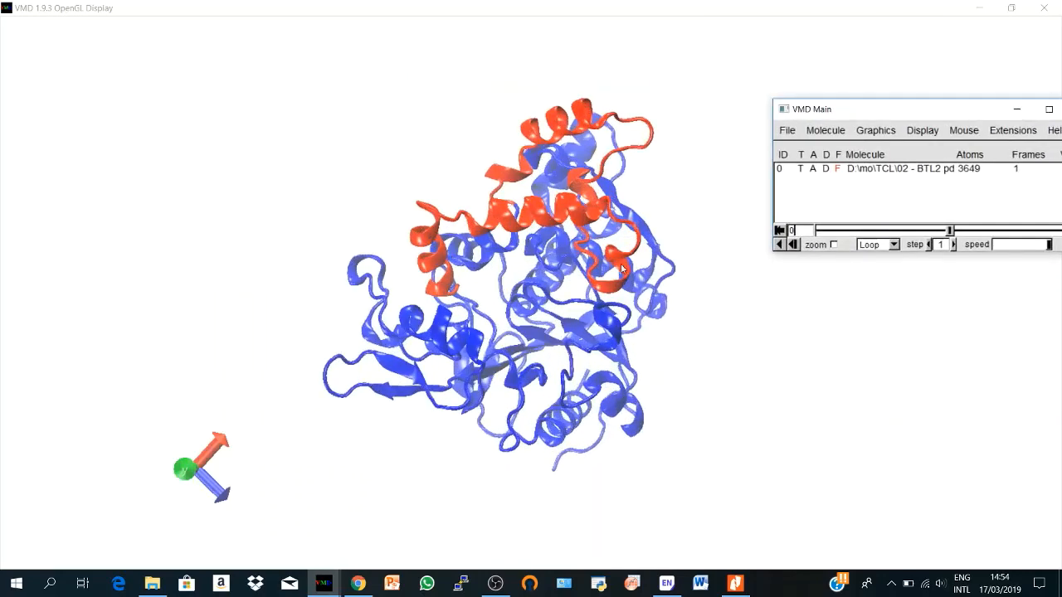
# Close the Graphical Representations window so the lipase cartoon dominates the display
pyautogui.click(922, 129)
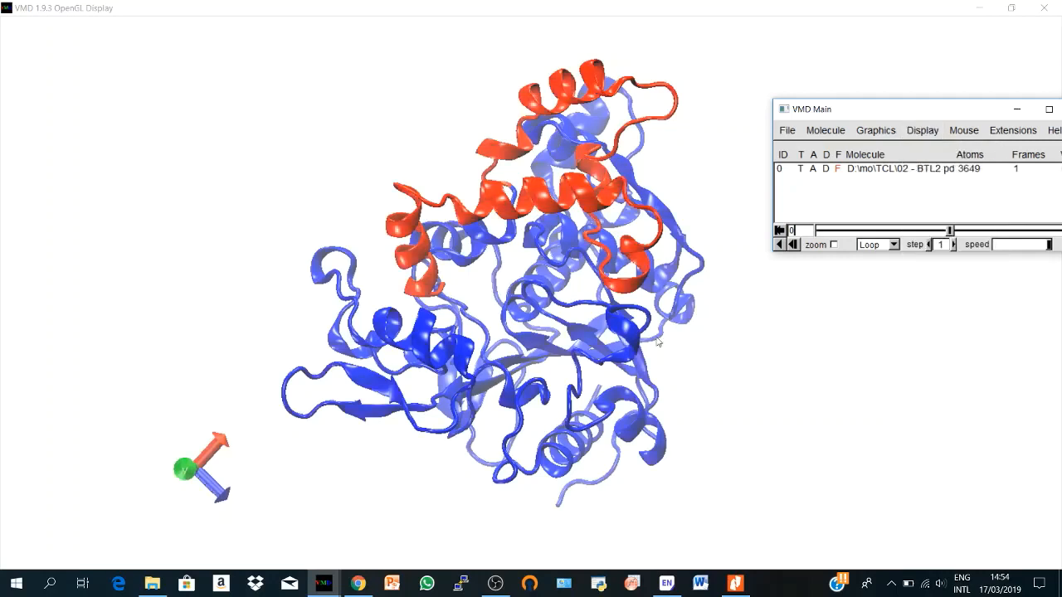
pyautogui.moveTo(835, 262)
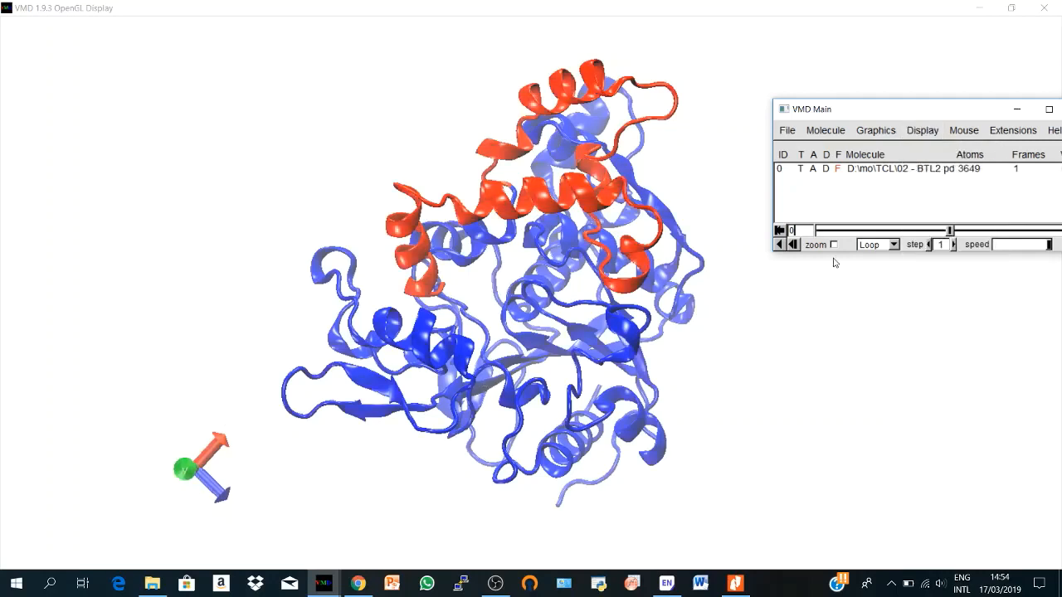
pyautogui.click(923, 129)
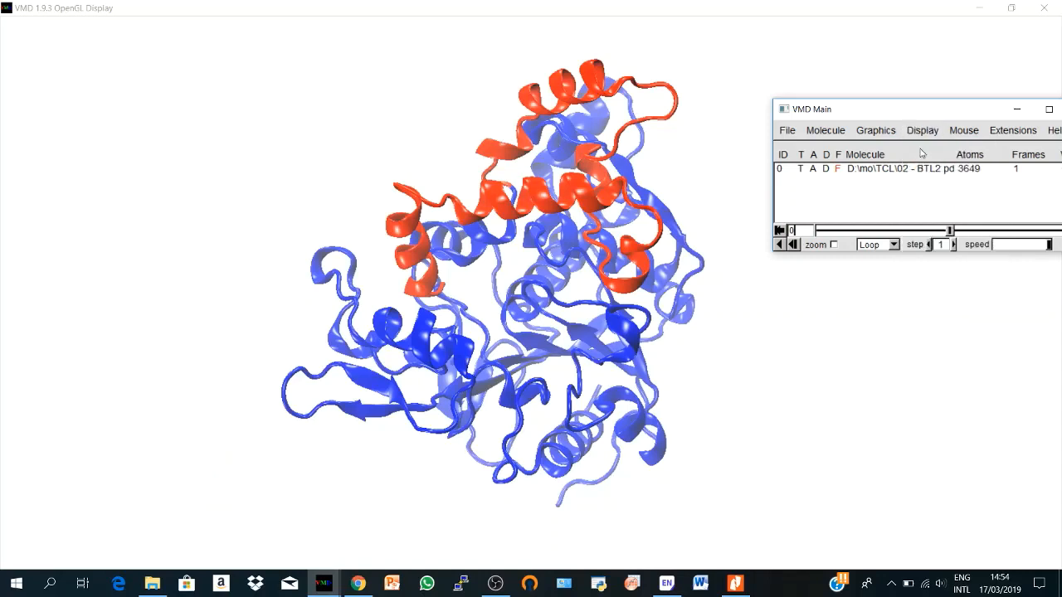
# Turn the display axes off
pyautogui.click(922, 130)
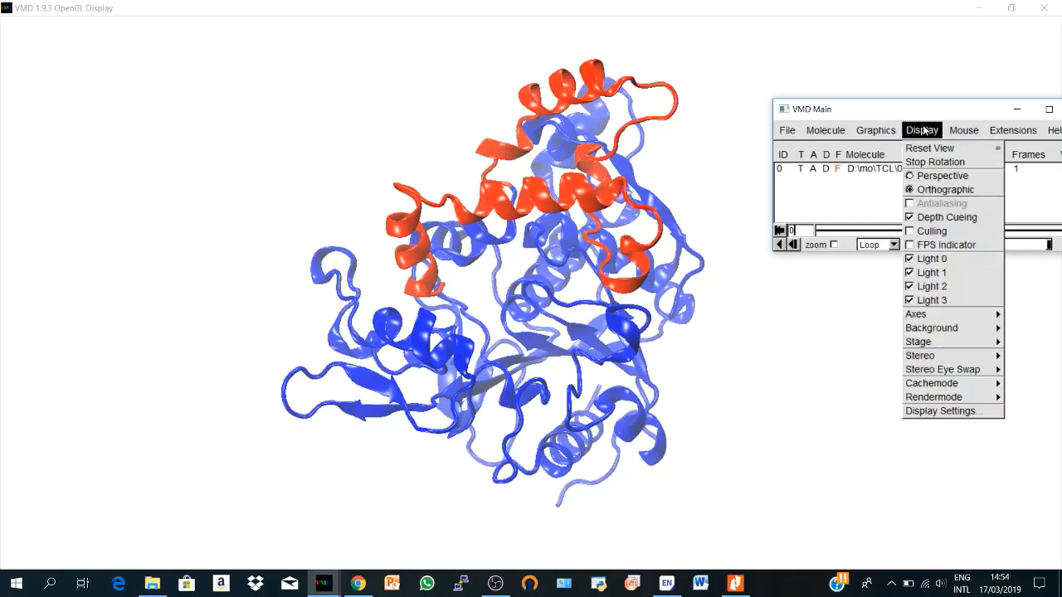
pyautogui.click(963, 129)
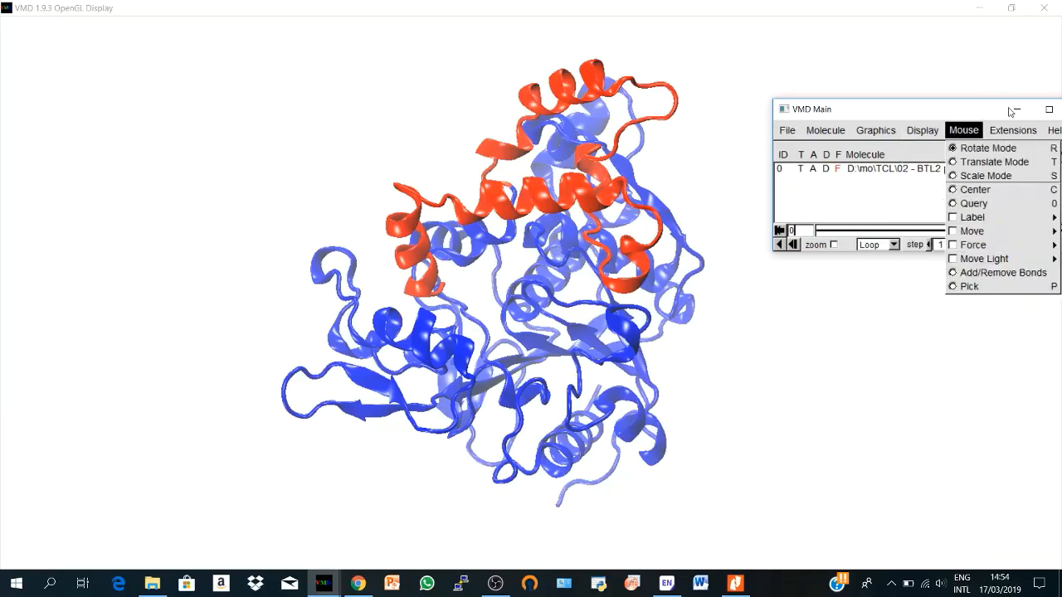
pyautogui.click(488, 319)
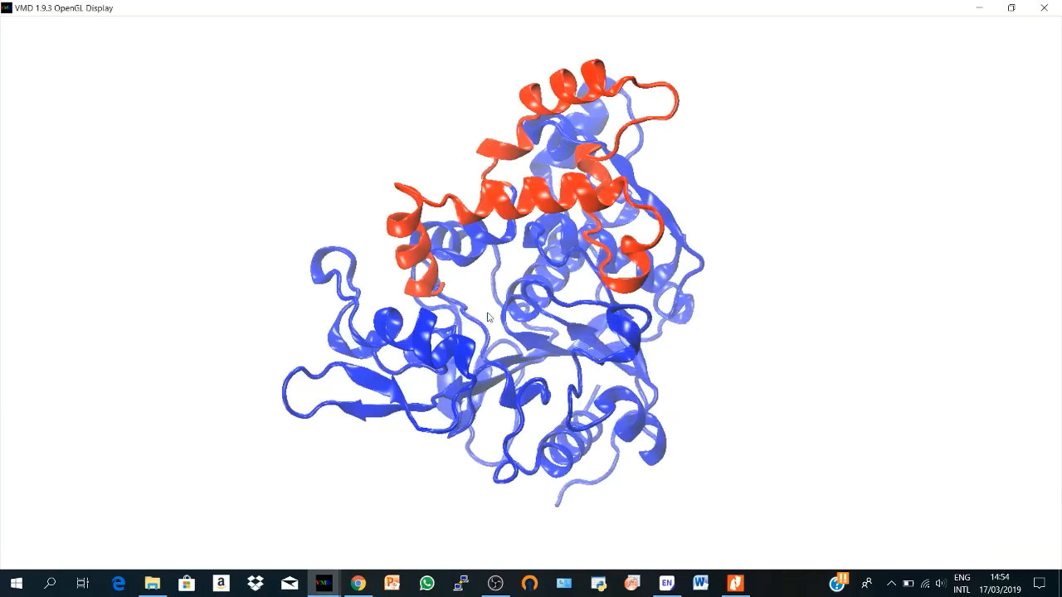
# Rotate the lipase so the red residue region 169–239 sits on top
pyautogui.moveTo(488, 319); pyautogui.dragTo(478, 415)
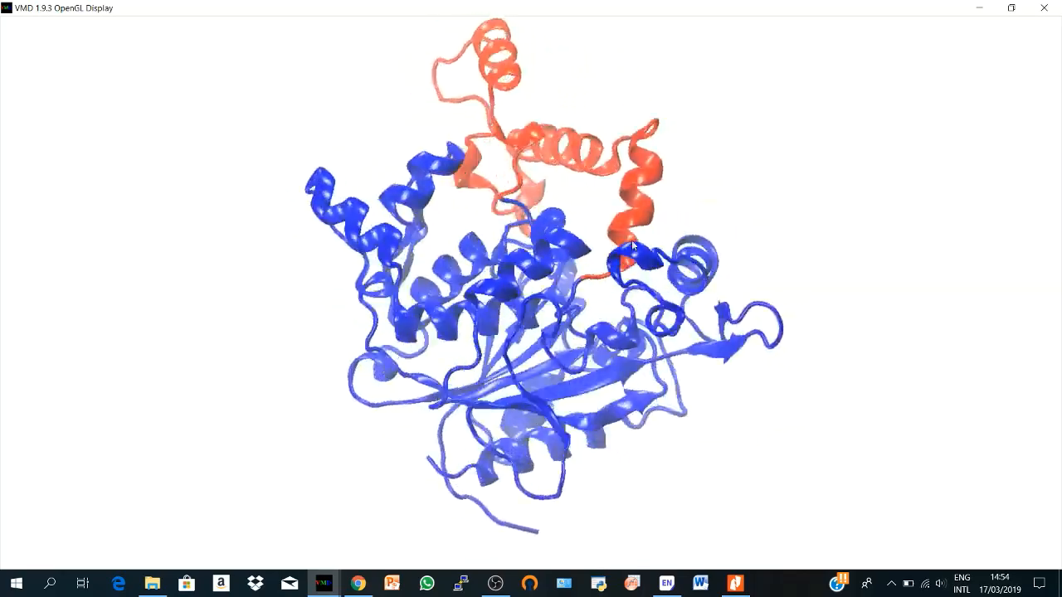
pyautogui.moveTo(631, 246); pyautogui.dragTo(684, 138)
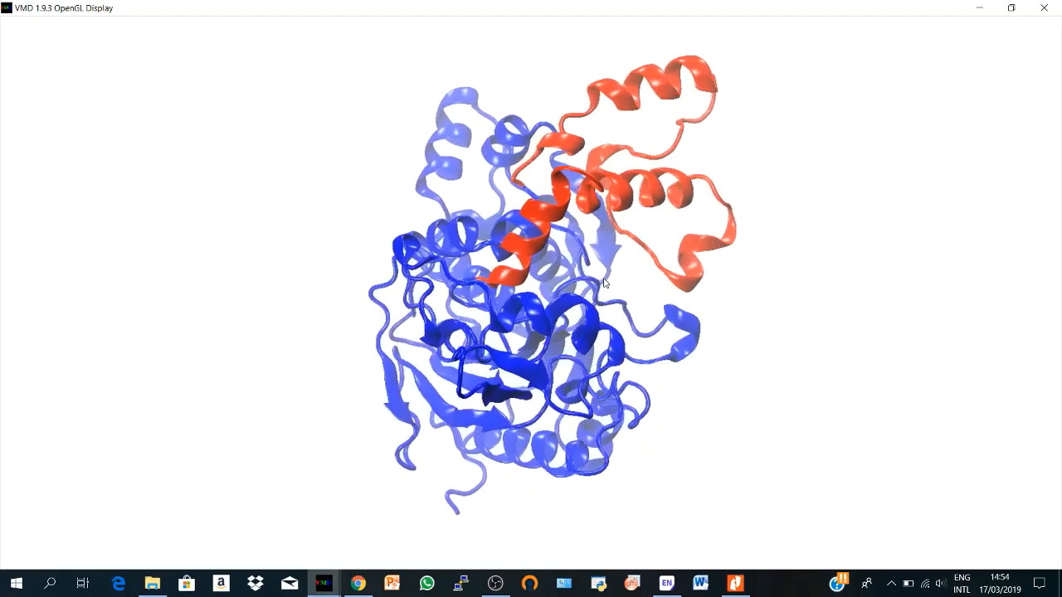
pyautogui.moveTo(604, 283); pyautogui.dragTo(375, 468)
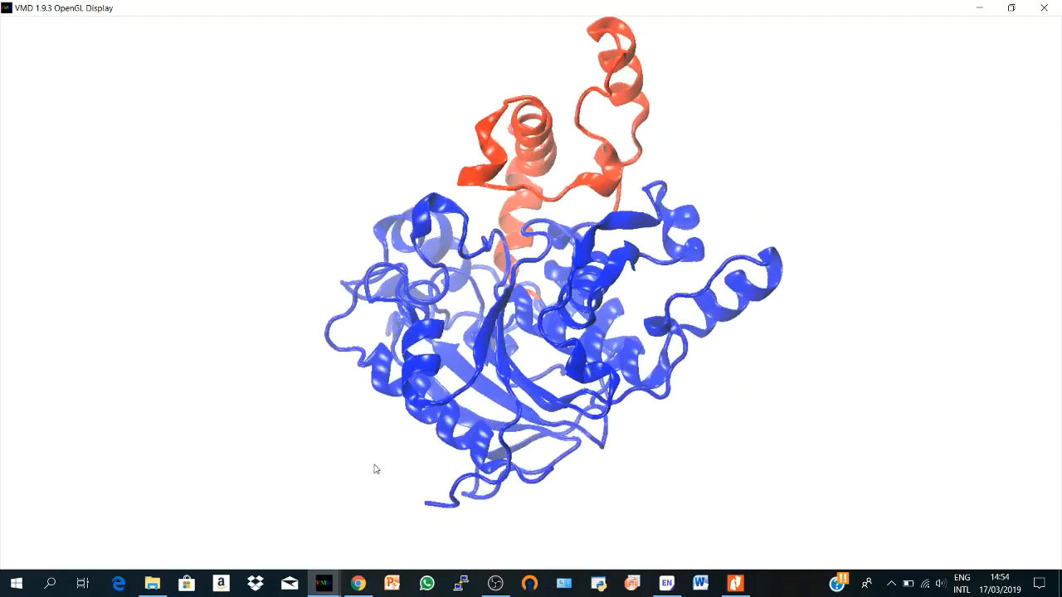
pyautogui.moveTo(368, 517)
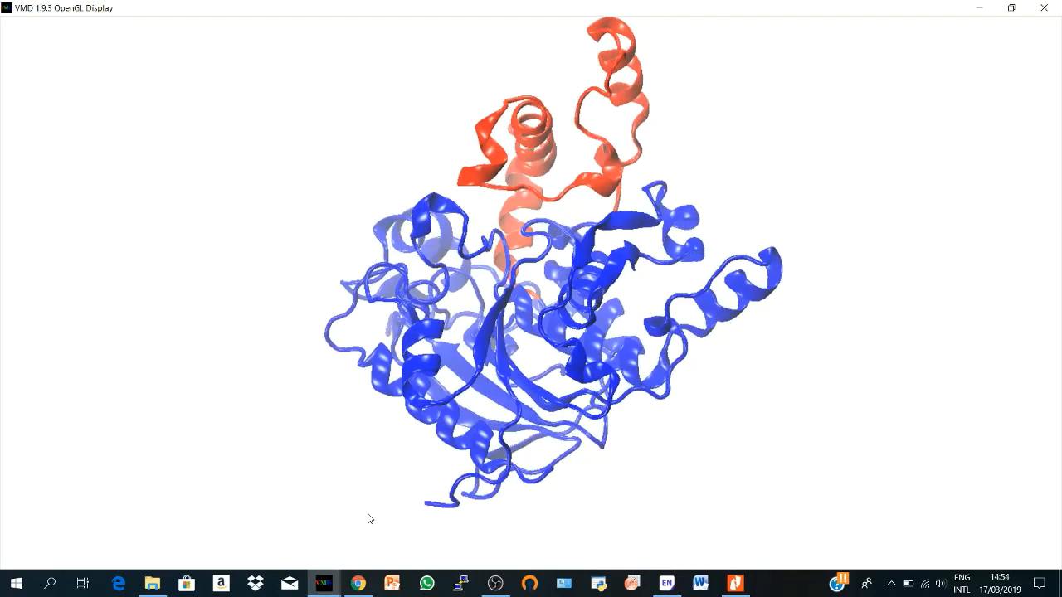